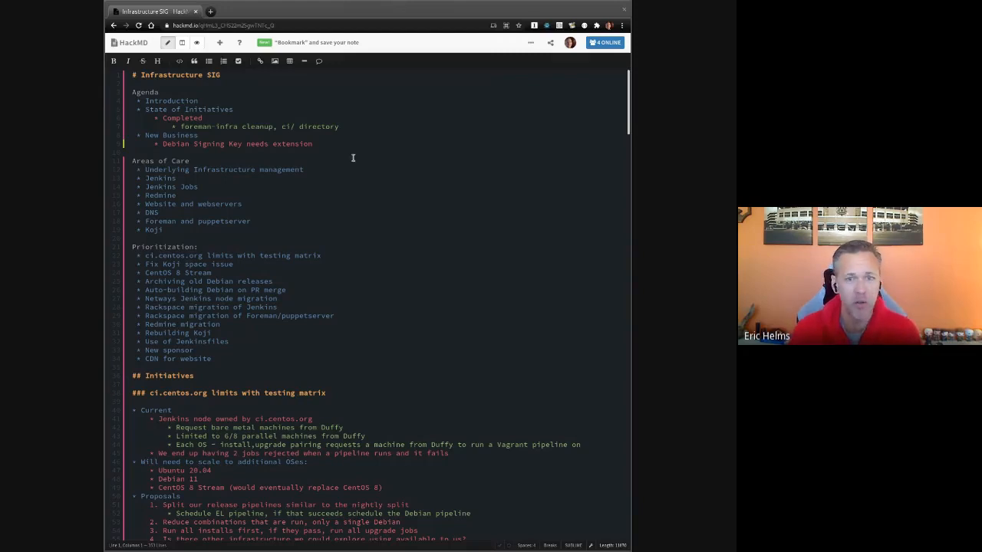
{"action": "mouse_move", "coordinate": [628, 92]}
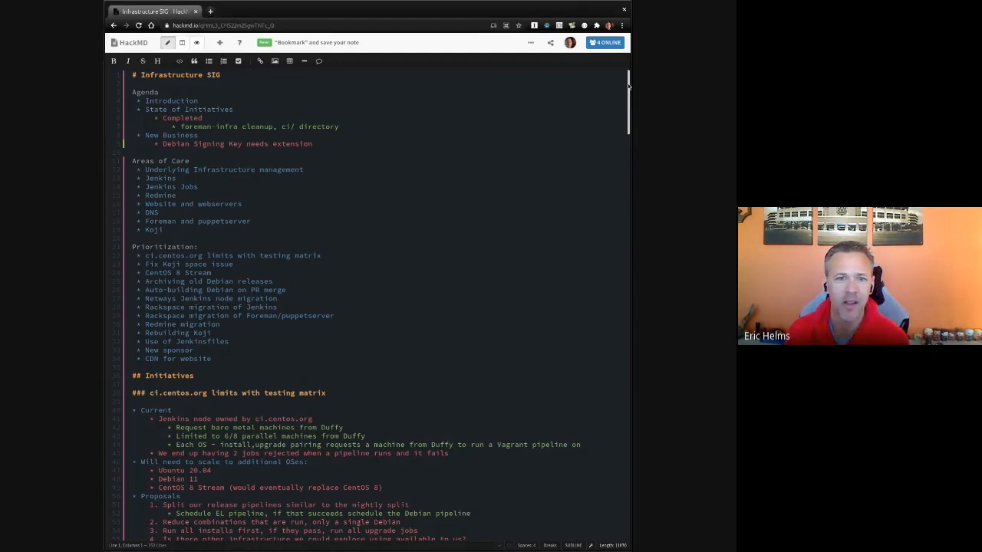
Step: Scroll through the notes from the agenda down to the foreman-infra cleanup, ci/ directory section
{"action": "scroll", "scroll_direction": "down", "scroll_amount": 3}
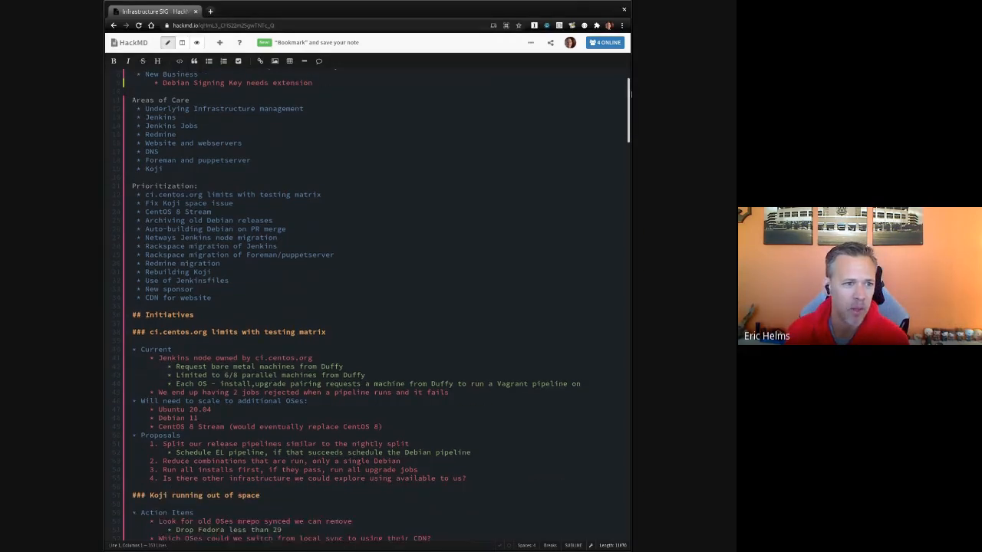
{"action": "scroll", "scroll_direction": "down", "scroll_amount": 3}
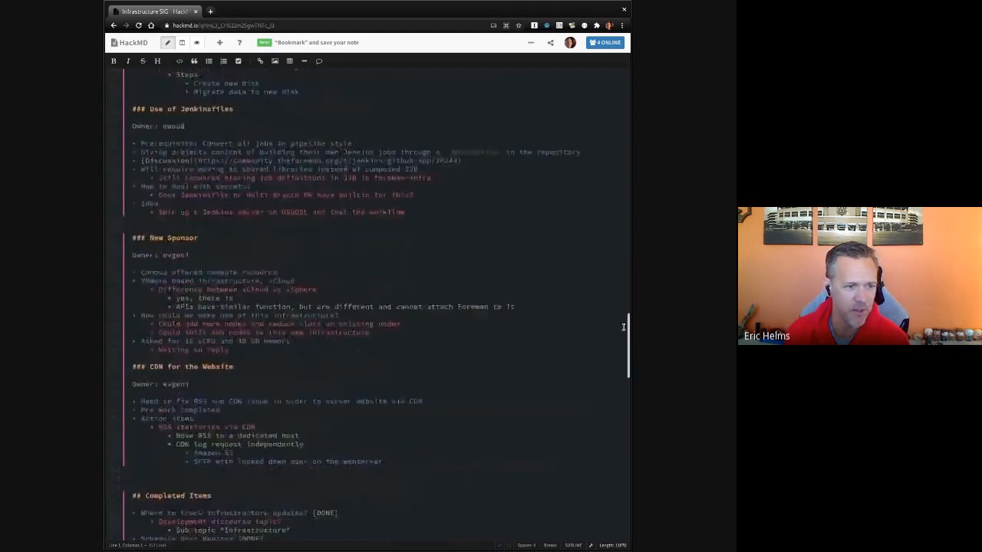
{"action": "scroll", "scroll_direction": "down", "scroll_amount": 3}
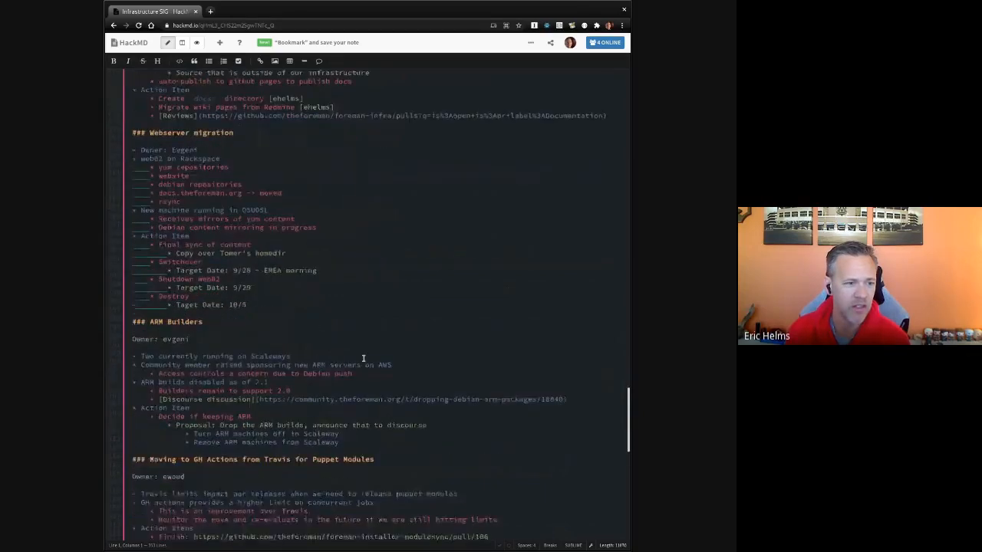
{"action": "scroll", "scroll_direction": "down", "scroll_amount": 3}
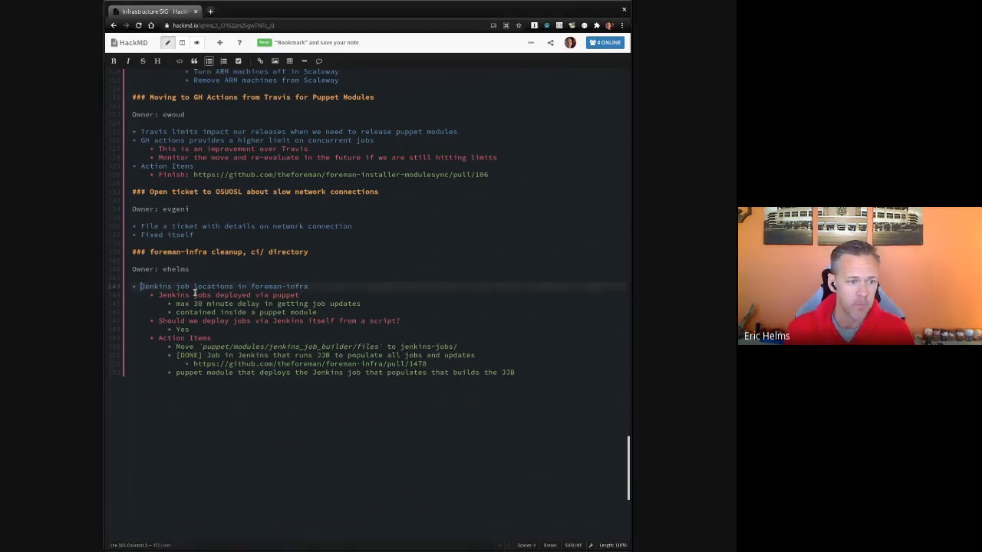
{"action": "type", "text": "New Repos:"}
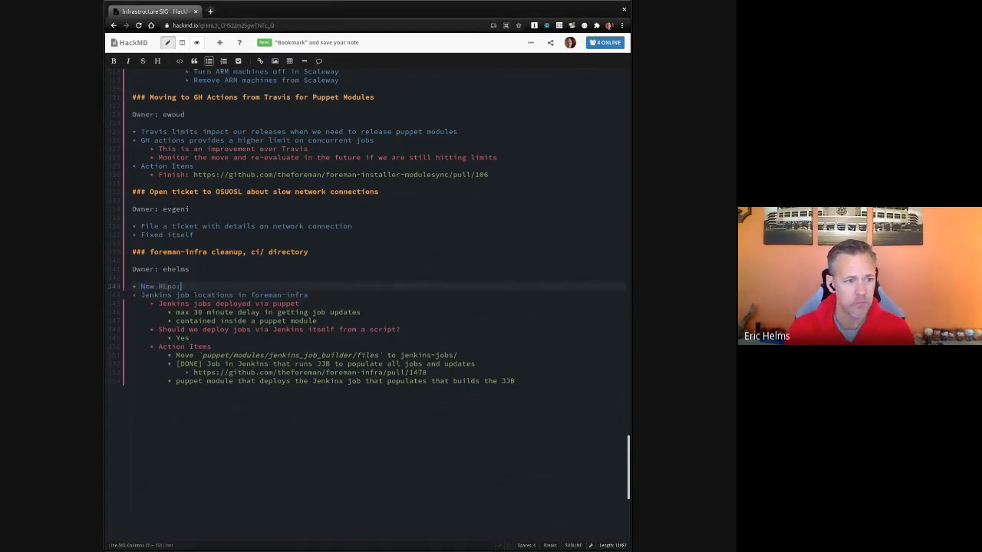
{"action": "type", "text": "https://github.com/theforeman/jenkins-jobs"}
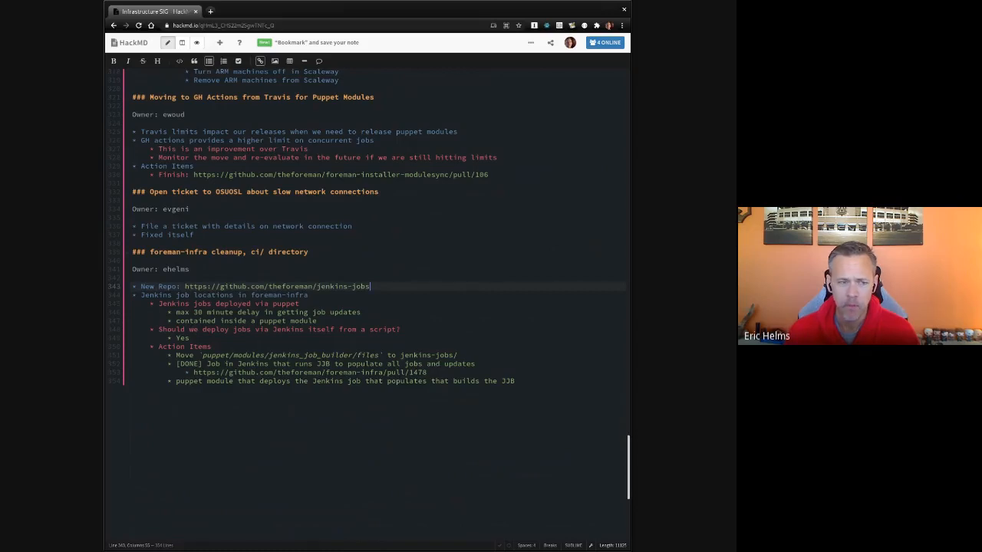
Step: Scroll back up to the agenda, then down to the ci.centos.org proposals under Initiatives
{"action": "scroll", "scroll_direction": "down", "scroll_amount": 3}
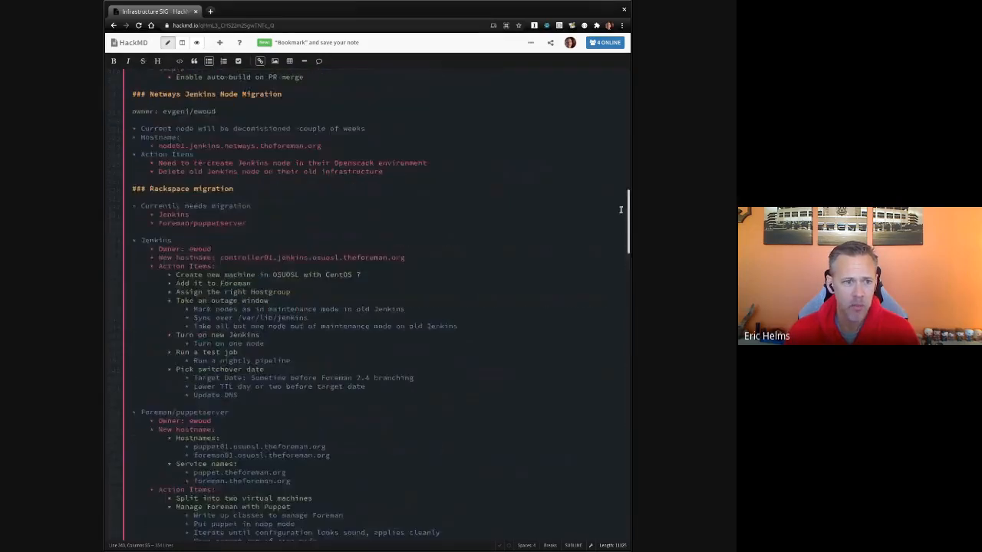
{"action": "scroll", "scroll_direction": "up", "scroll_amount": 3}
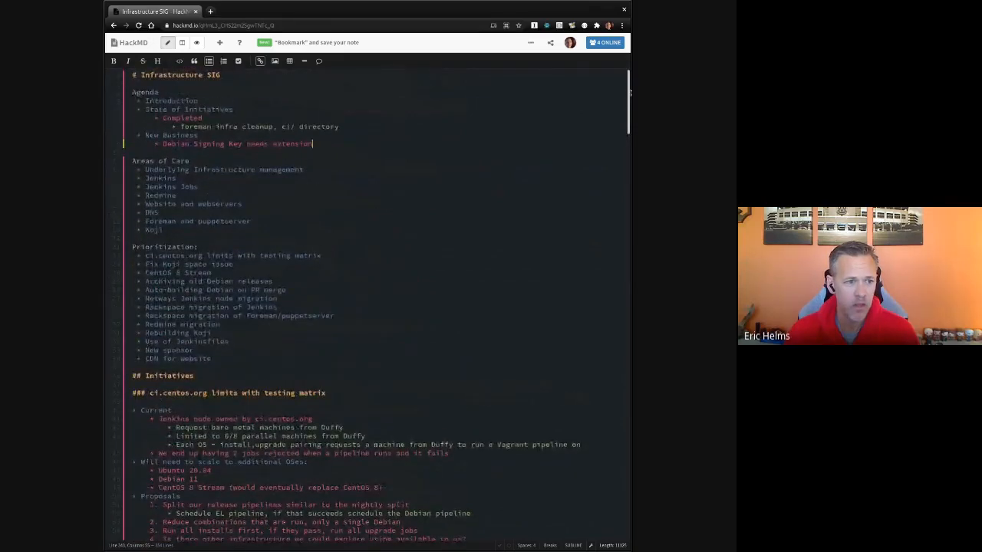
{"action": "scroll", "scroll_direction": "down", "scroll_amount": 3}
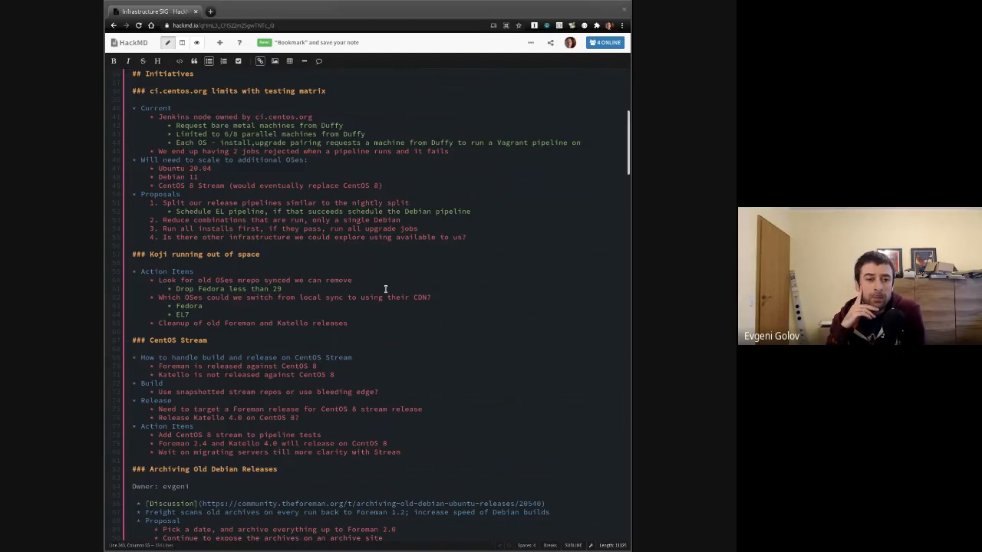
{"action": "mouse_move", "coordinate": [131, 234]}
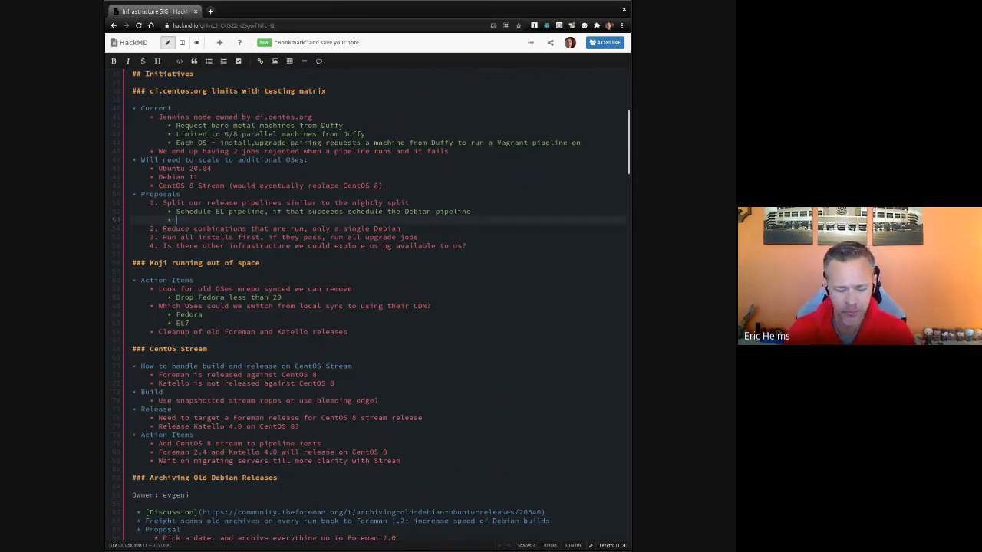
Step: Note under Schedule EL pipeline: groundwork done to enable the split, next to split the jobs
{"action": "type", "text": "Ground"}
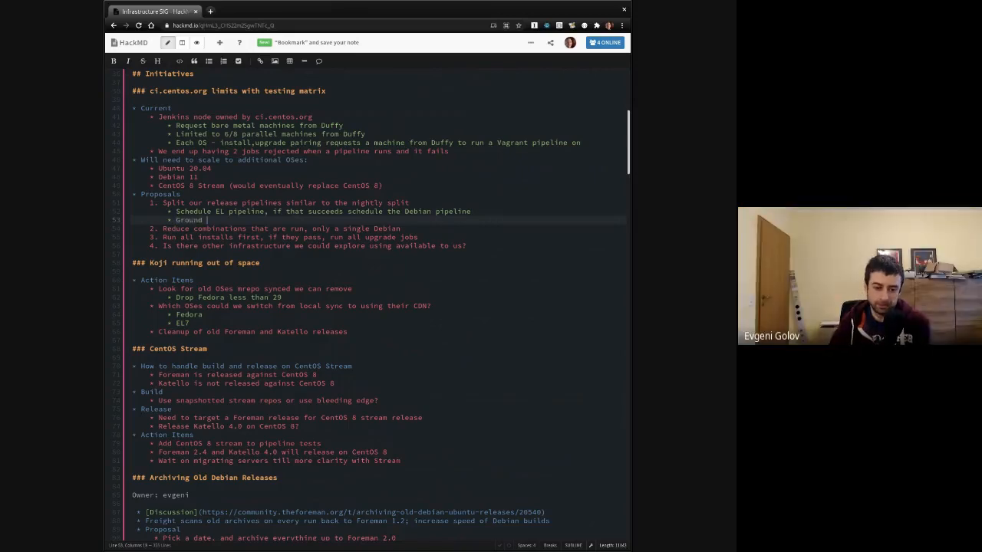
{"action": "type", "text": "work done to"}
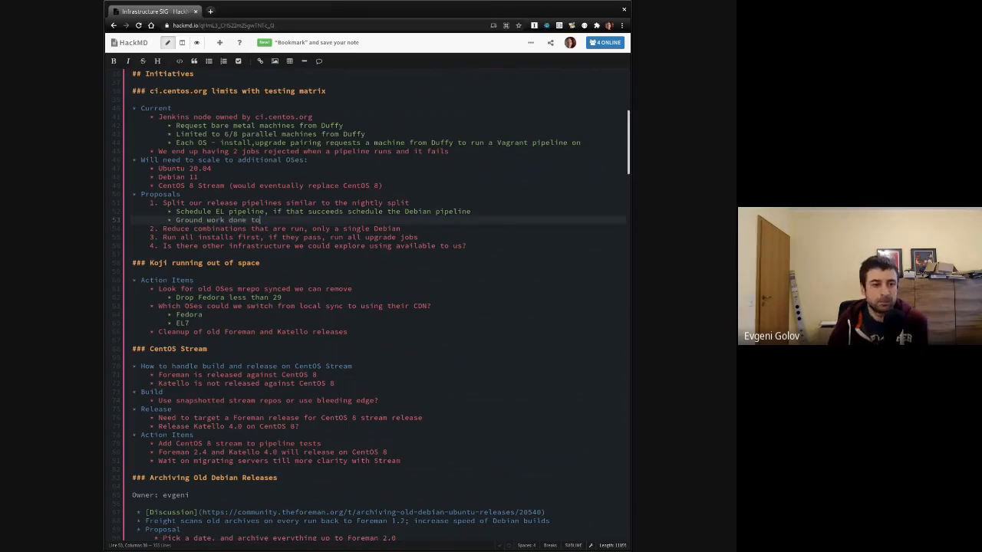
{"action": "type", "text": "enable the split, next step is t"}
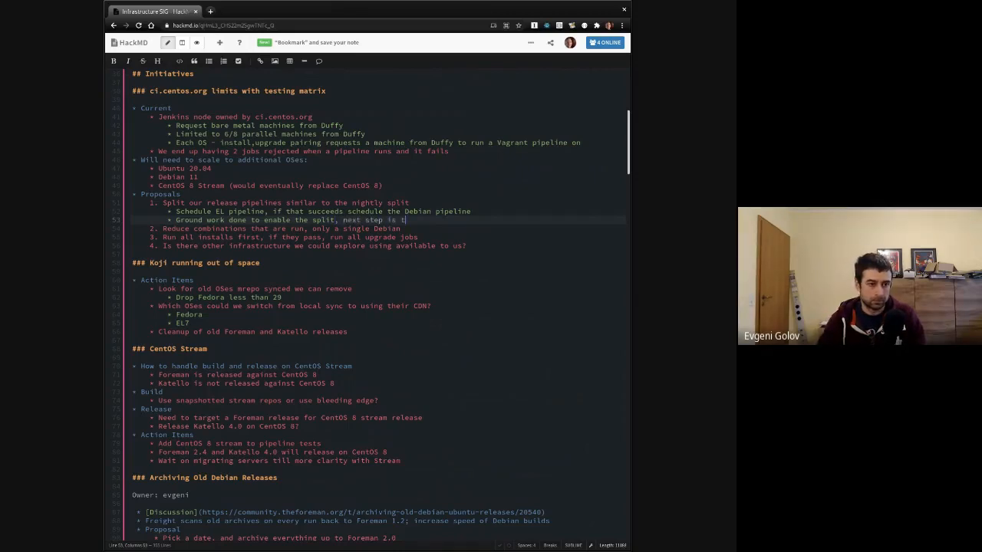
{"action": "type", "text": "o split the jobs"}
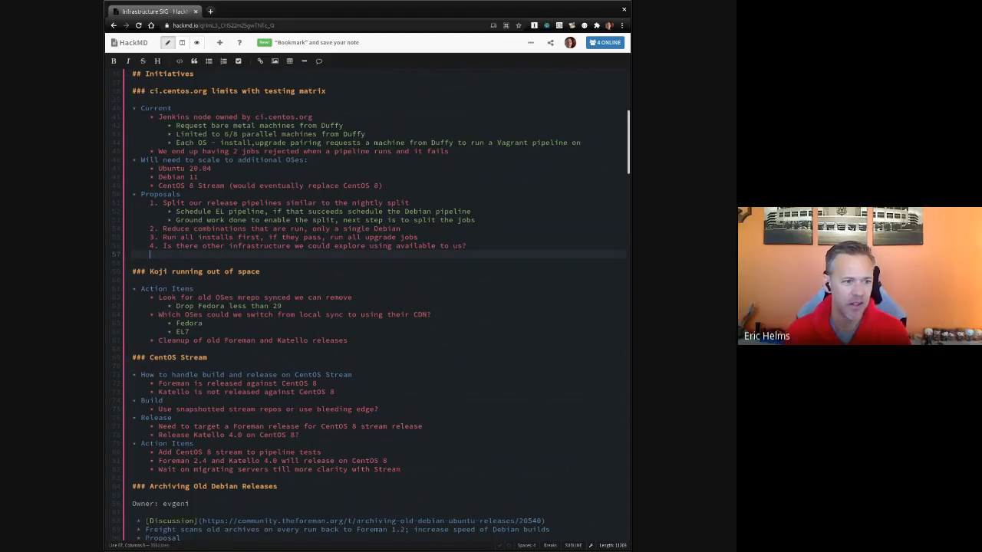
Step: Add a bullet about exploring what IBM cloud could give us
{"action": "type", "text": "E"}
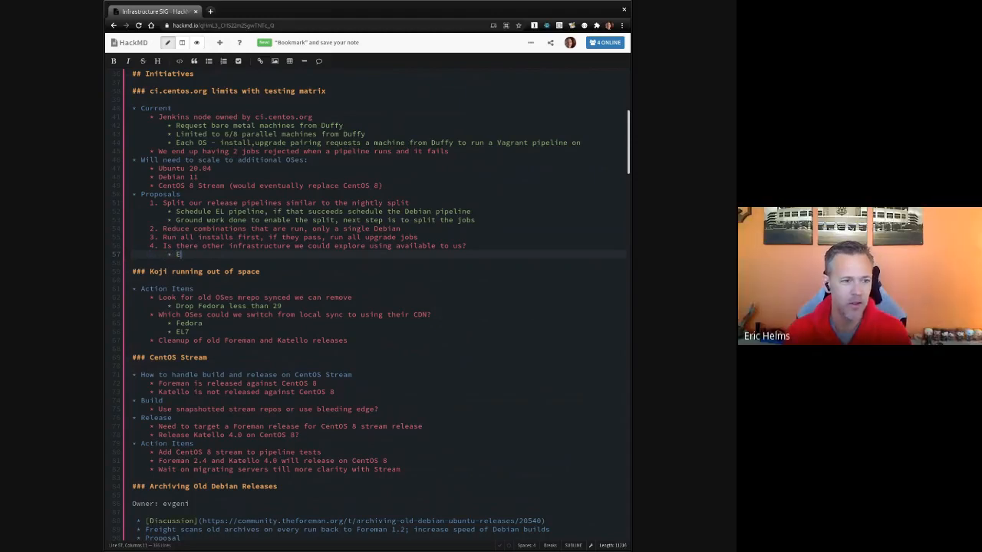
{"action": "type", "text": "xploring what IBM"}
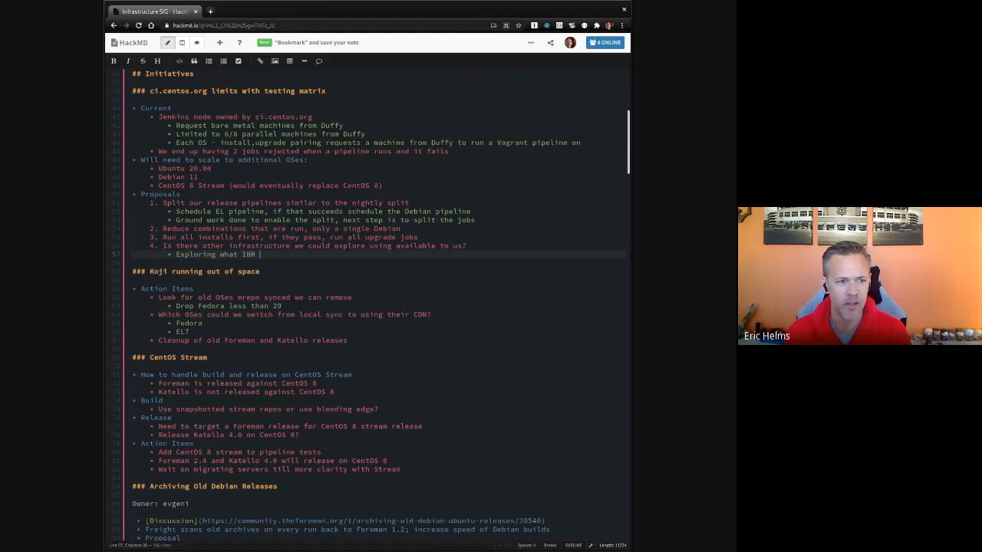
{"action": "type", "text": "cloud might"}
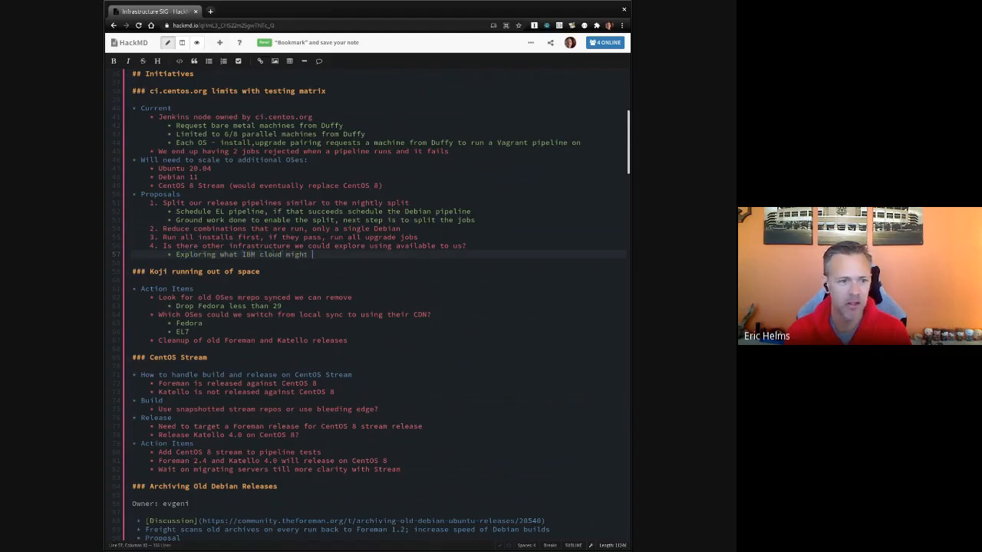
{"action": "type", "text": "could give us"}
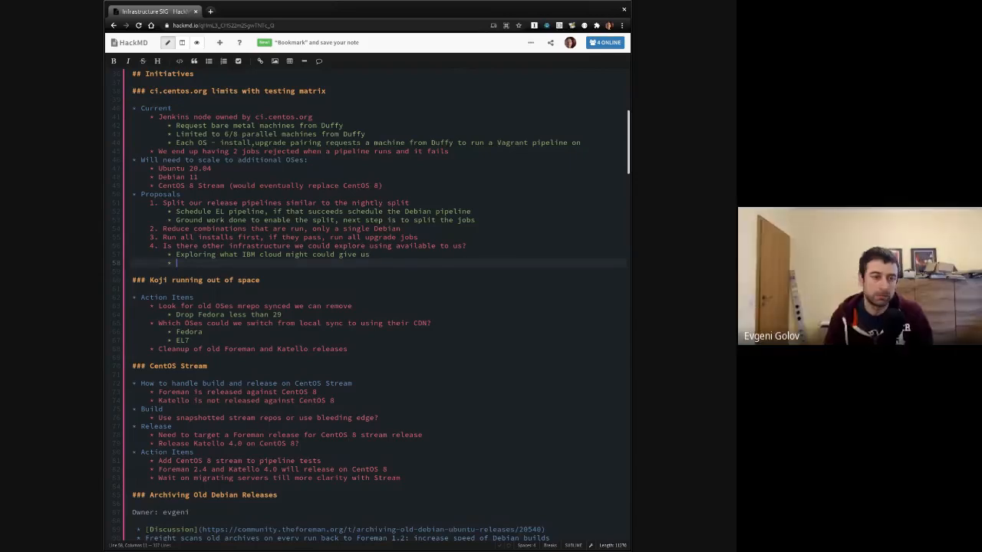
Step: Add a bullet about exploring Conova supplying HP boxes
{"action": "type", "text": "Con"}
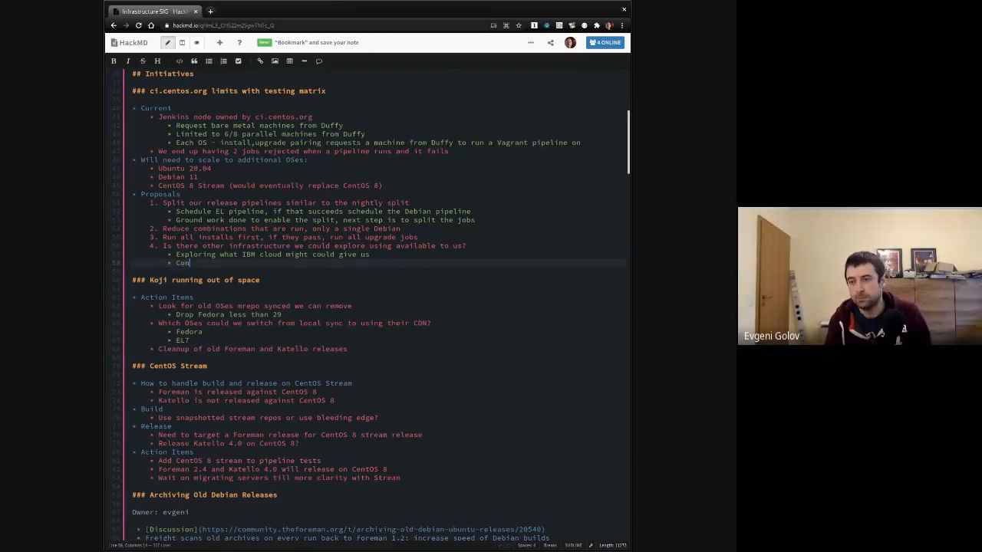
{"action": "type", "text": "ova"}
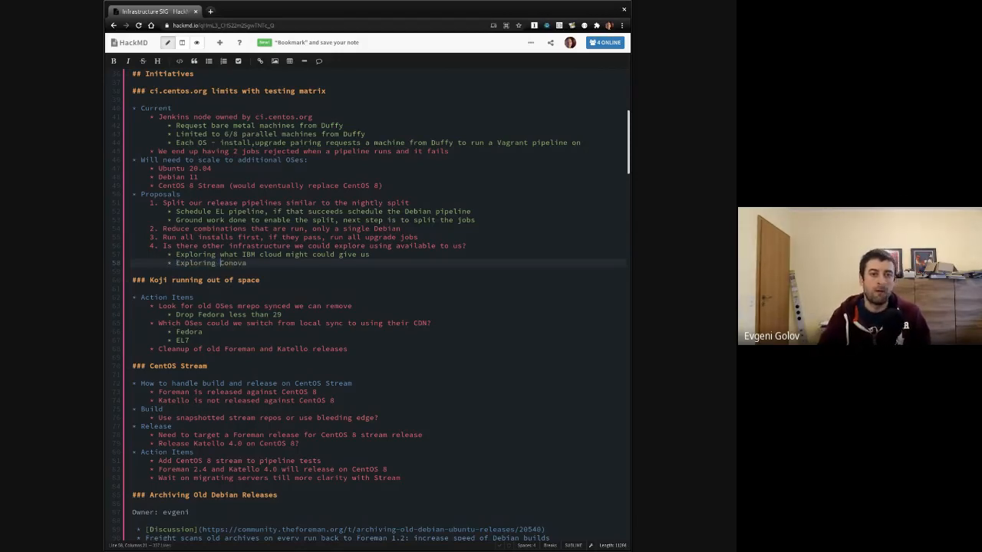
{"action": "type", "text": "supplying"}
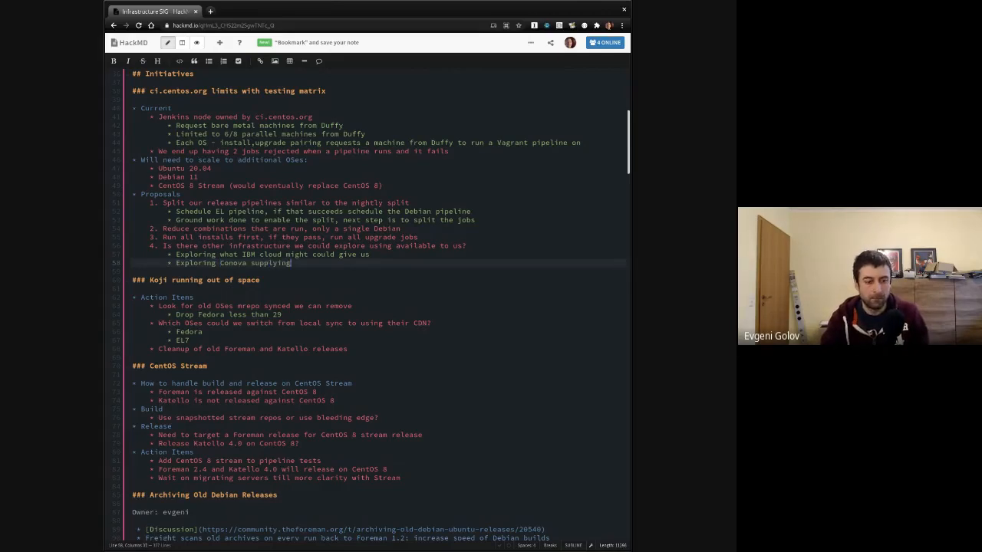
{"action": "type", "text": "HP b"}
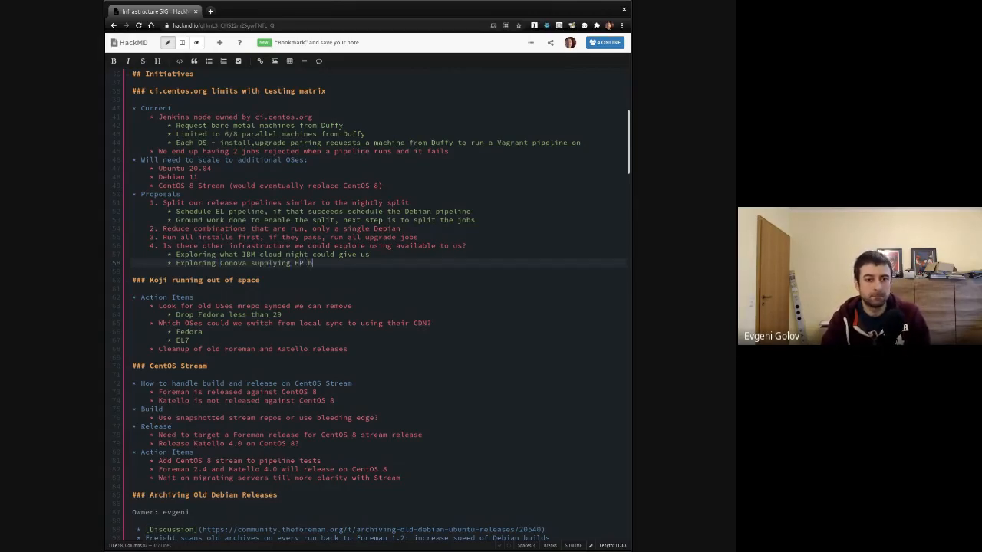
{"action": "type", "text": "oxes"}
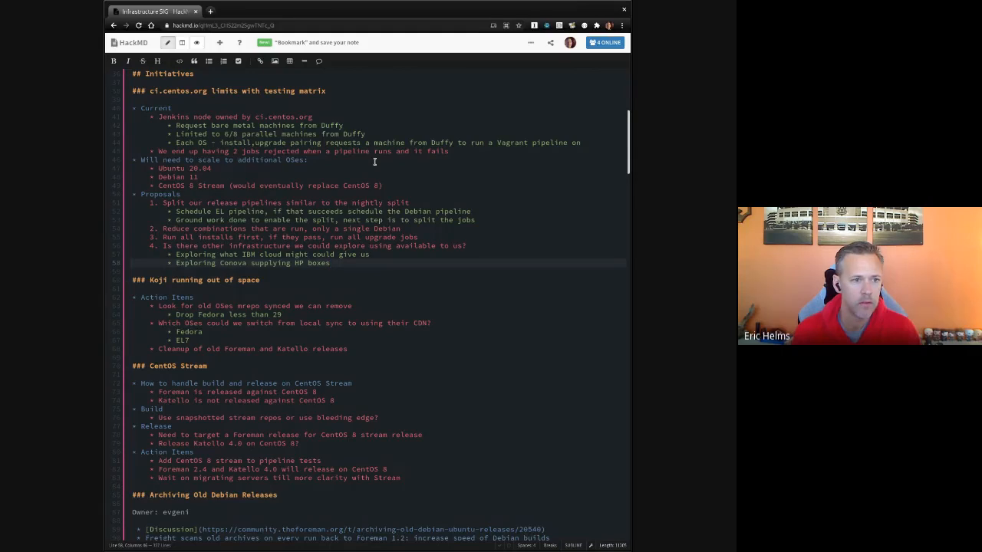
Step: Start a RHEL item under New Business, below the Debian signing key extension
{"action": "scroll", "scroll_direction": "down", "scroll_amount": 3}
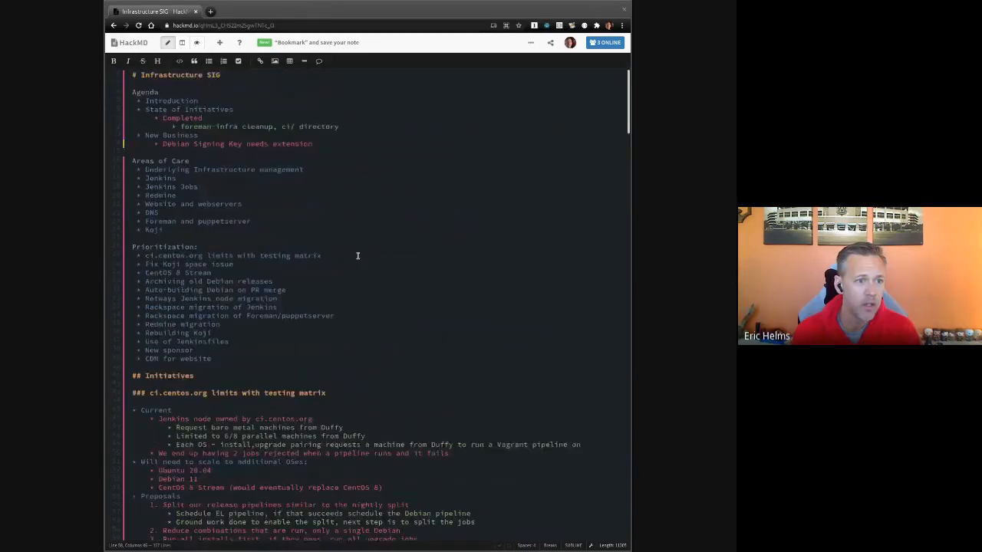
{"action": "scroll", "scroll_direction": "down", "scroll_amount": 3}
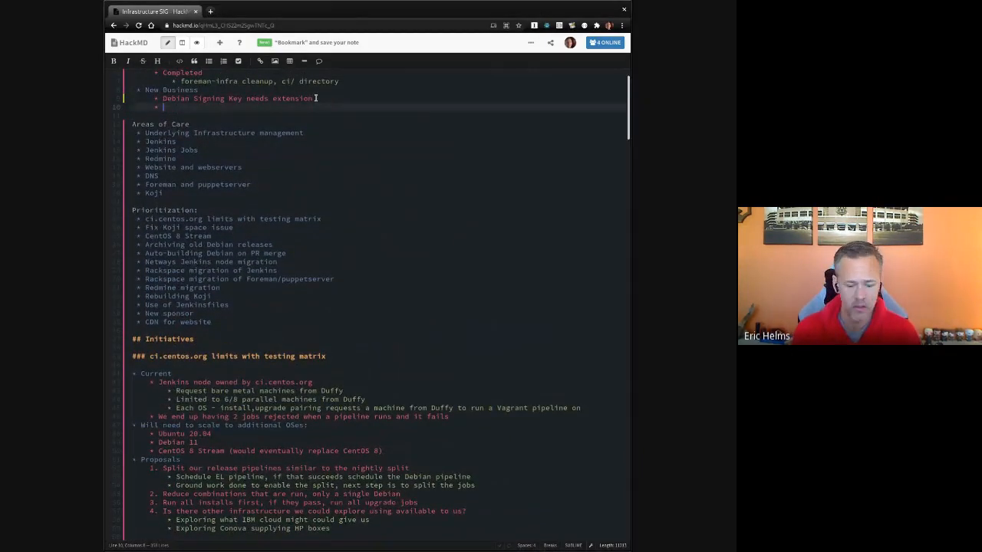
{"action": "type", "text": "RHEL HOSI"}
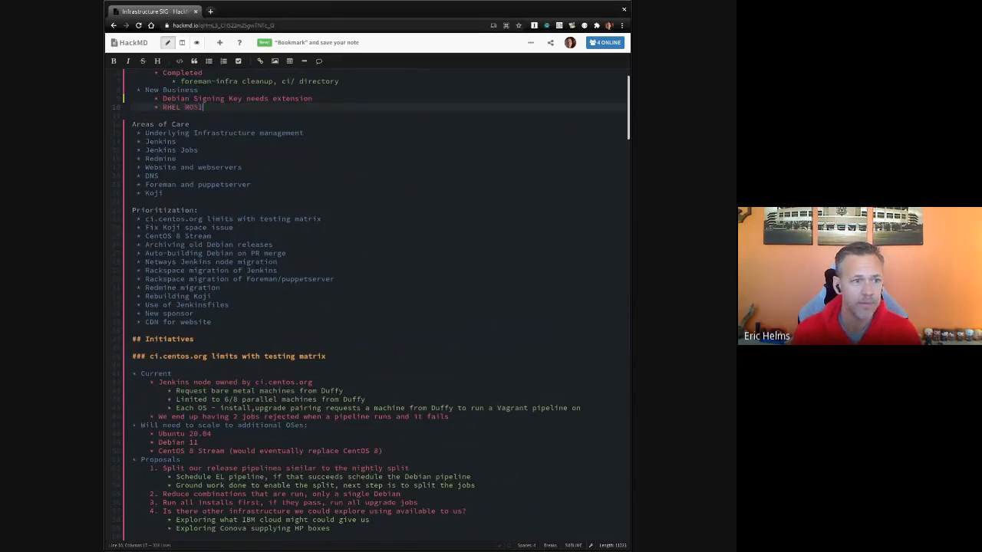
{"action": "scroll", "scroll_direction": "down", "scroll_amount": 3}
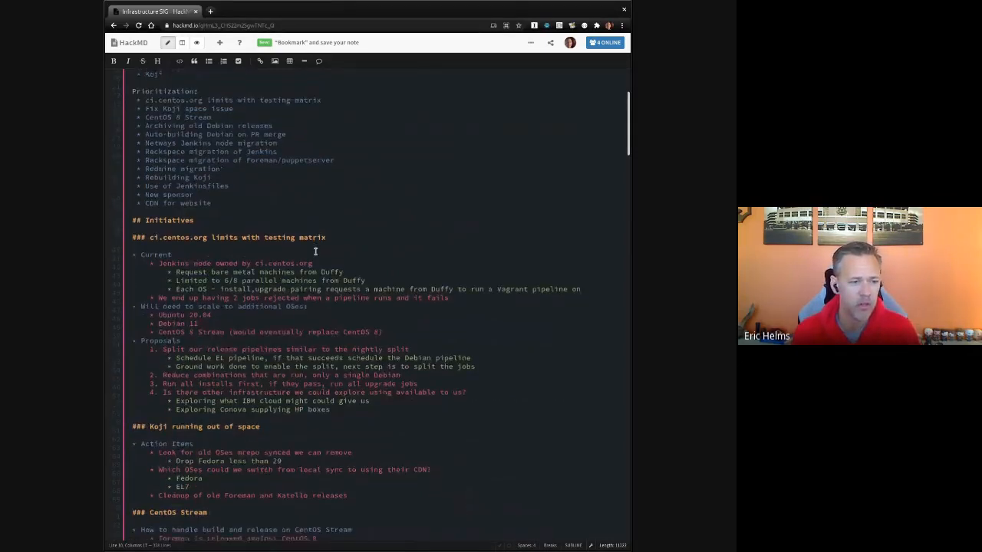
{"action": "scroll", "scroll_direction": "down", "scroll_amount": 3}
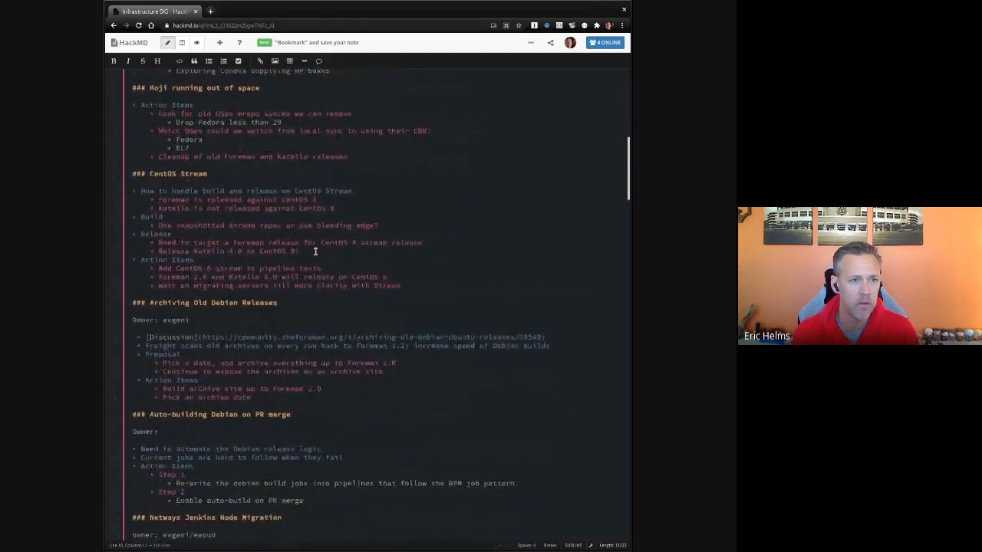
{"action": "scroll", "scroll_direction": "down", "scroll_amount": 3}
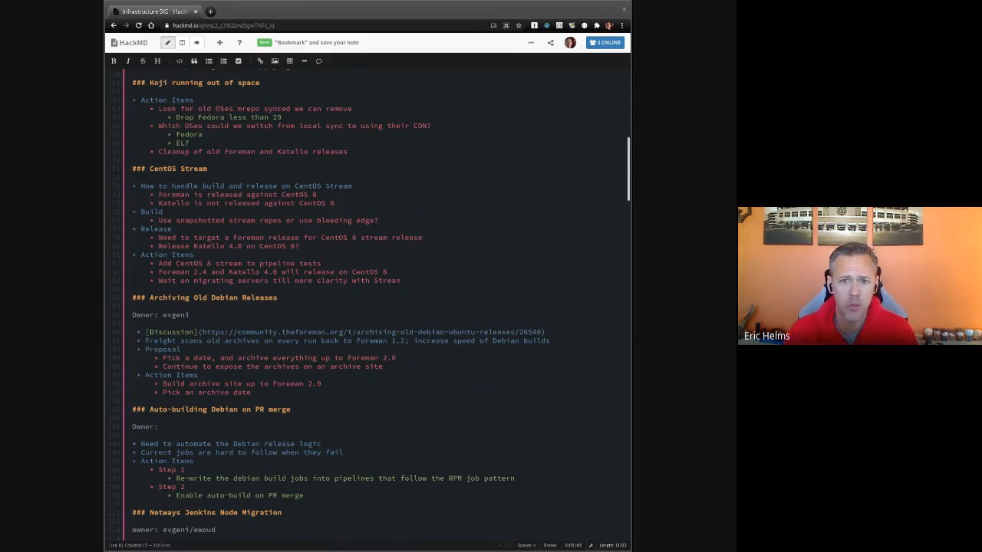
{"action": "left_click", "coordinate": [374, 151]}
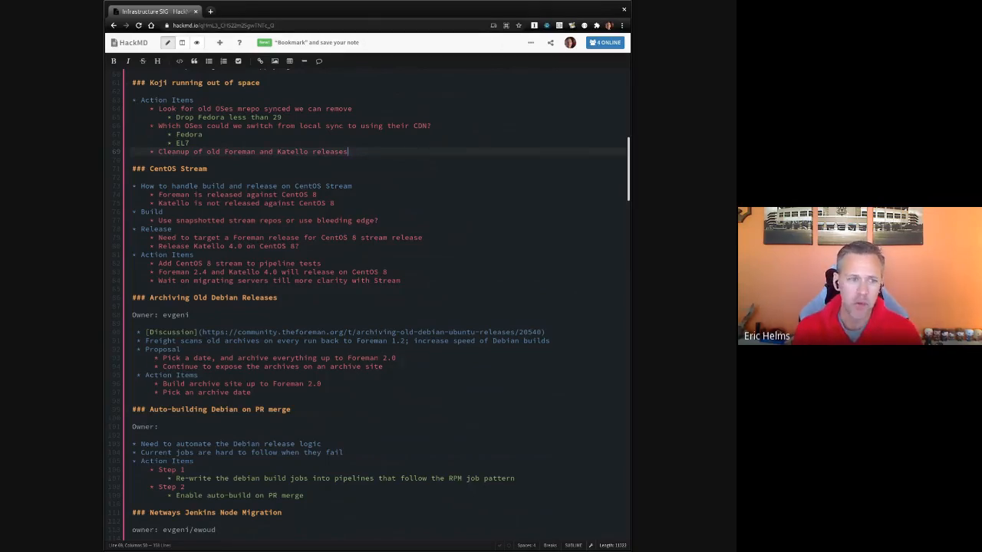
Step: Add Koji item 'External repositories managed as code' with the foreman-infra external_repos.yml link
{"action": "key", "text": "enter"}
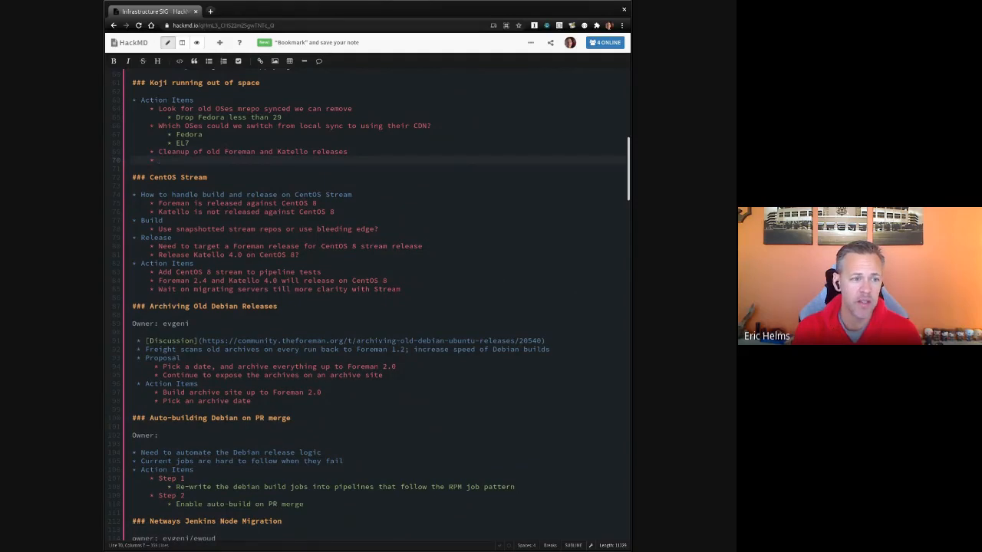
{"action": "type", "text": "External repositories m"}
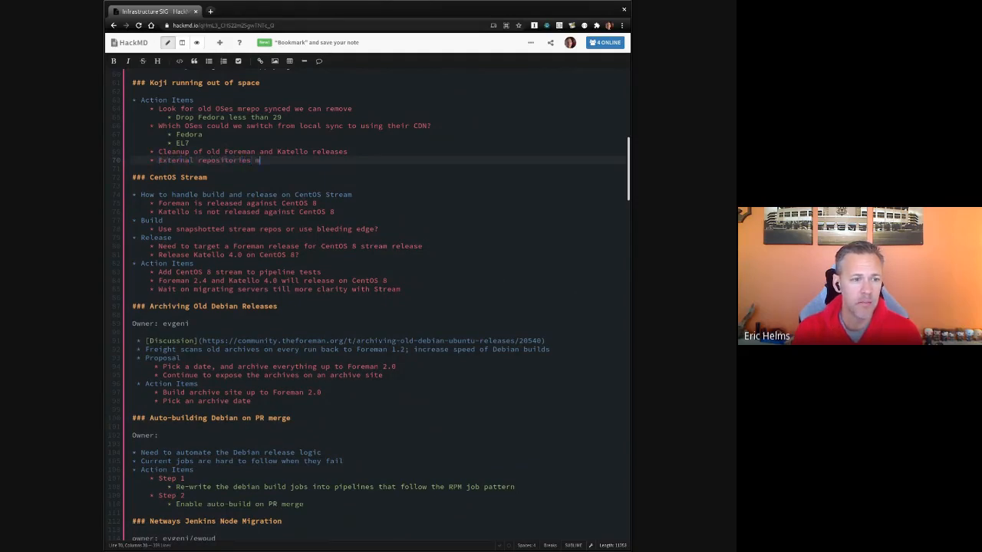
{"action": "type", "text": "anaged as code"}
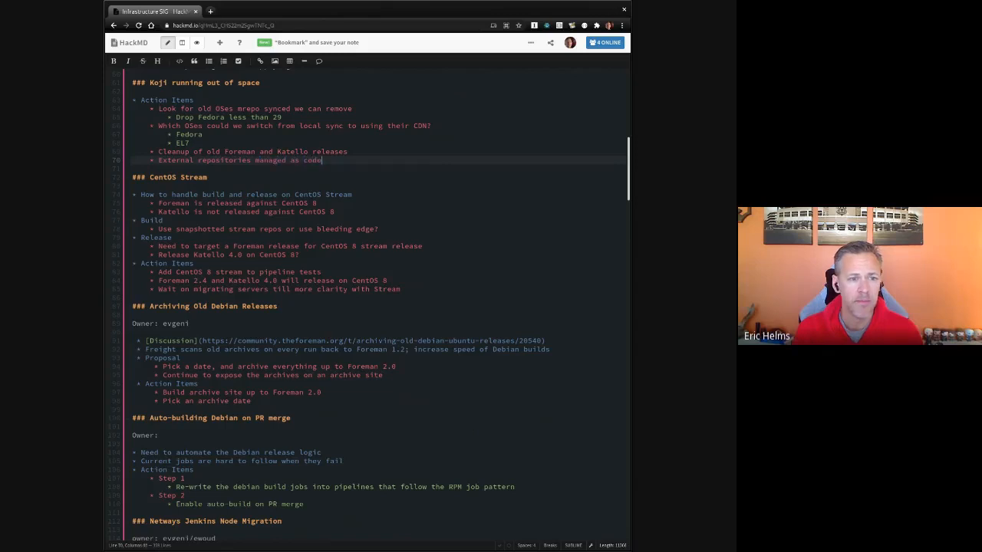
{"action": "type", "text": "https://github.com/theforeman/foreman-infra/blob/master/koji/vars/external_repos.yml"}
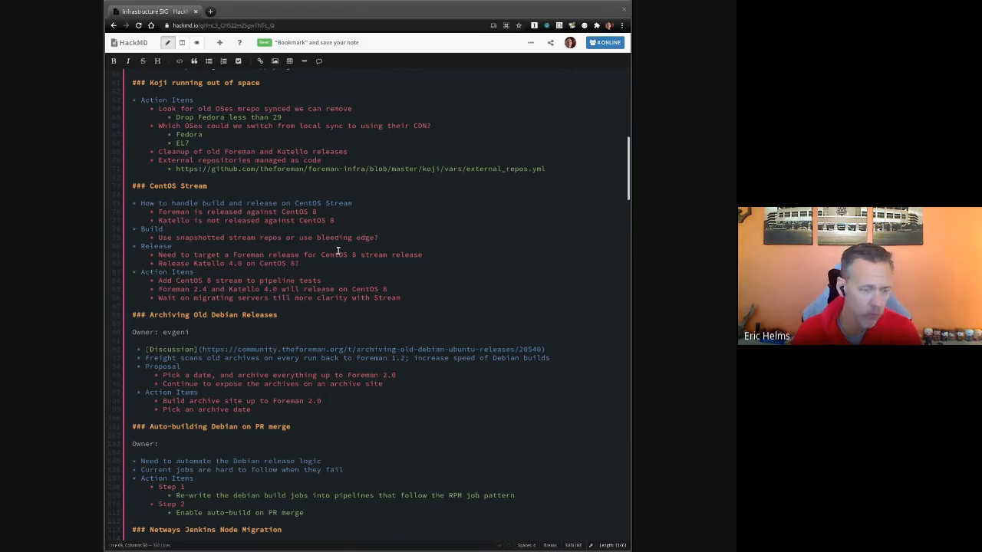
Step: Add a 'Vagrant boxes now available' action item linking app.vagrantup.com/centos/boxes/stream8
{"action": "scroll", "scroll_direction": "up", "scroll_amount": 3}
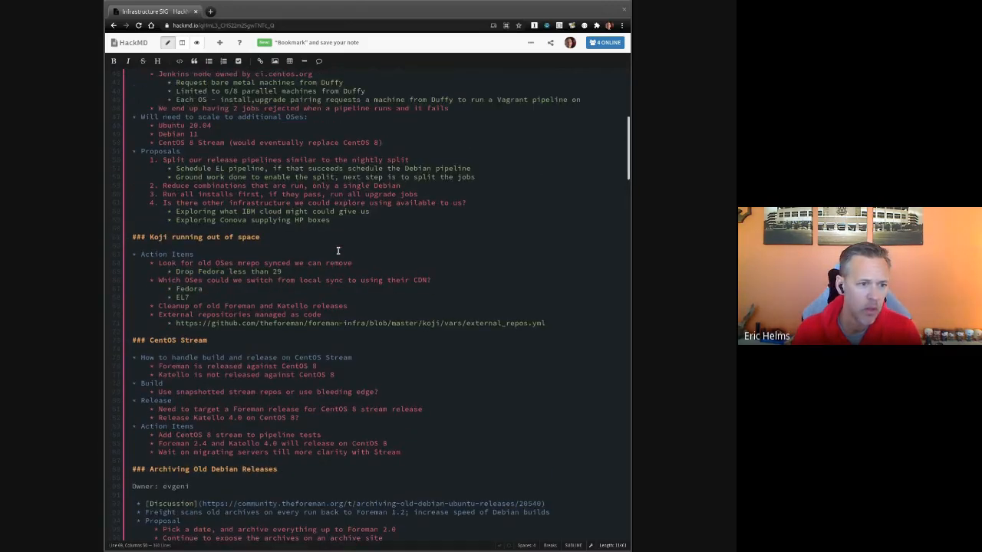
{"action": "scroll", "scroll_direction": "down", "scroll_amount": 3}
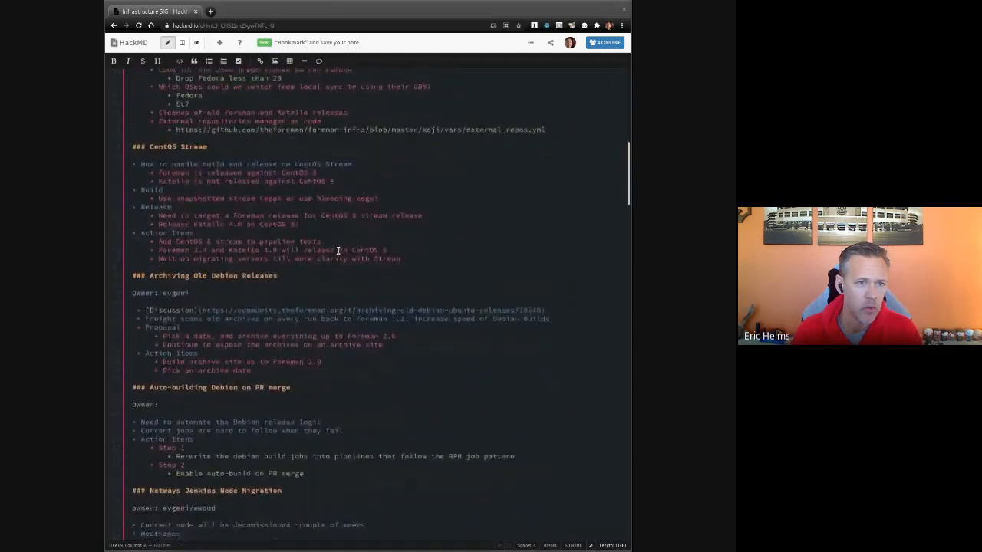
{"action": "scroll", "scroll_direction": "down", "scroll_amount": 3}
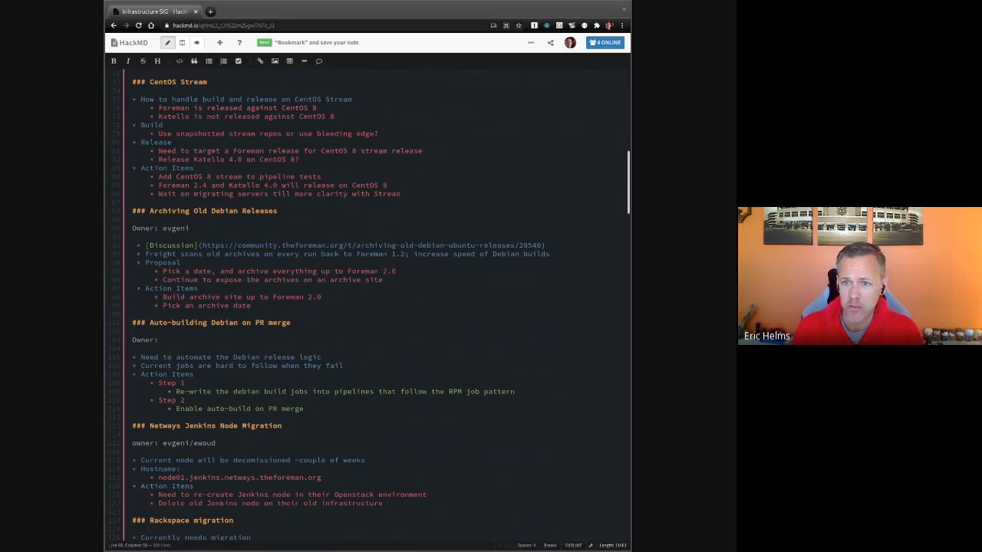
{"action": "mouse_move", "coordinate": [510, 184]}
{"action": "type", "text": "* Vagrant"}
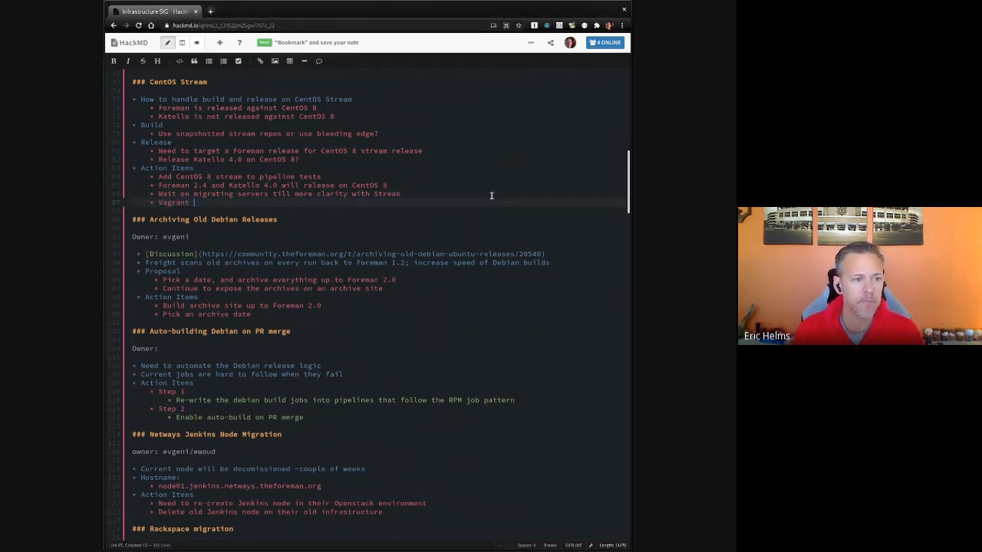
{"action": "type", "text": "boxes now available:"}
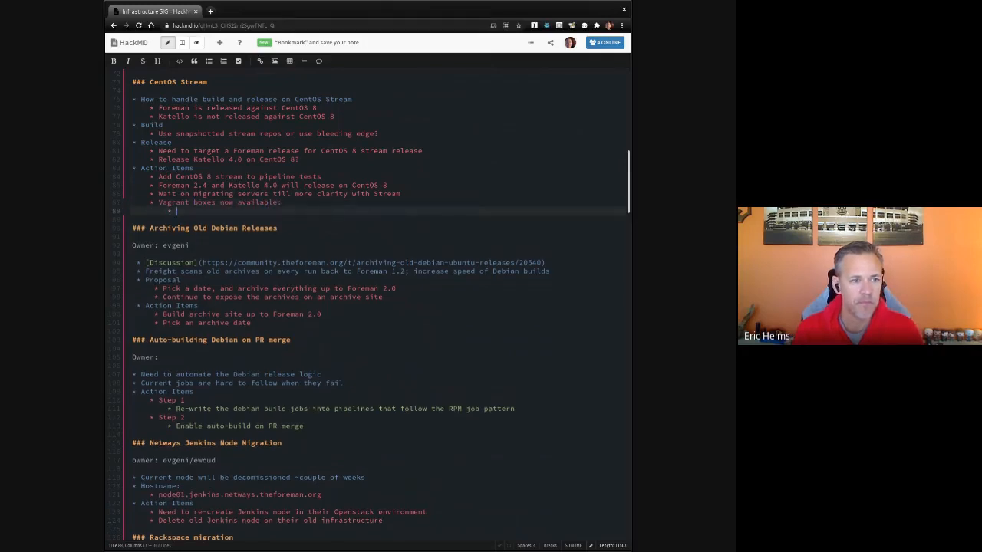
{"action": "type", "text": "https://app.vagrantup.com/centos/boxes/stream8"}
{"action": "type", "text": "* Given nightly pipelines are split"}
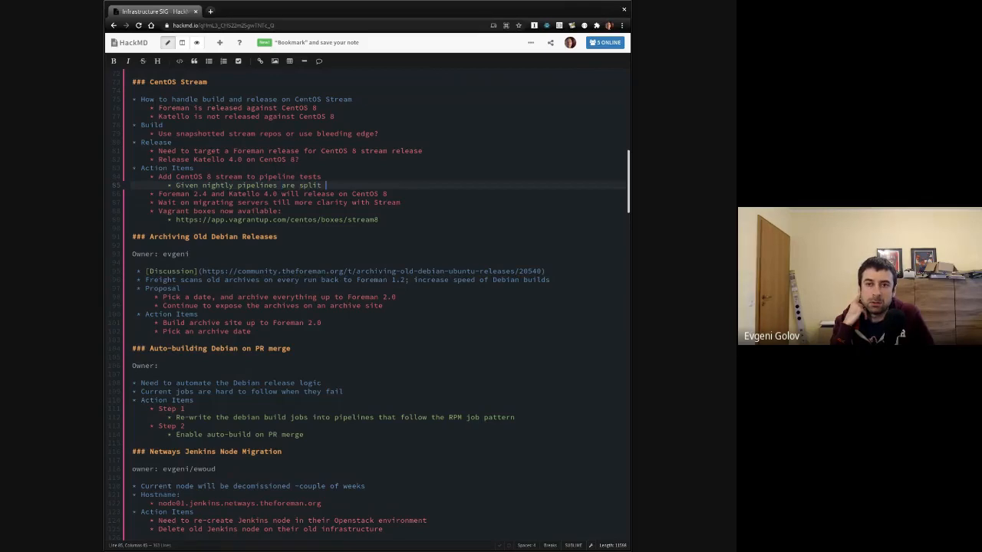
Step: Finish the note: EL and Debian nightlies split should avoid ci.centos.org limits
{"action": "type", "text": "across"}
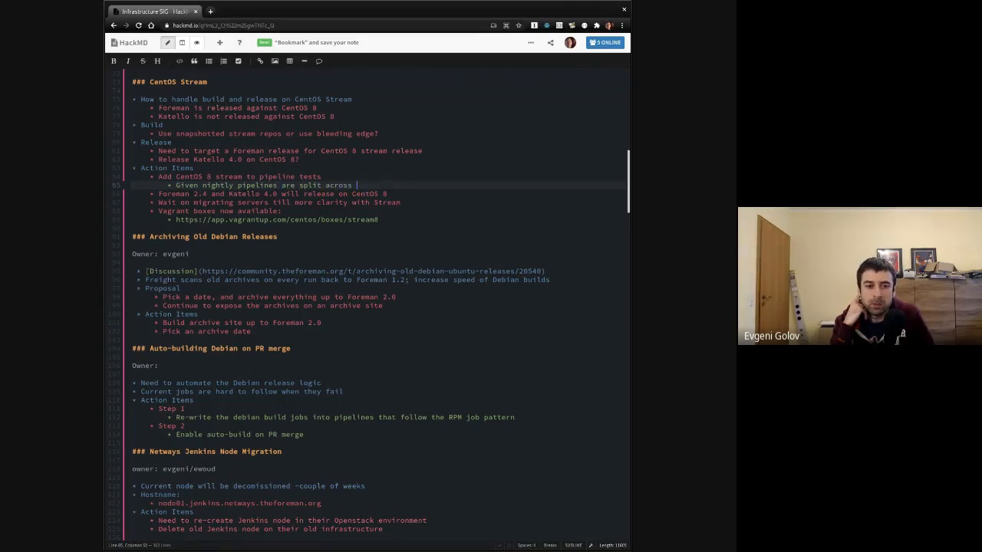
{"action": "type", "text": "EL and Debian, we should not hit the"}
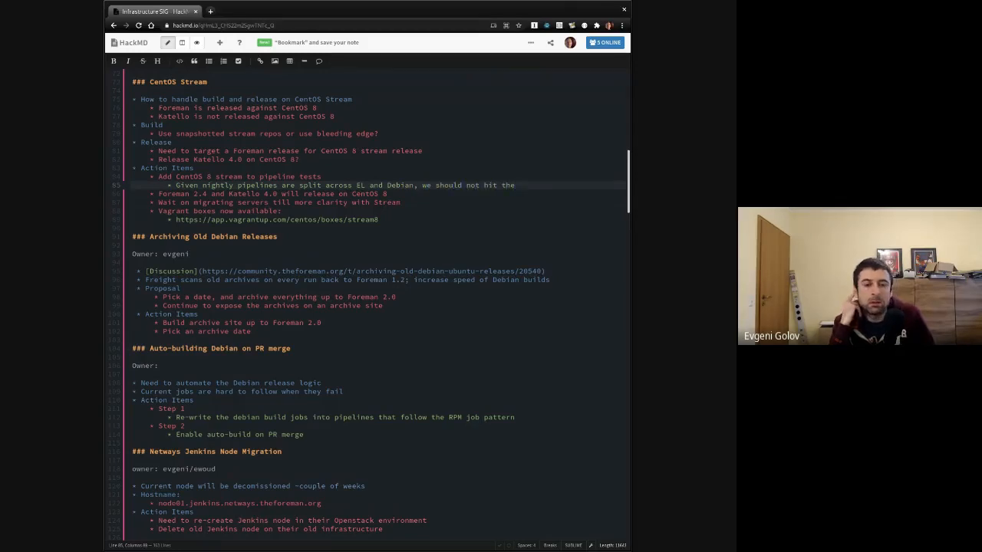
{"action": "type", "text": "ci.c"}
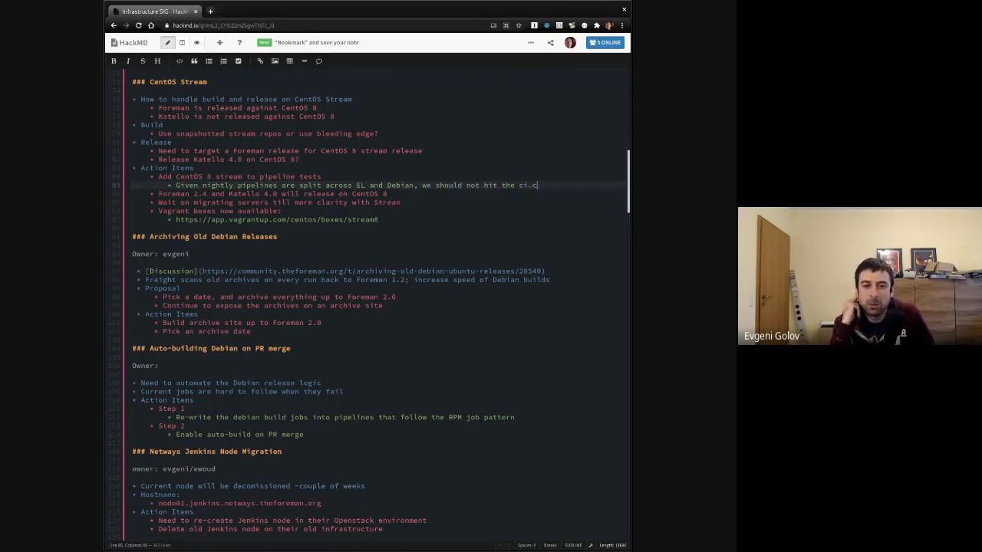
{"action": "type", "text": "entos.org"}
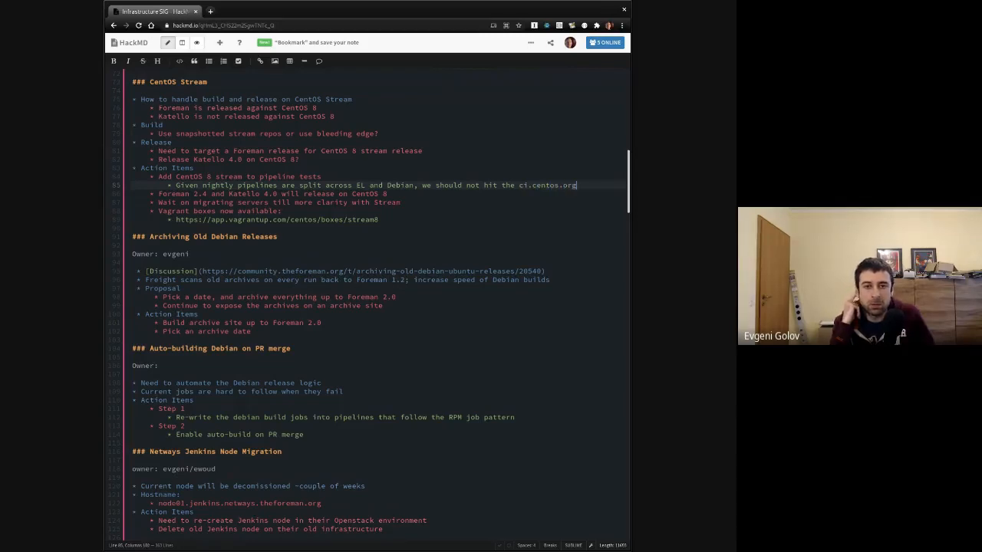
{"action": "type", "text": "limits"}
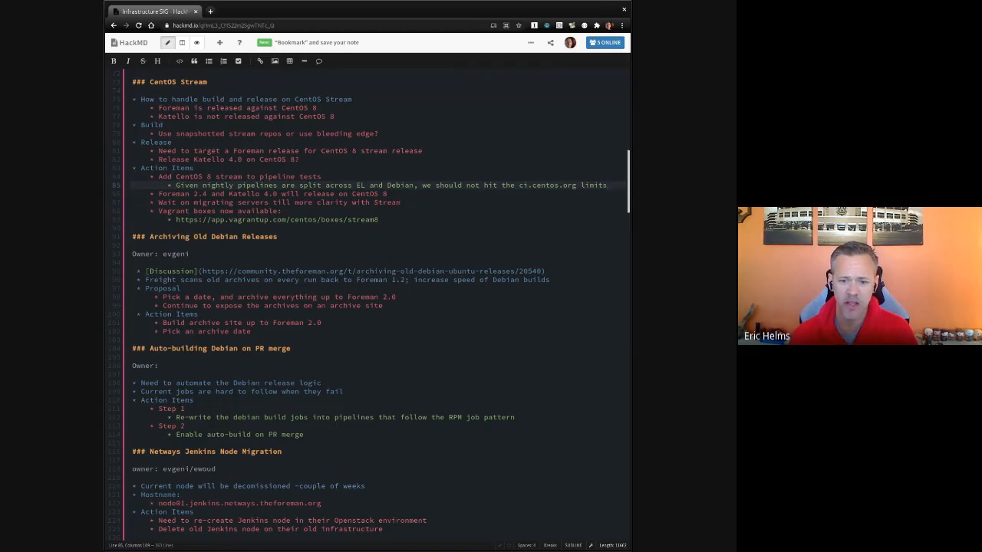
{"action": "left_click", "coordinate": [606, 185]}
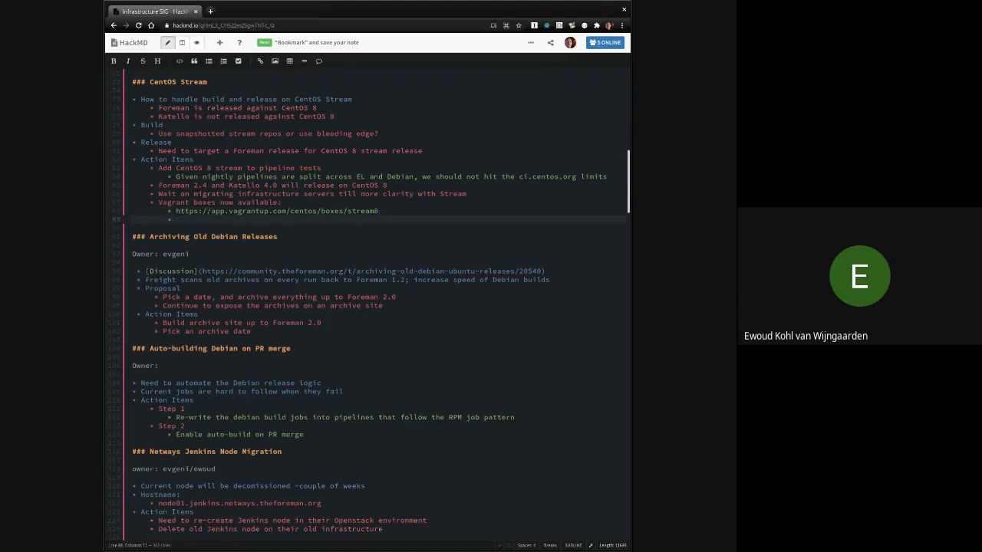
Step: Add sub-item: add vagrant box to Forklift and run a pipeline locally against 8 stream
{"action": "type", "text": "Add cento"}
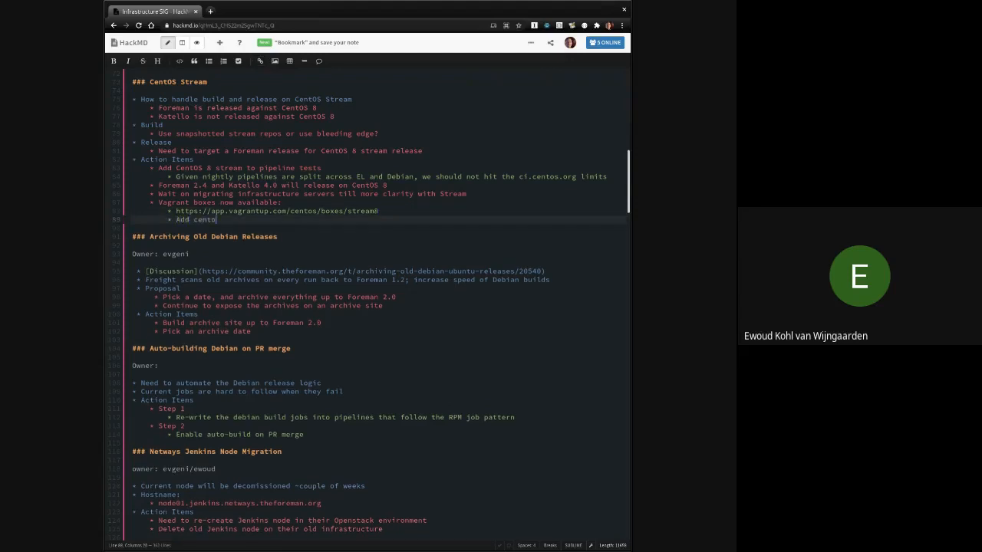
{"action": "key", "text": "Backspace"}
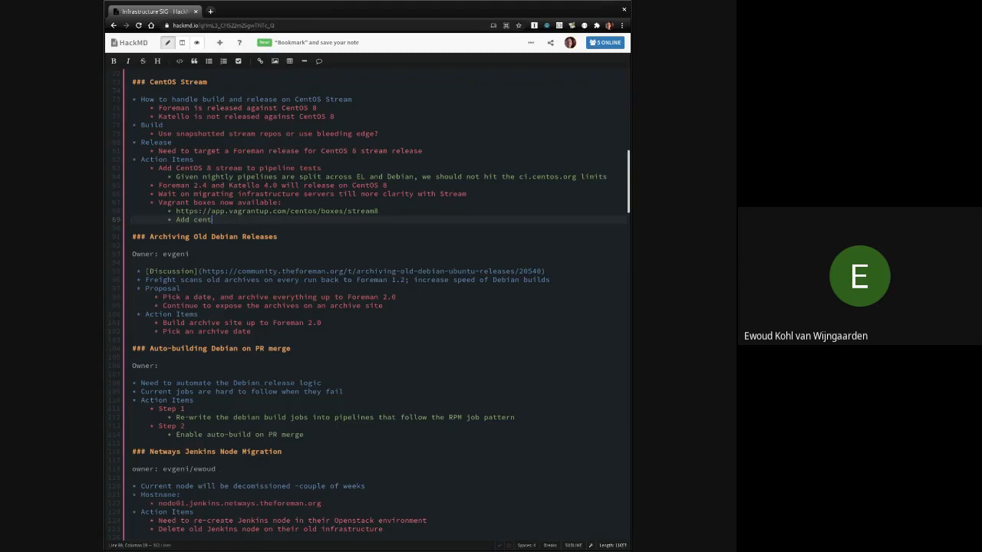
{"action": "type", "text": "vagrant box to Forklift"}
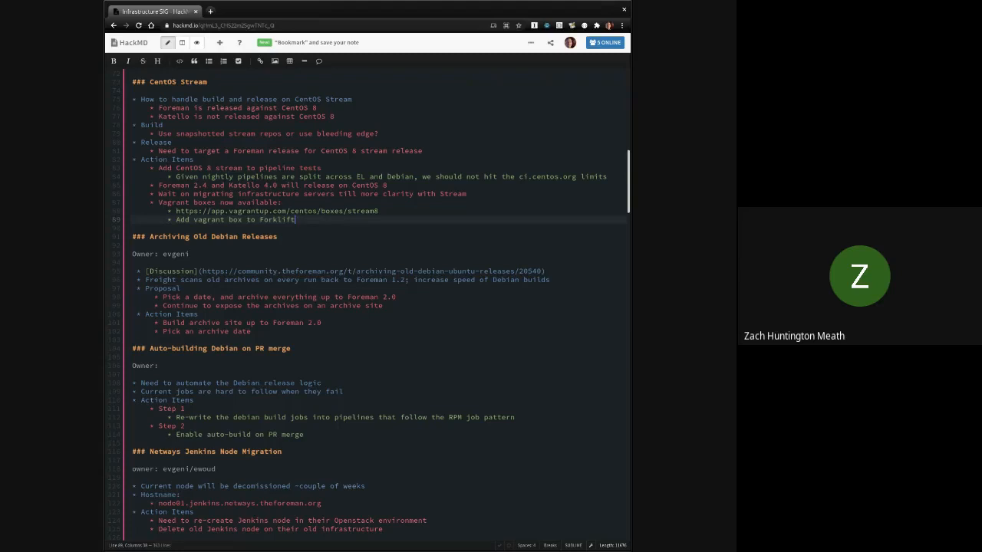
{"action": "type", "text": "and"}
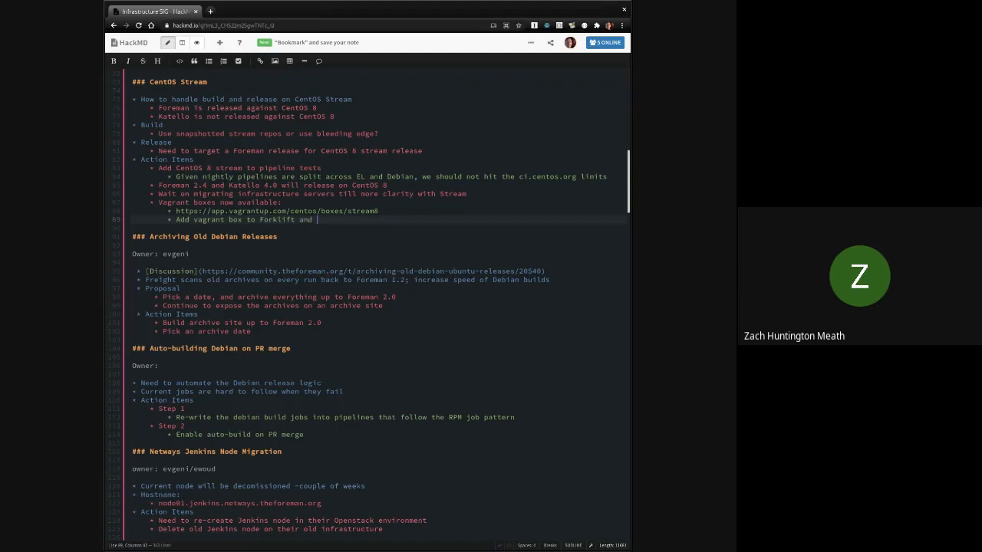
{"action": "type", "text": "ability to"}
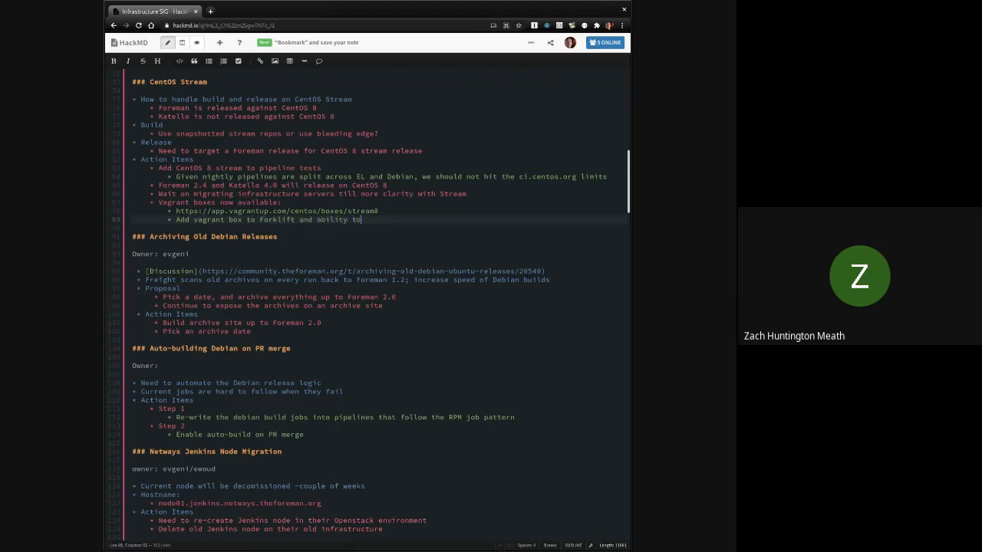
{"action": "type", "text": "run a pipeline locall"}
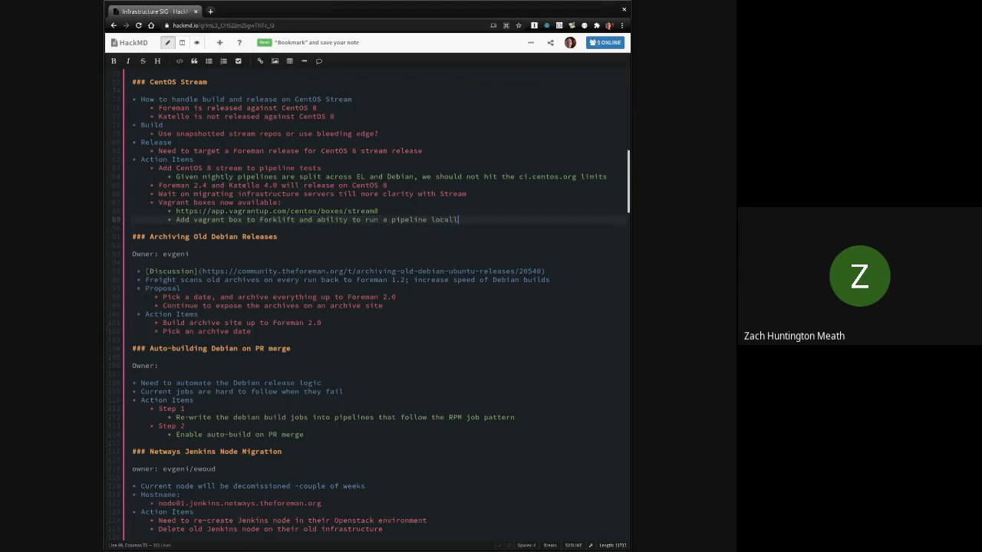
{"action": "type", "text": "against 8 stream"}
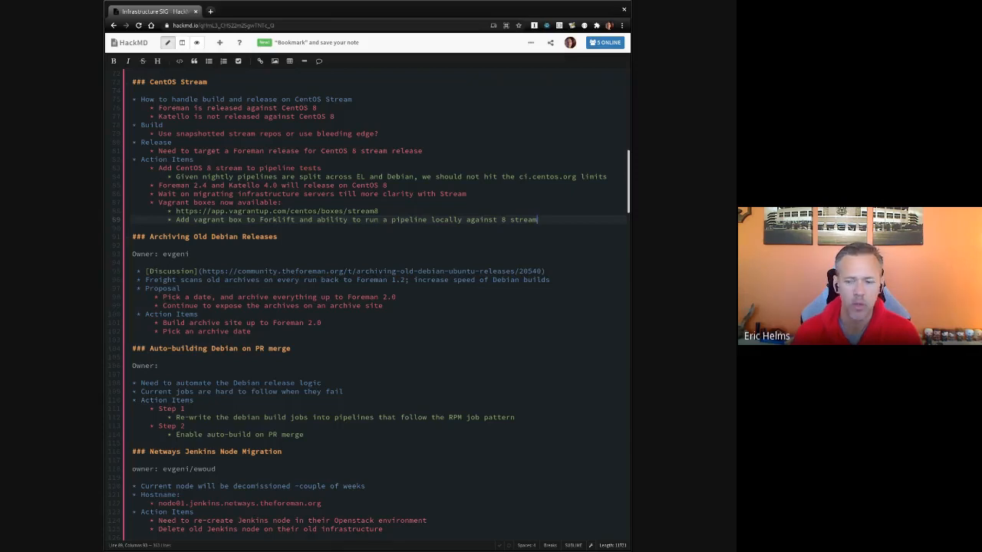
{"action": "scroll", "scroll_direction": "down", "scroll_amount": 3}
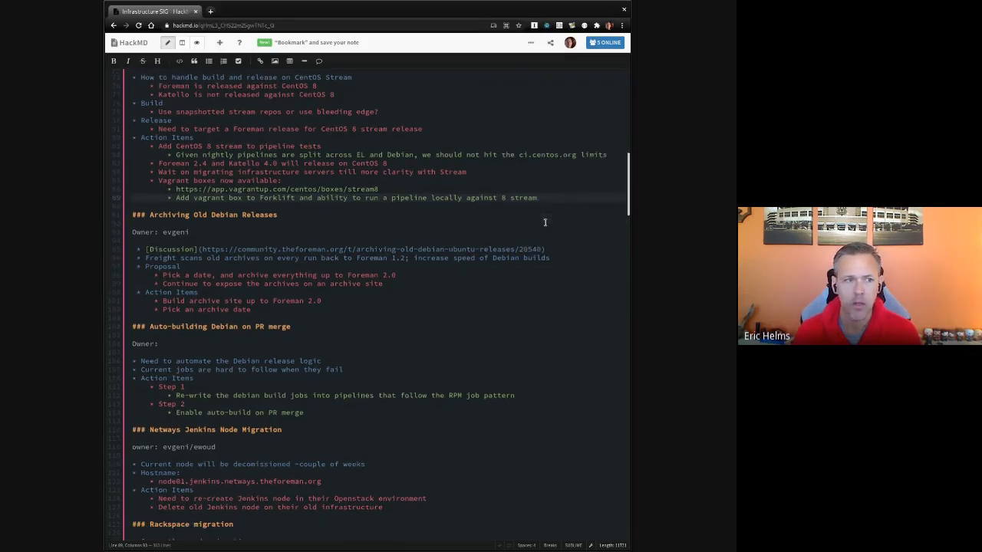
{"action": "scroll", "scroll_direction": "down", "scroll_amount": 3}
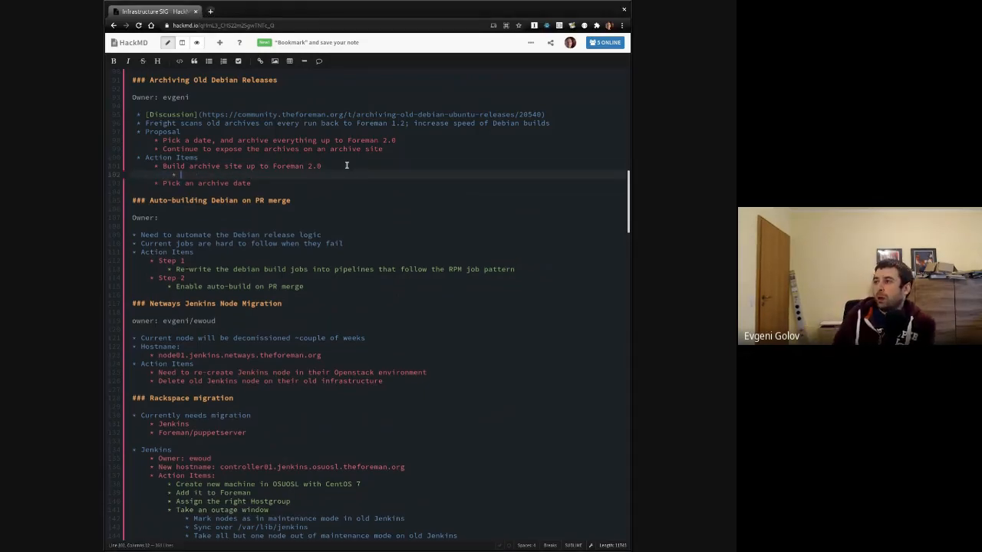
{"action": "type", "text": "http://archivedeb.theforeman.org/"}
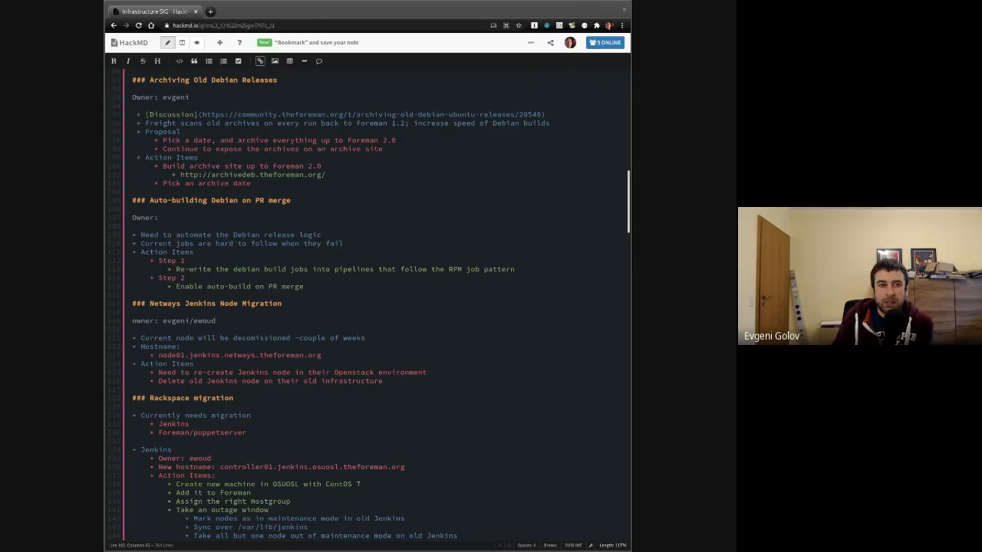
{"action": "mouse_move", "coordinate": [391, 172]}
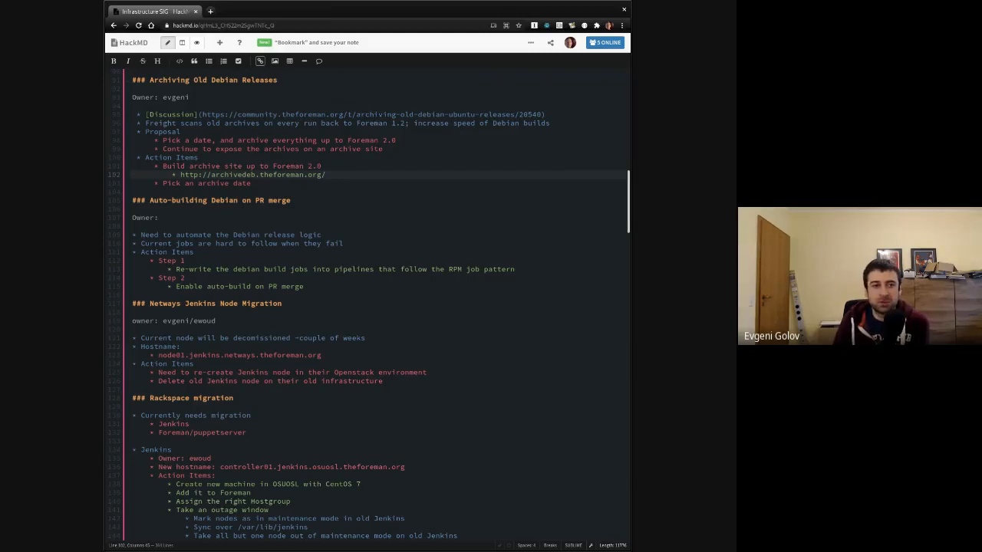
{"action": "mouse_move", "coordinate": [447, 219]}
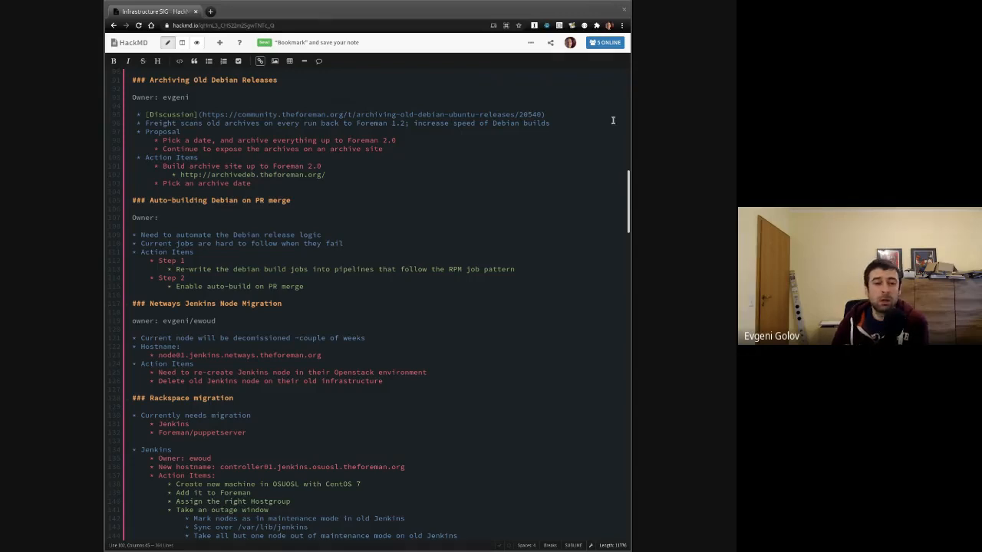
{"action": "mouse_move", "coordinate": [460, 171]}
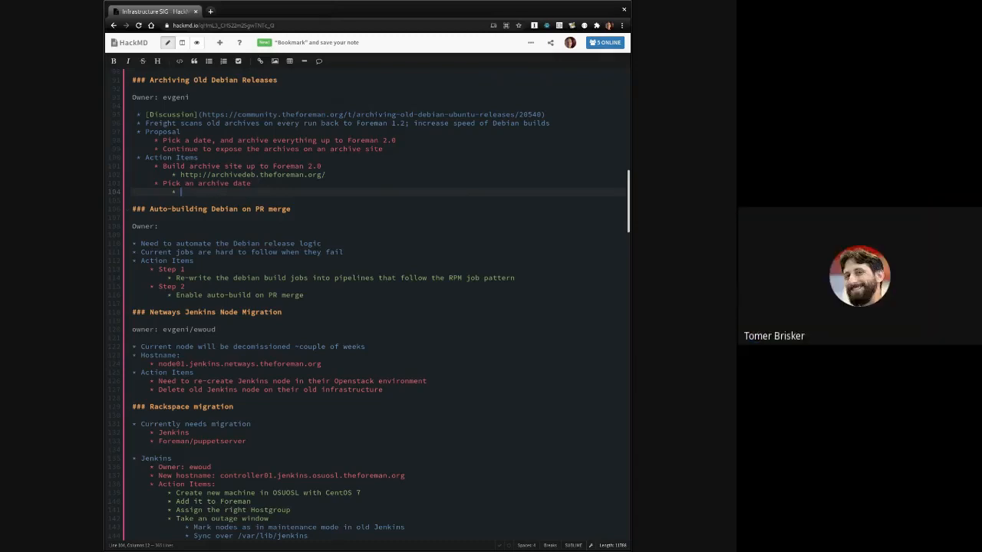
Step: Add sub-bullets 'March 8th' and 'All Foreman 1.X releases' under Pick an archive date
{"action": "type", "text": "March 8th"}
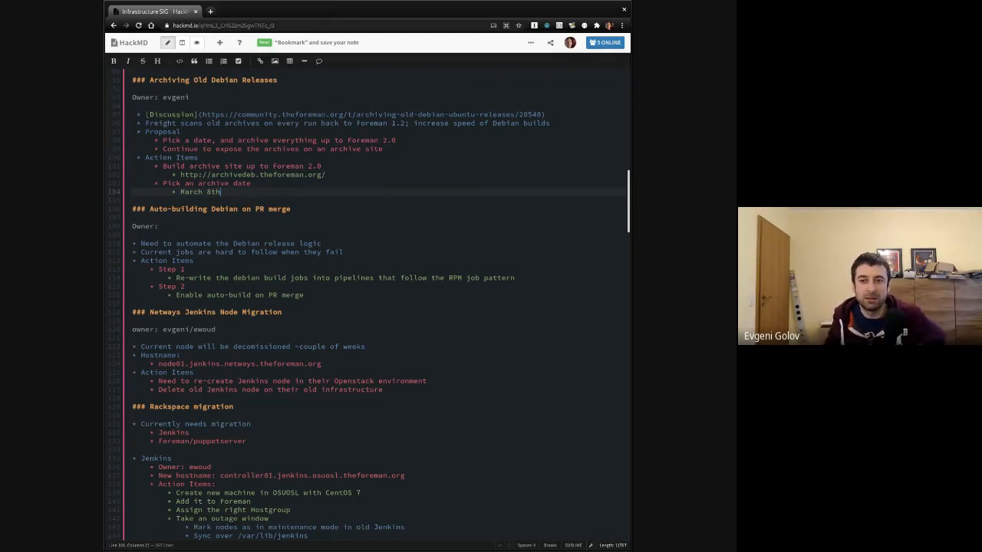
{"action": "type", "text": "All Foreman 1.X"}
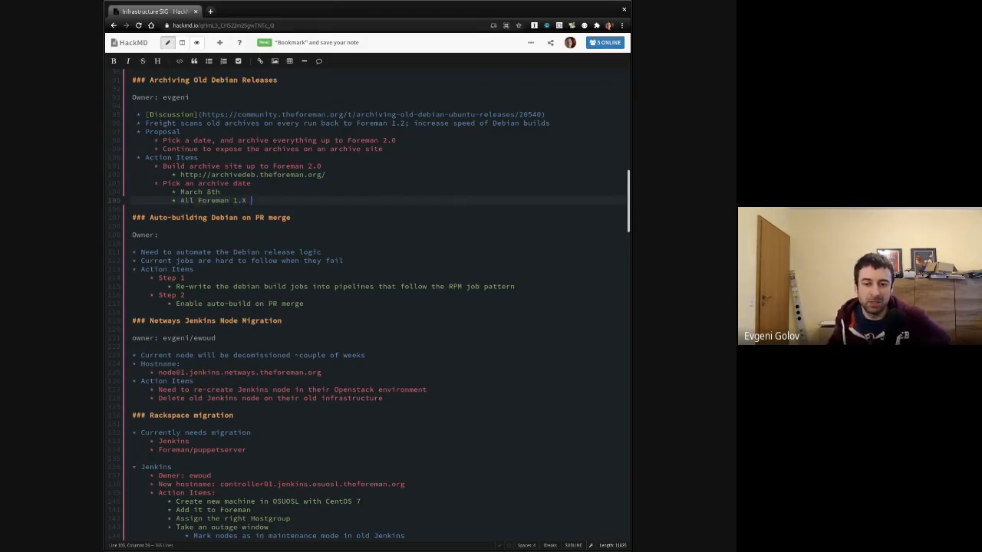
{"action": "type", "text": "releases (~45 GB"}
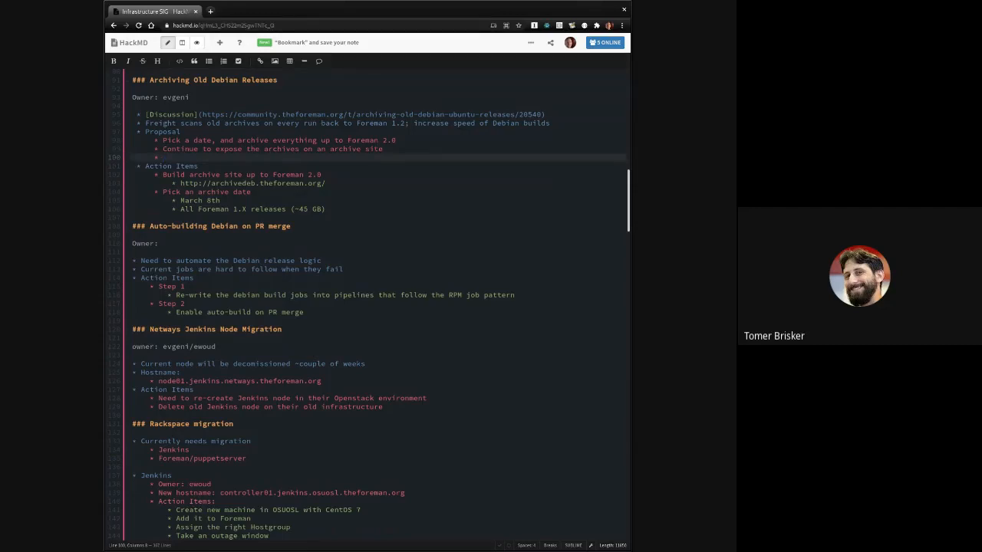
Step: Fill the empty Proposal bullet with 'Add to release procedure to archive N-5 version'
{"action": "type", "text": "Add to release procedur"}
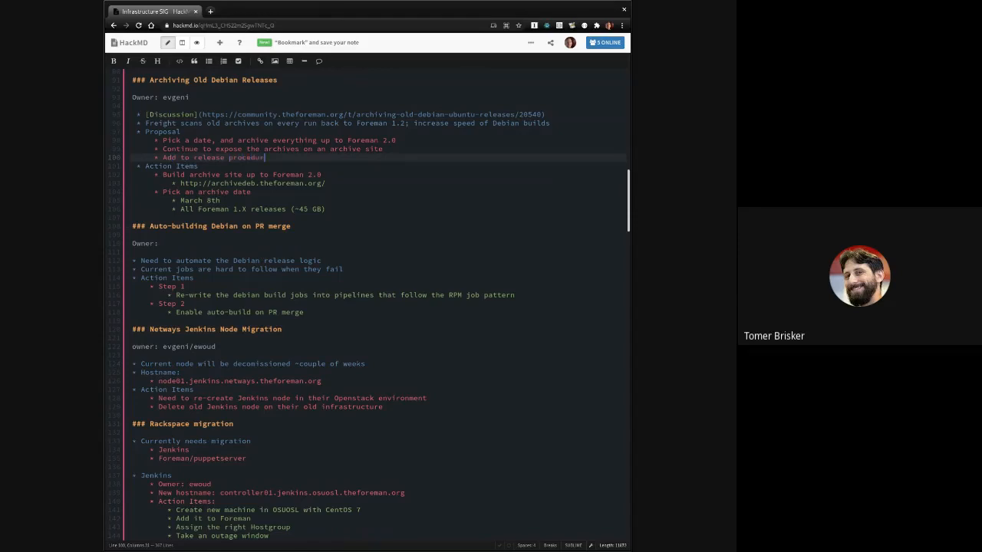
{"action": "type", "text": "to"}
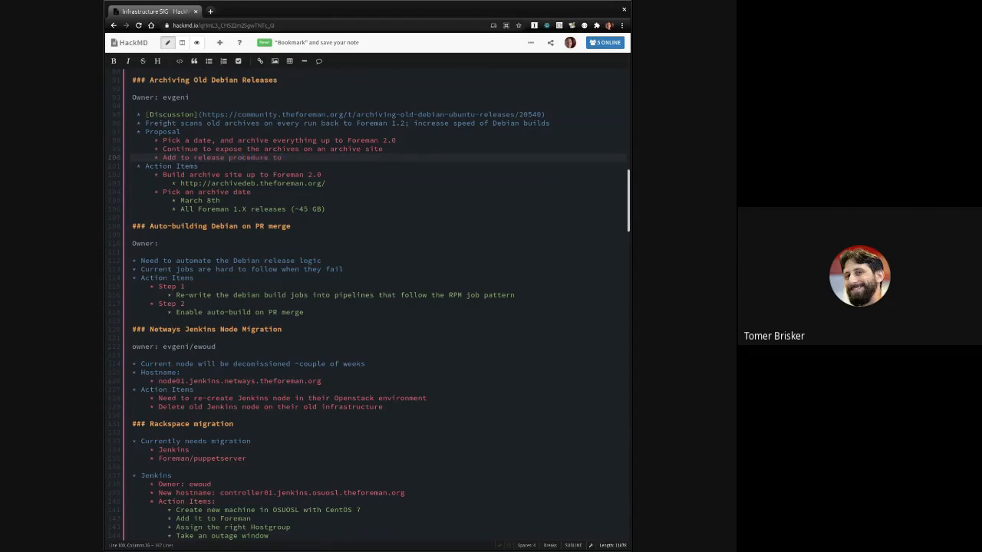
{"action": "type", "text": "archive N-5 version"}
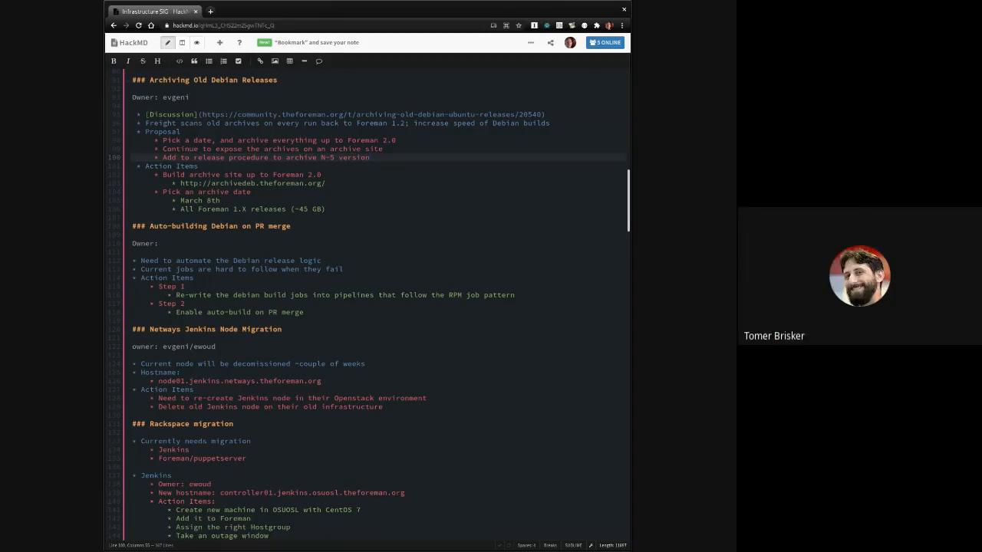
{"action": "left_click", "coordinate": [370, 158]}
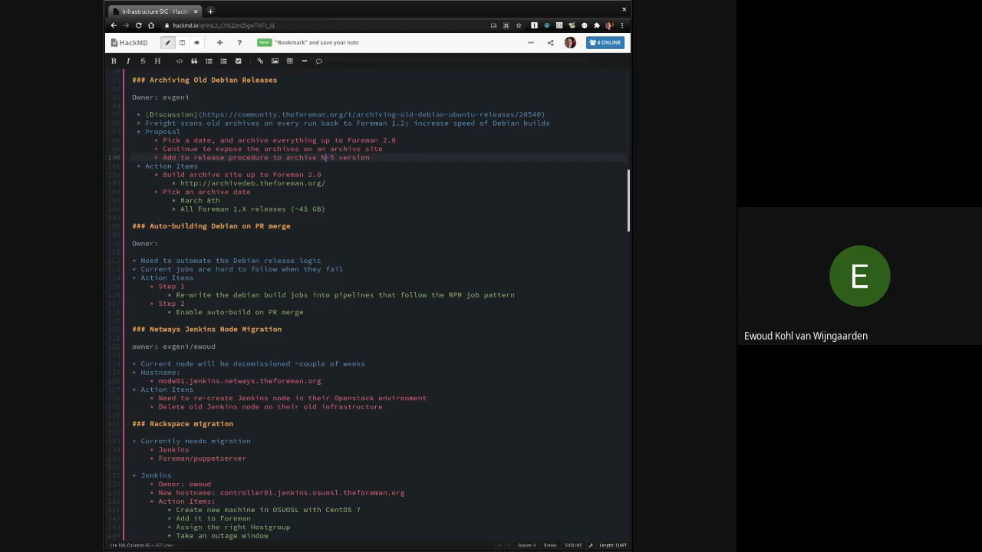
{"action": "left_click", "coordinate": [328, 157]}
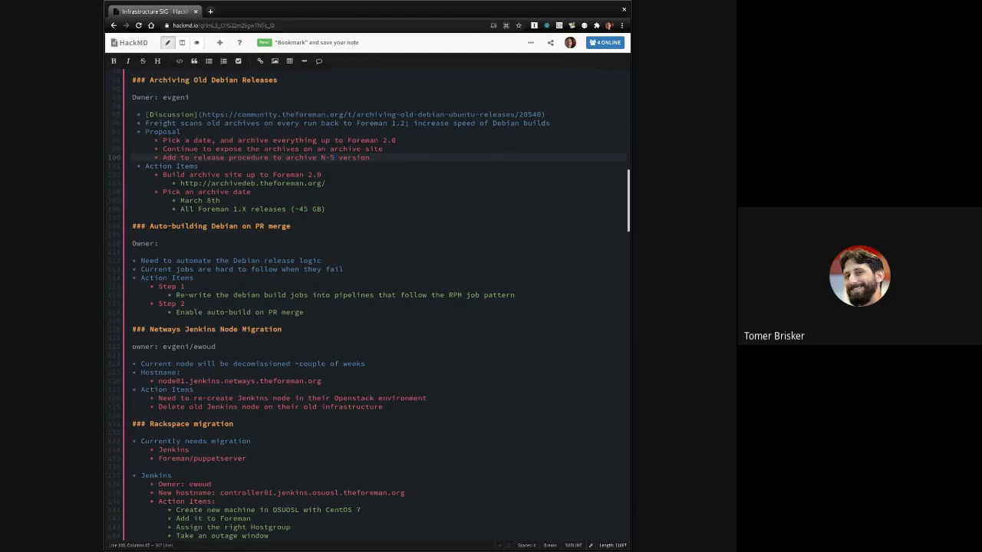
{"action": "left_click", "coordinate": [332, 157]}
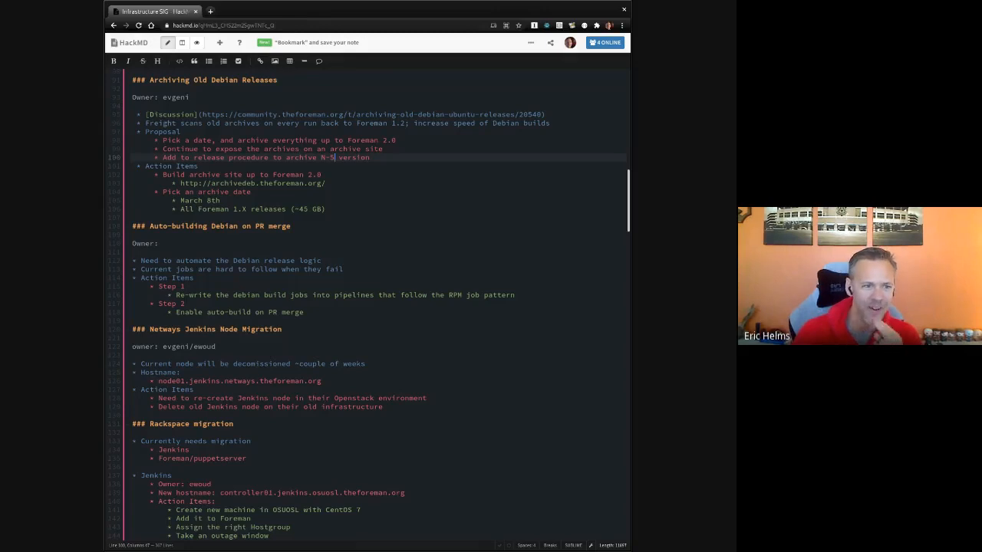
{"action": "scroll", "scroll_direction": "down", "scroll_amount": 3}
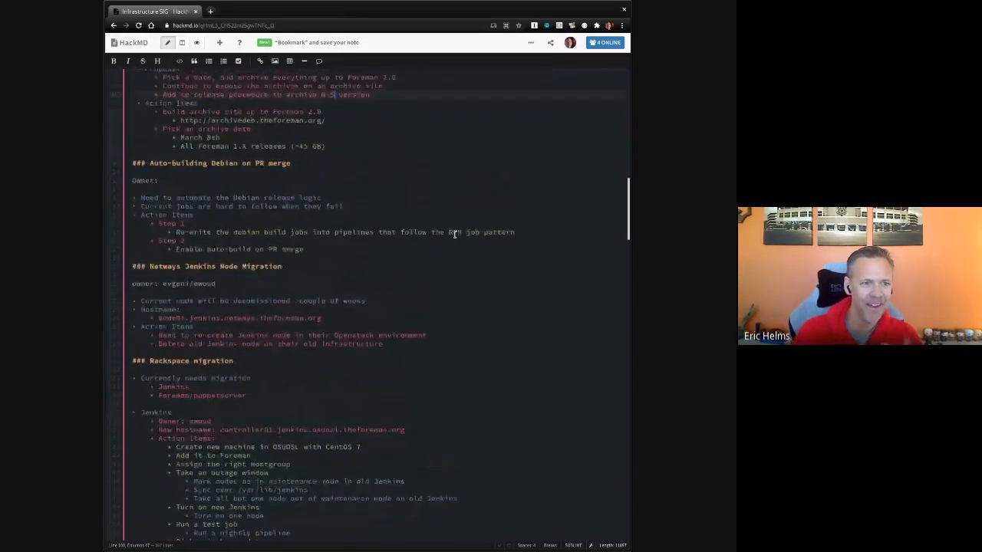
{"action": "scroll", "scroll_direction": "down", "scroll_amount": 3}
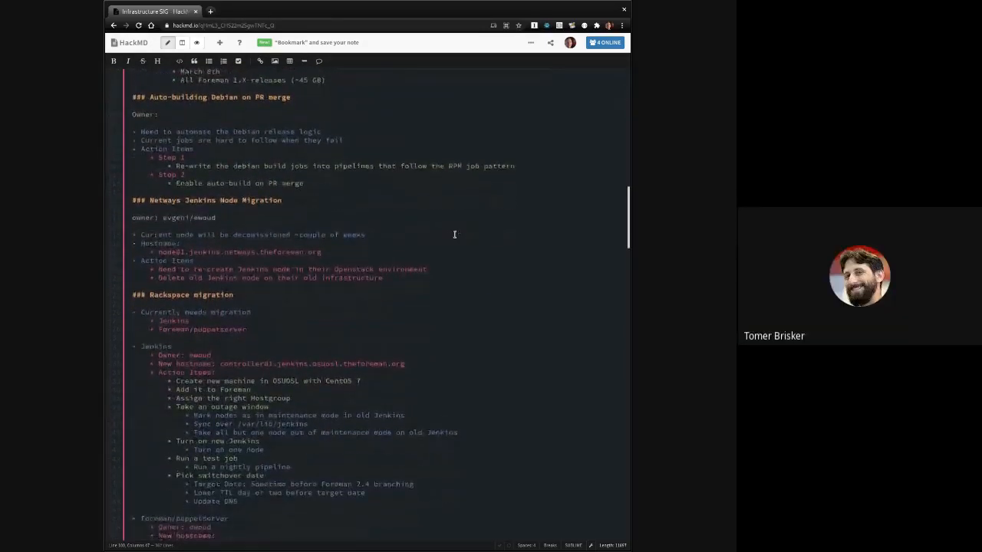
{"action": "scroll", "scroll_direction": "down", "scroll_amount": 3}
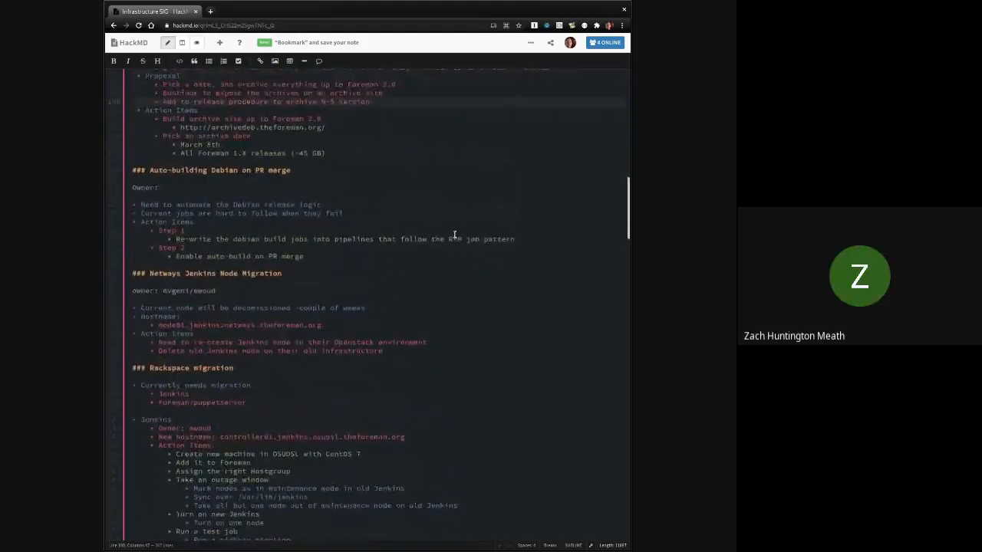
{"action": "scroll", "scroll_direction": "down", "scroll_amount": 3}
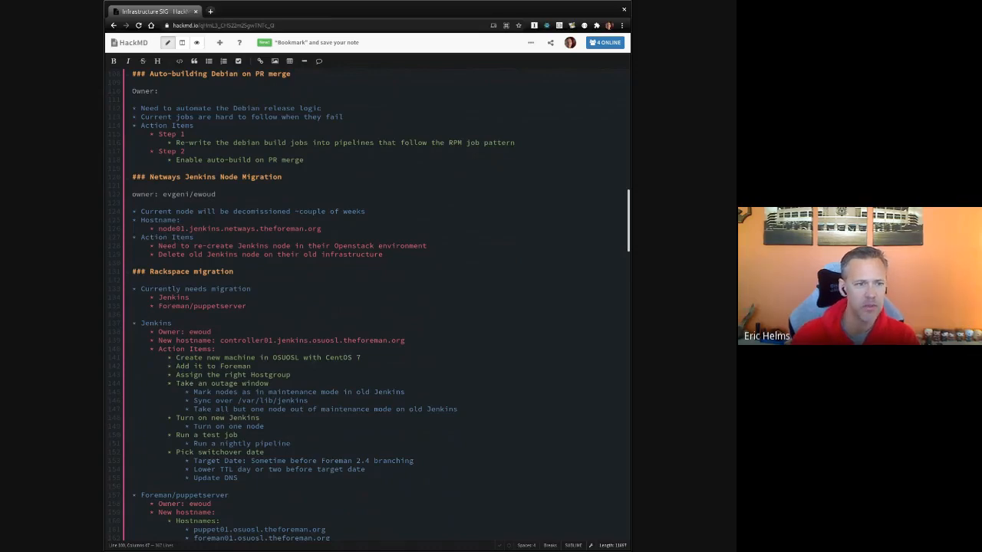
{"action": "scroll", "scroll_direction": "down", "scroll_amount": 3}
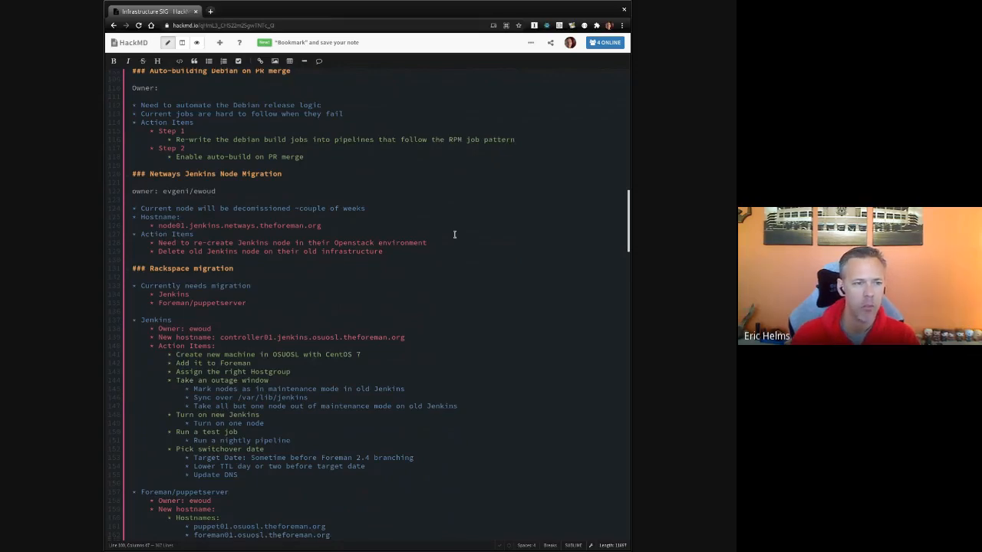
{"action": "scroll", "scroll_direction": "down", "scroll_amount": 3}
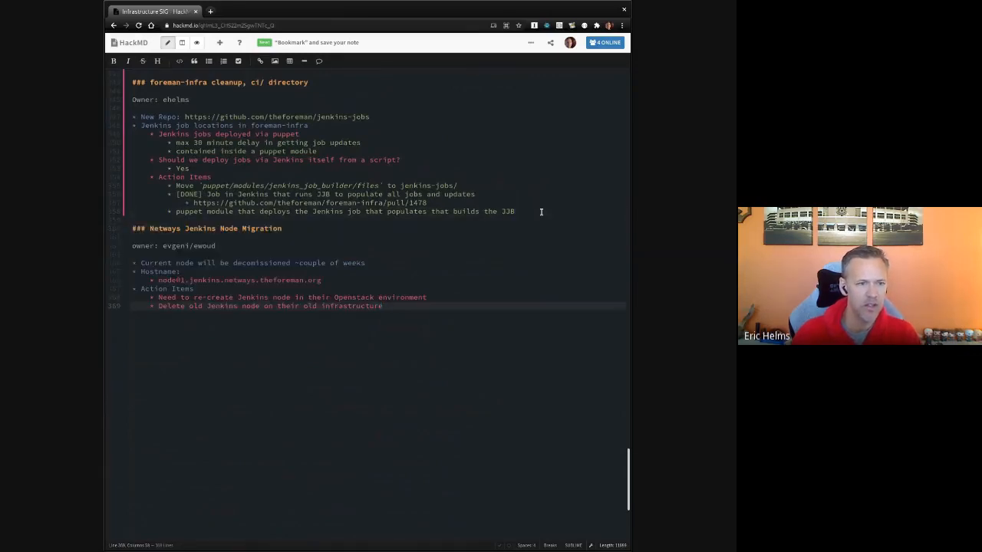
{"action": "scroll", "scroll_direction": "down", "scroll_amount": 3}
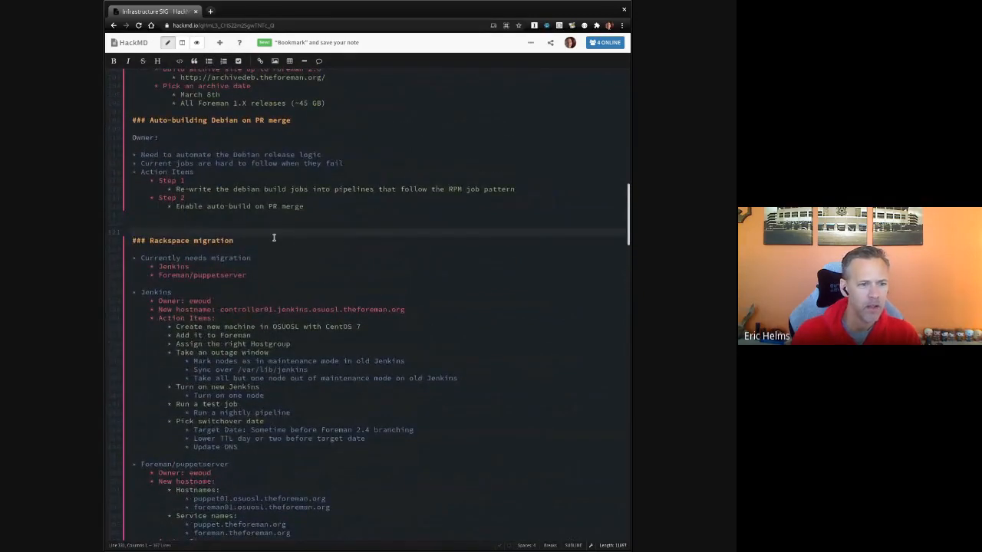
{"action": "scroll", "scroll_direction": "down", "scroll_amount": 3}
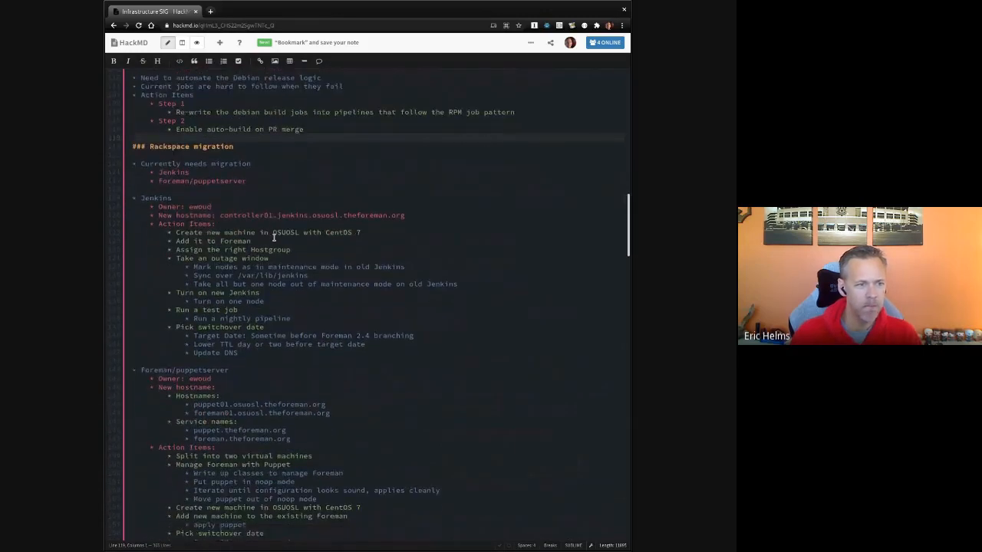
{"action": "scroll", "scroll_direction": "down", "scroll_amount": 3}
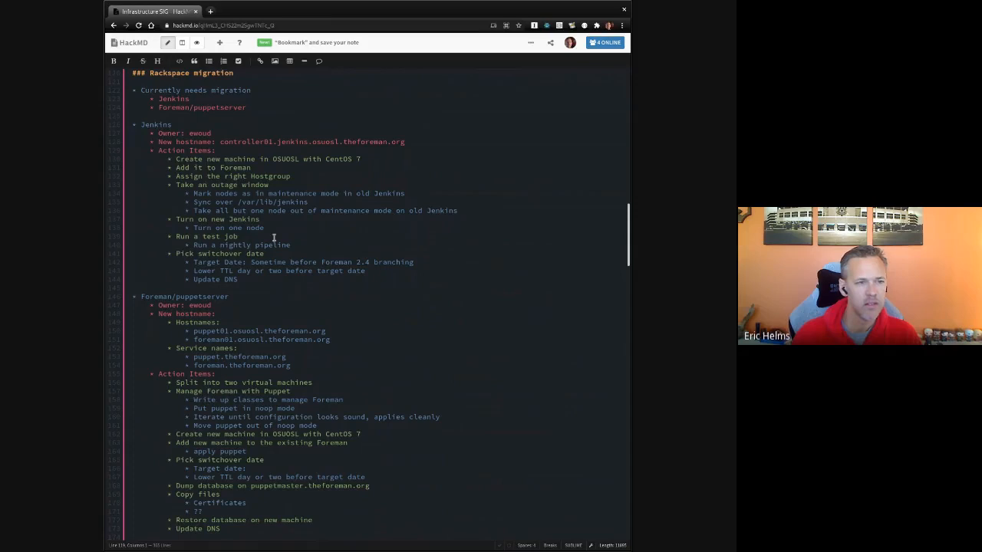
{"action": "scroll", "scroll_direction": "down", "scroll_amount": 3}
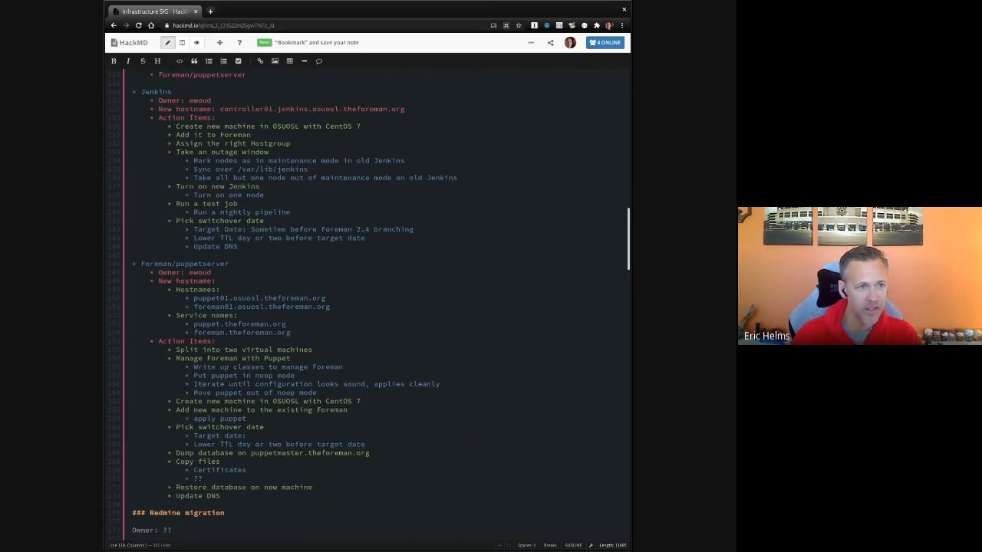
{"action": "scroll", "scroll_direction": "down", "scroll_amount": 3}
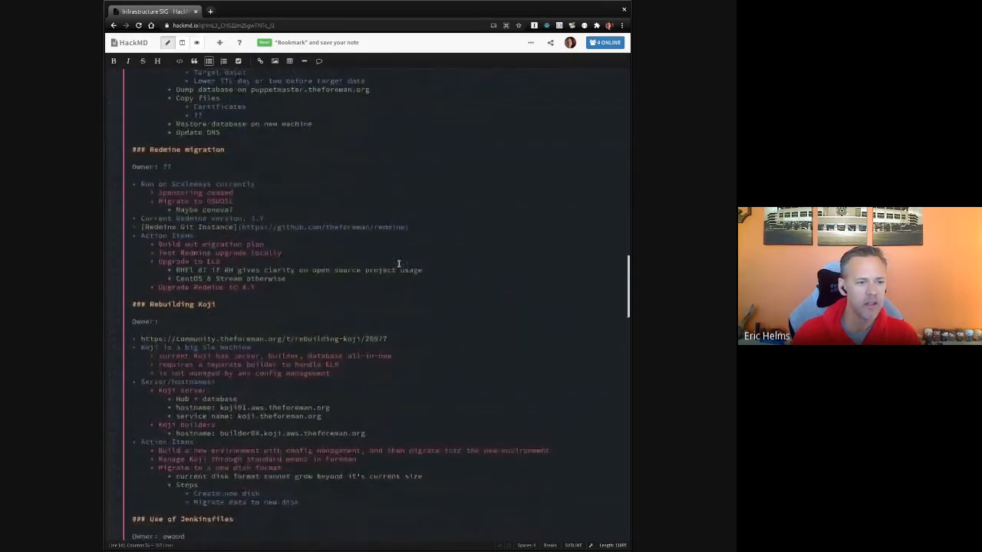
{"action": "scroll", "scroll_direction": "down", "scroll_amount": 3}
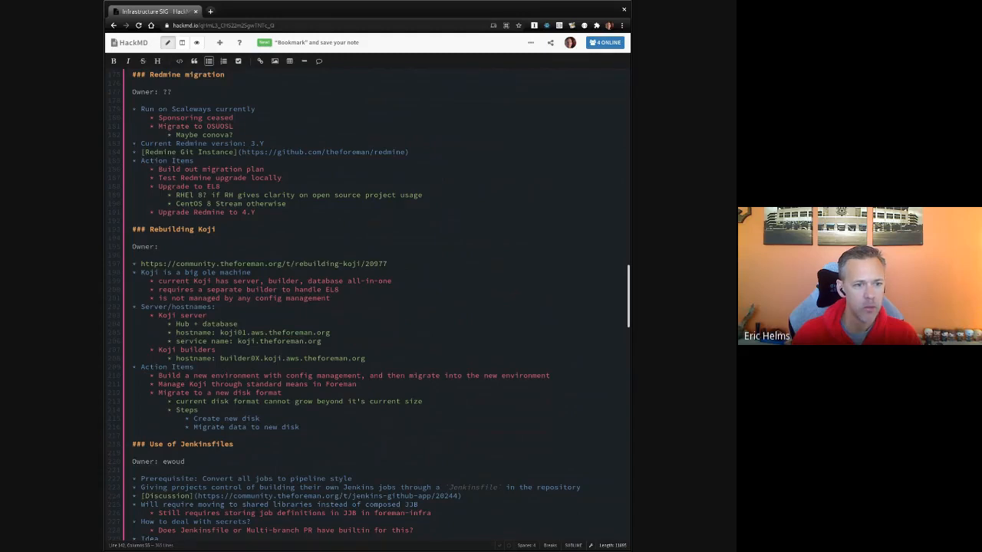
{"action": "scroll", "scroll_direction": "down", "scroll_amount": 3}
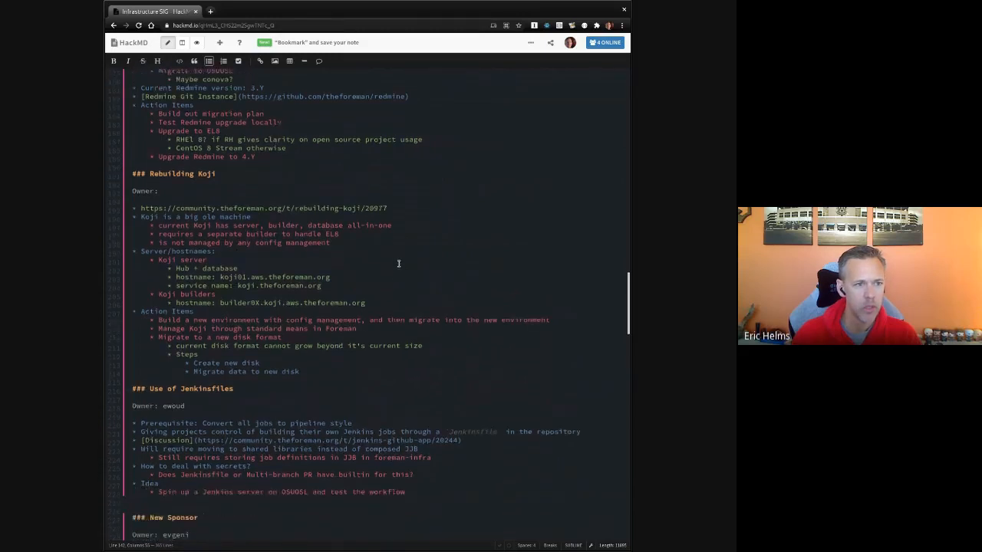
{"action": "scroll", "scroll_direction": "down", "scroll_amount": 3}
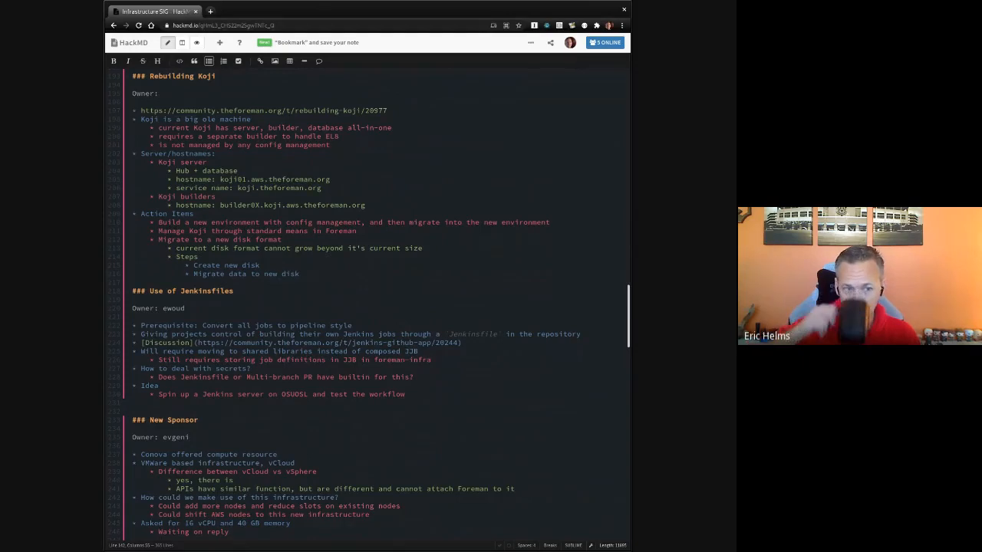
{"action": "scroll", "scroll_direction": "down", "scroll_amount": 3}
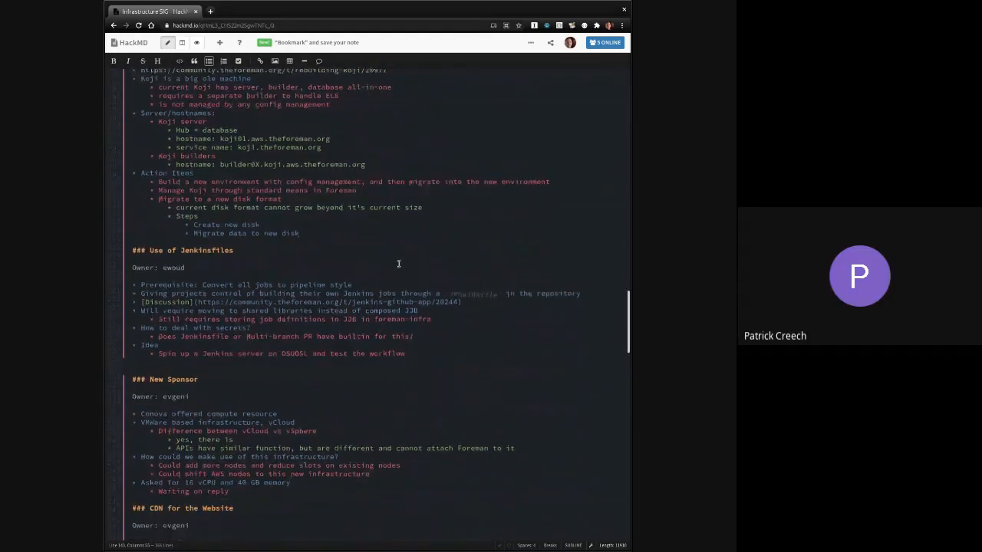
{"action": "scroll", "scroll_direction": "down", "scroll_amount": 3}
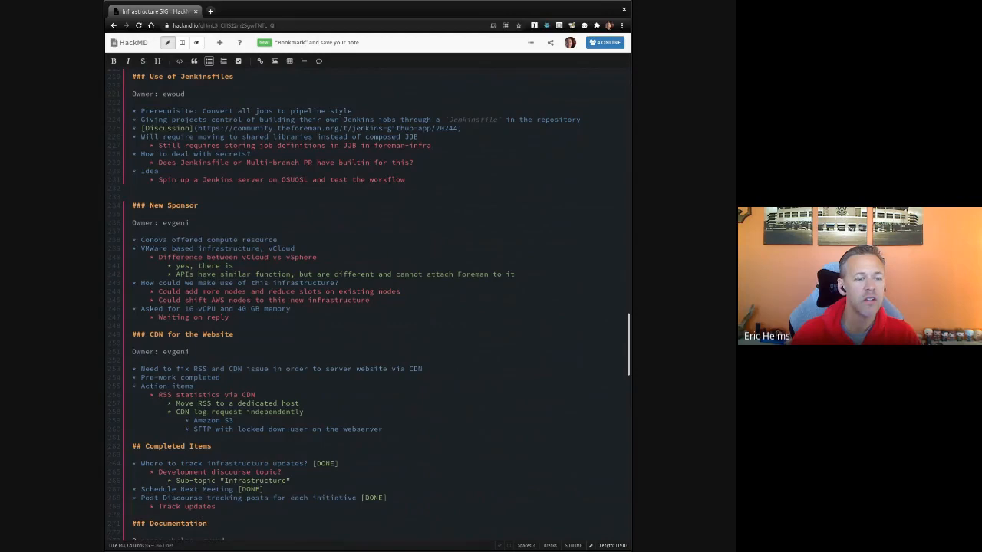
{"action": "scroll", "scroll_direction": "down", "scroll_amount": 3}
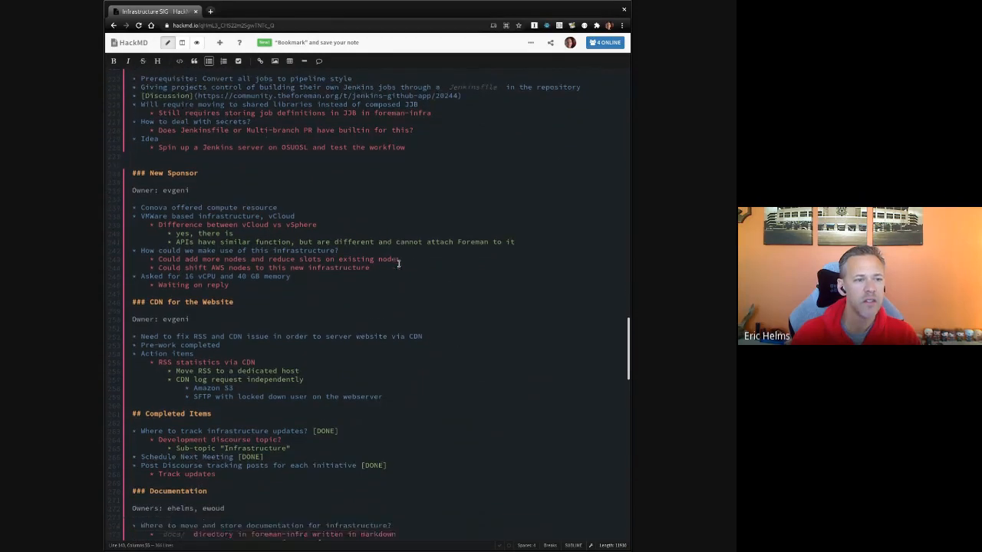
{"action": "scroll", "scroll_direction": "down", "scroll_amount": 3}
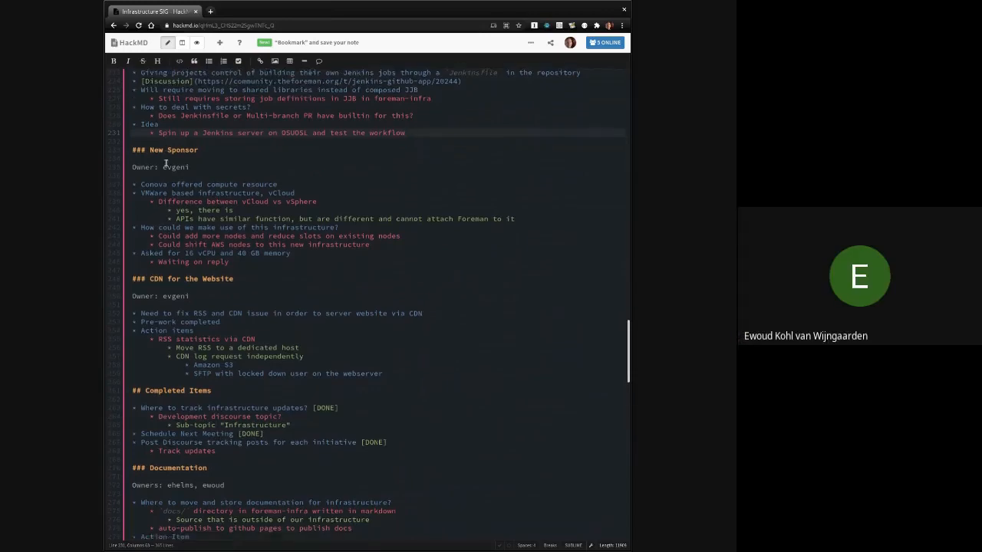
{"action": "scroll", "scroll_direction": "down", "scroll_amount": 3}
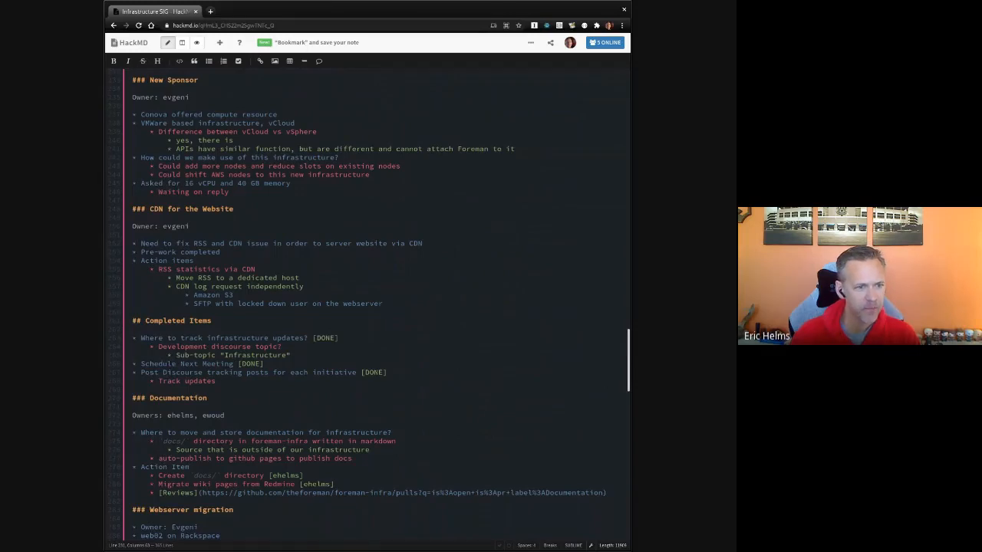
{"action": "left_click", "coordinate": [247, 194]}
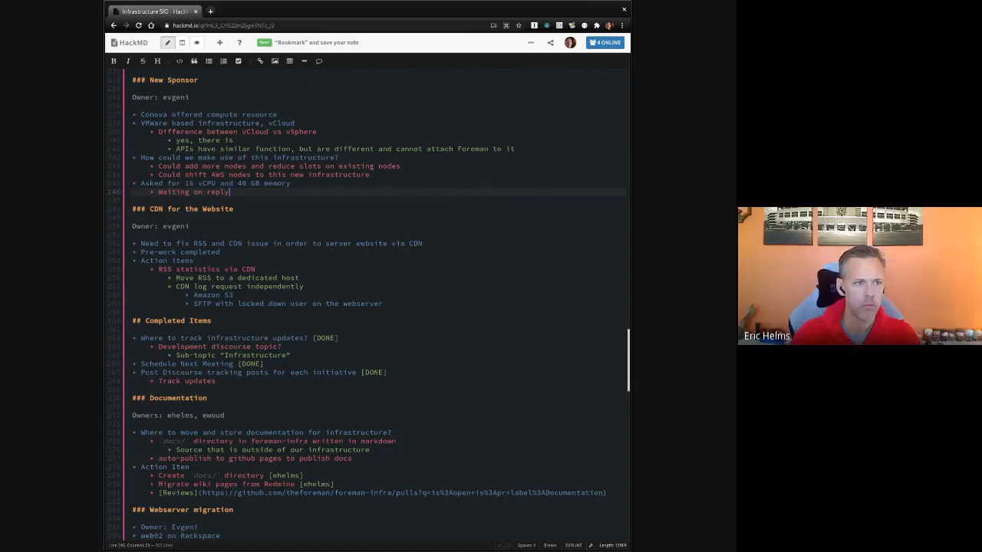
{"action": "scroll", "scroll_direction": "down", "scroll_amount": 3}
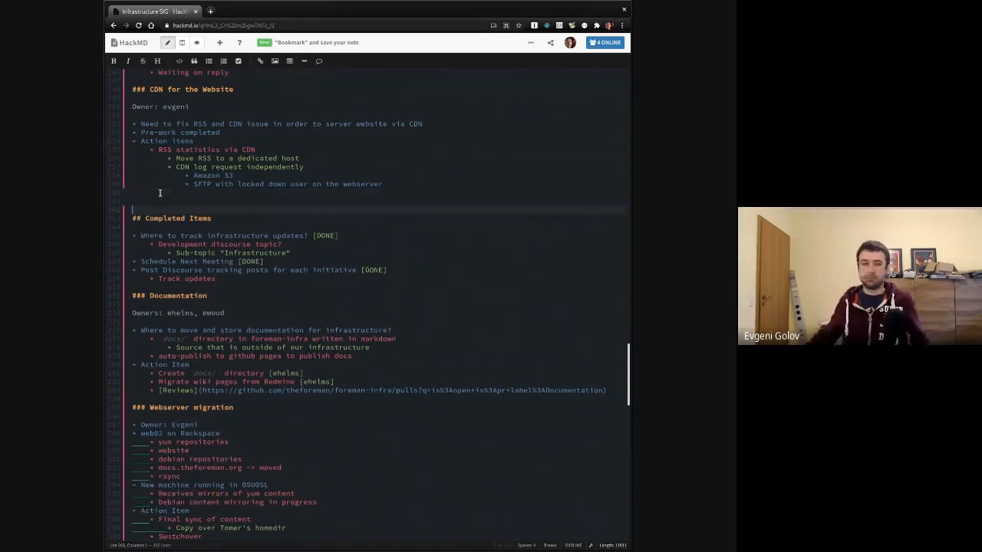
{"action": "scroll", "scroll_direction": "down", "scroll_amount": 3}
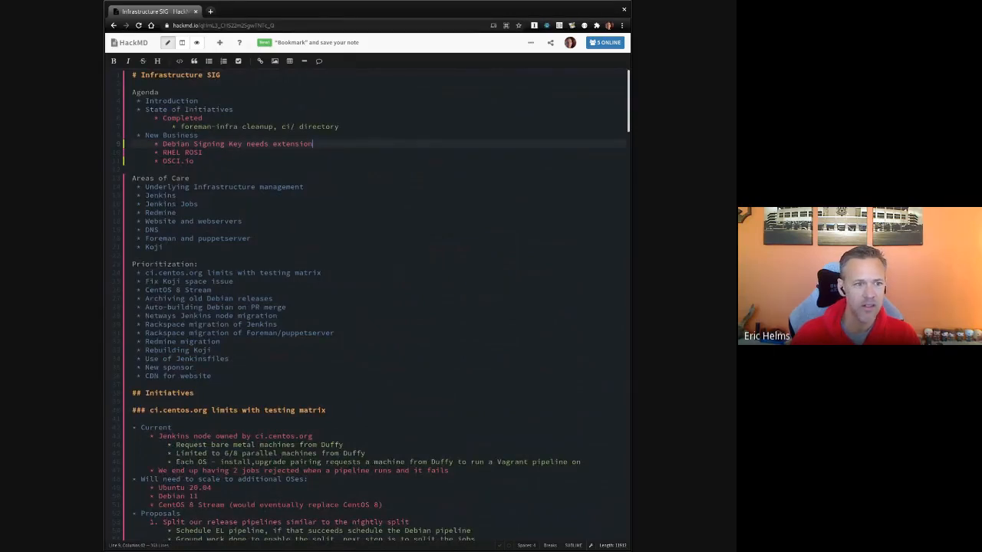
Step: Add a '### Debian Signing Key needs extension' heading with a bulleted list beneath
{"action": "left_click_drag", "start_coordinate": [163, 144], "coordinate": [312, 143]}
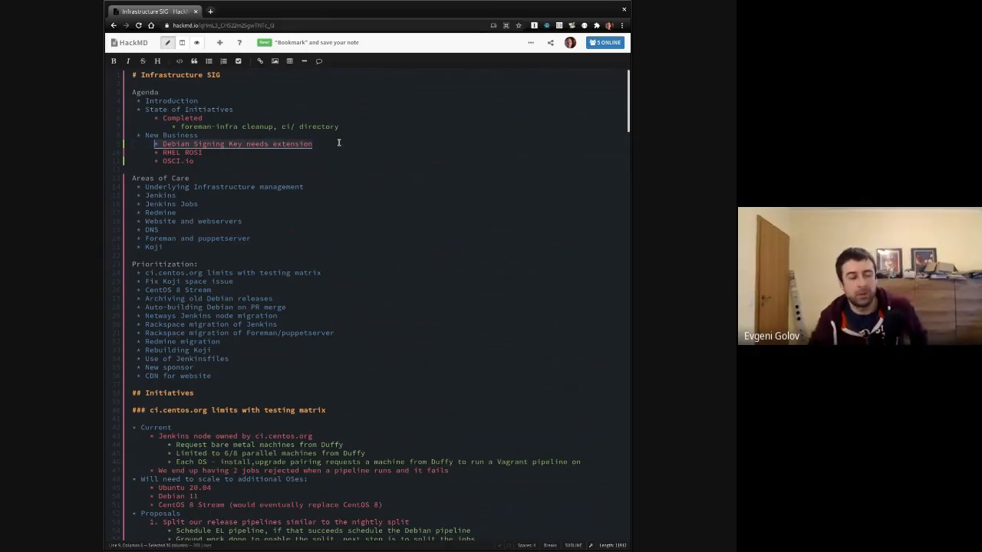
{"action": "scroll", "scroll_direction": "down", "scroll_amount": 3}
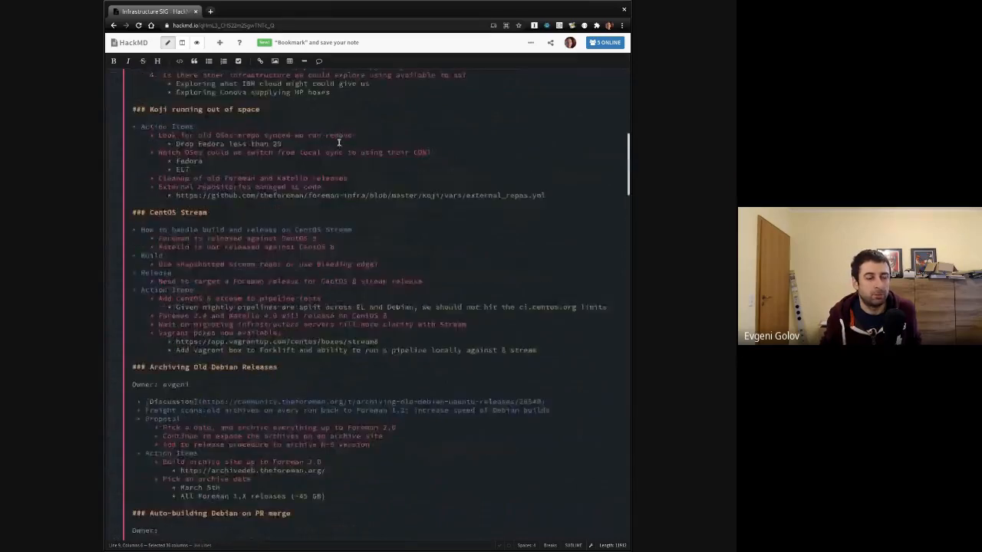
{"action": "scroll", "scroll_direction": "down", "scroll_amount": 3}
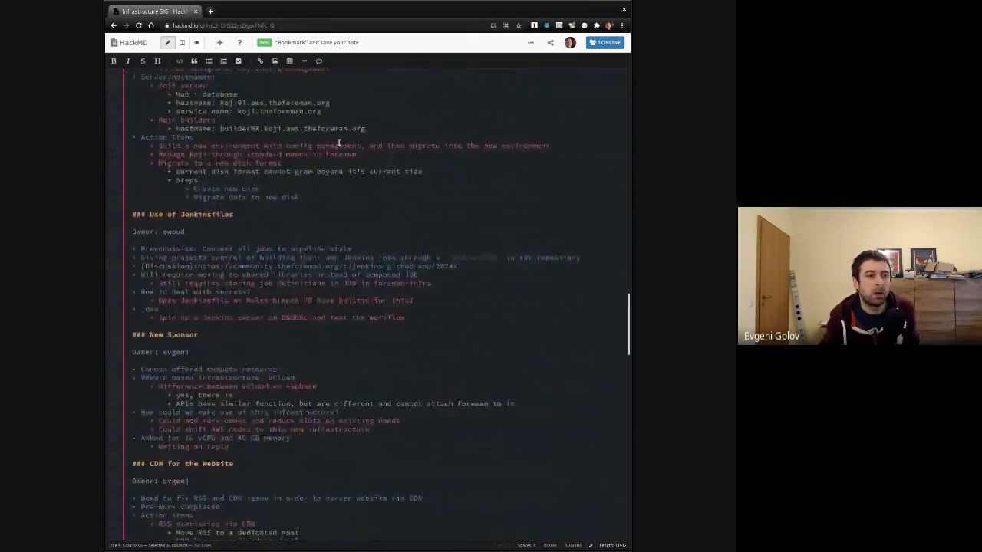
{"action": "scroll", "scroll_direction": "down", "scroll_amount": 3}
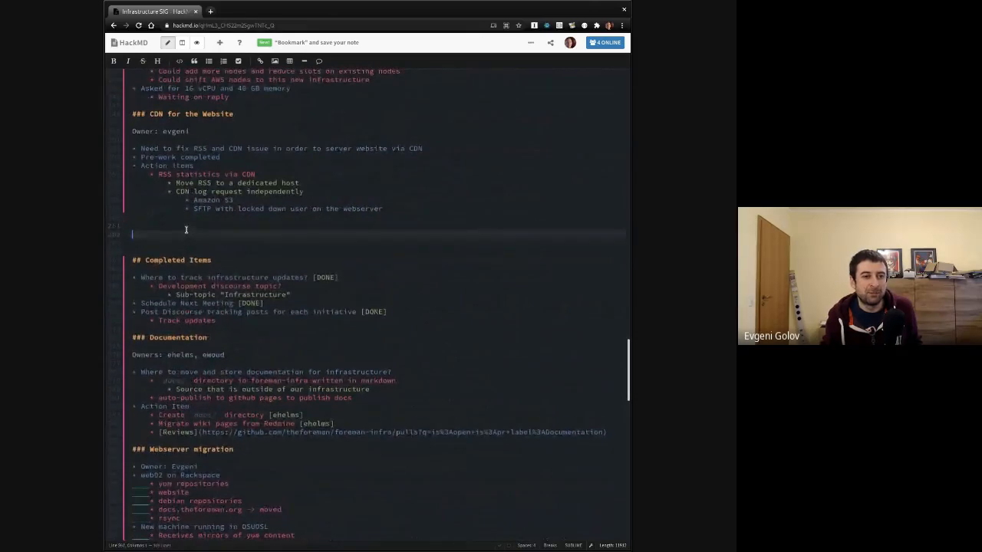
{"action": "type", "text": "### * Debian Signing Key needs extension"}
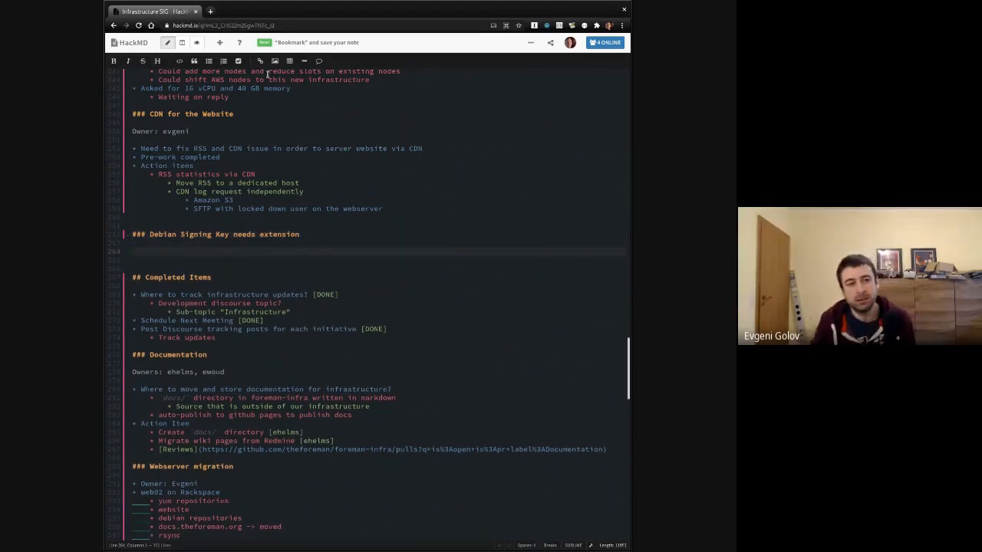
{"action": "left_click", "coordinate": [364, 234]}
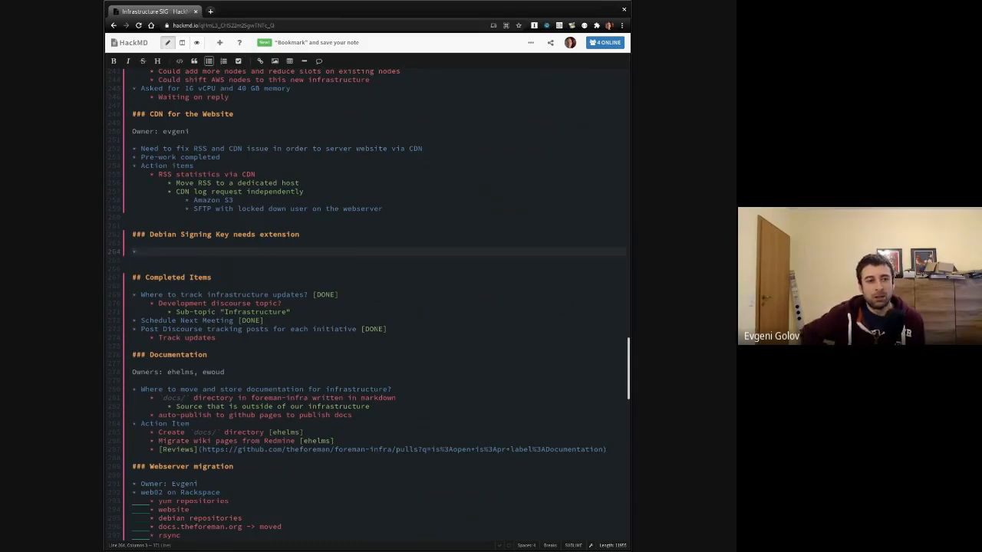
Step: Note expiry at end of March 2021 and the last extension, and start Action Items
{"action": "type", "text": "Expires in"}
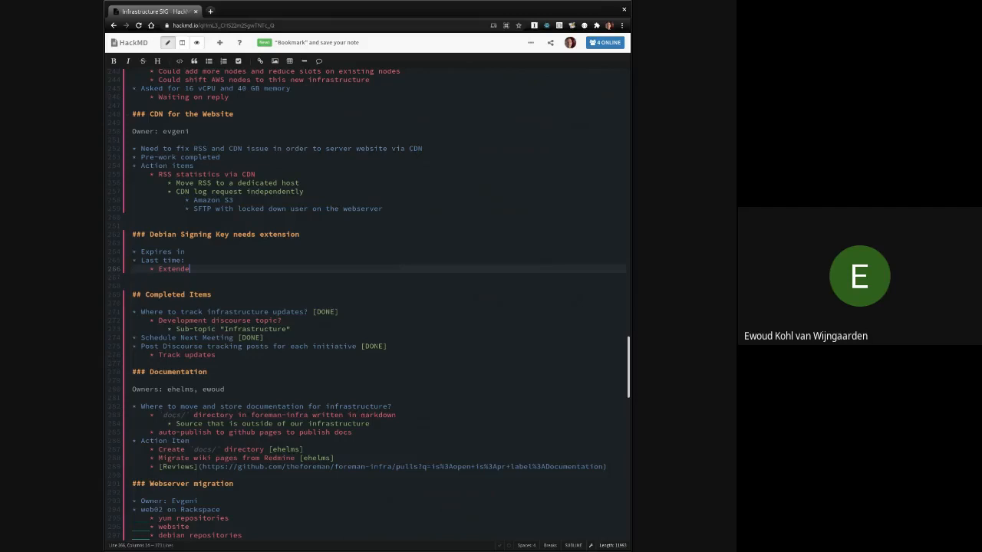
{"action": "type", "text": "d"}
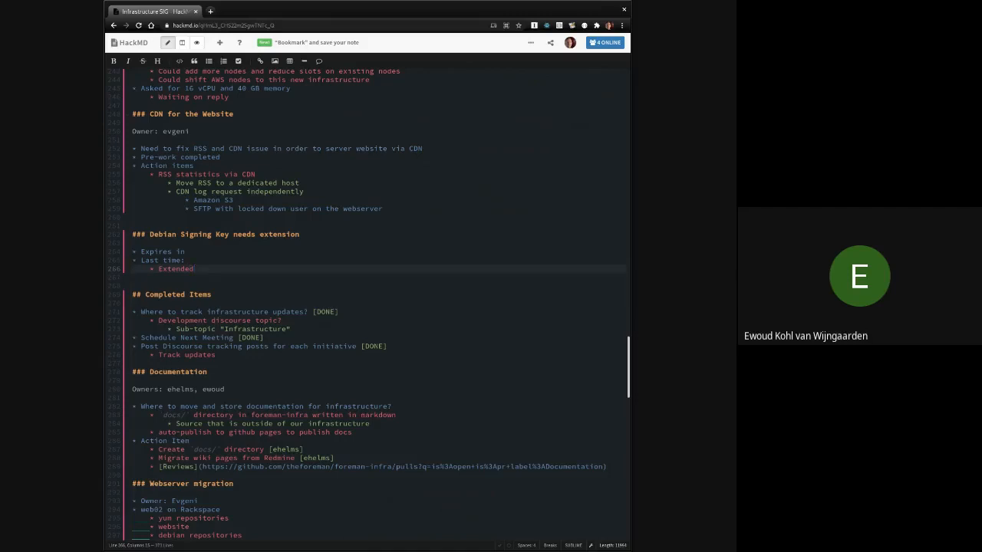
{"action": "type", "text": "the"}
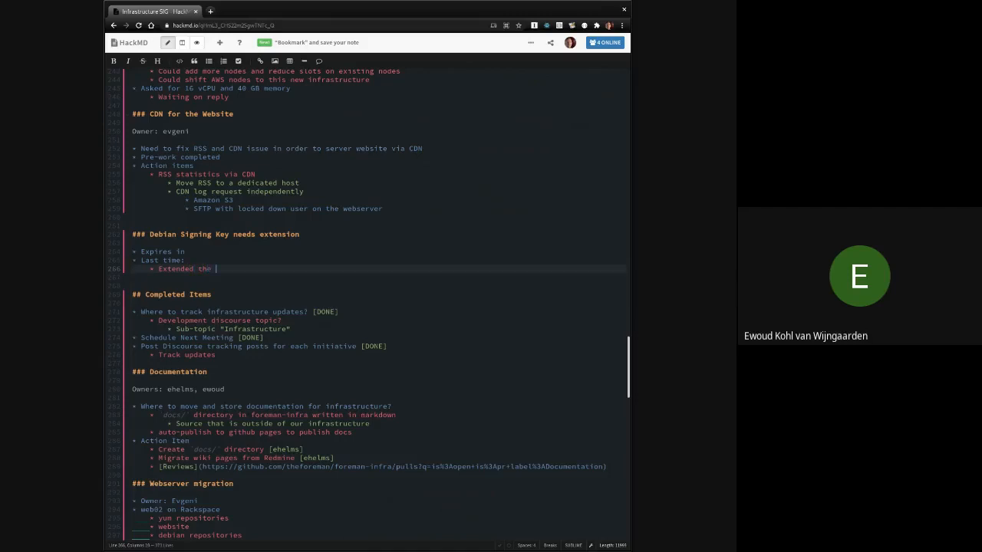
{"action": "type", "text": "expiration date"}
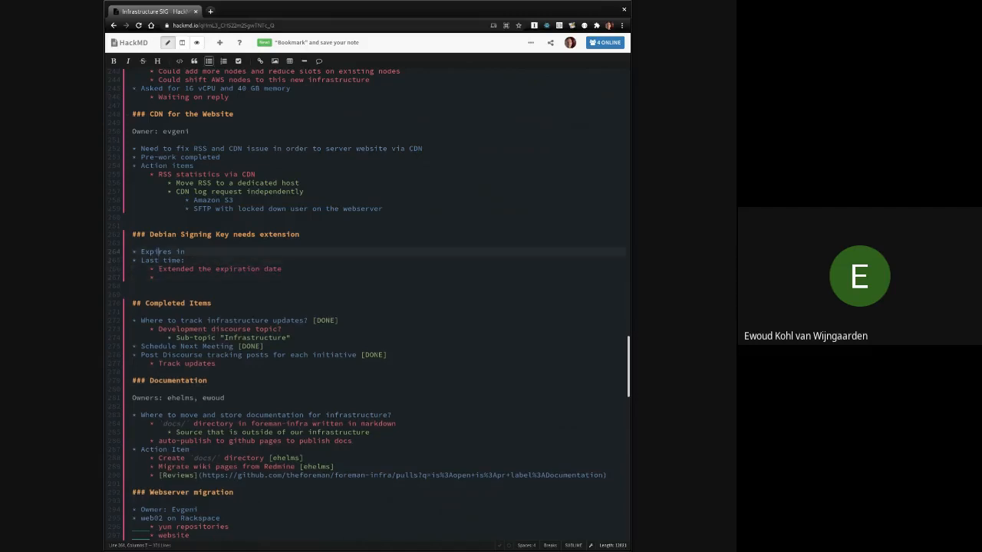
{"action": "type", "text": "at the end of March 2021"}
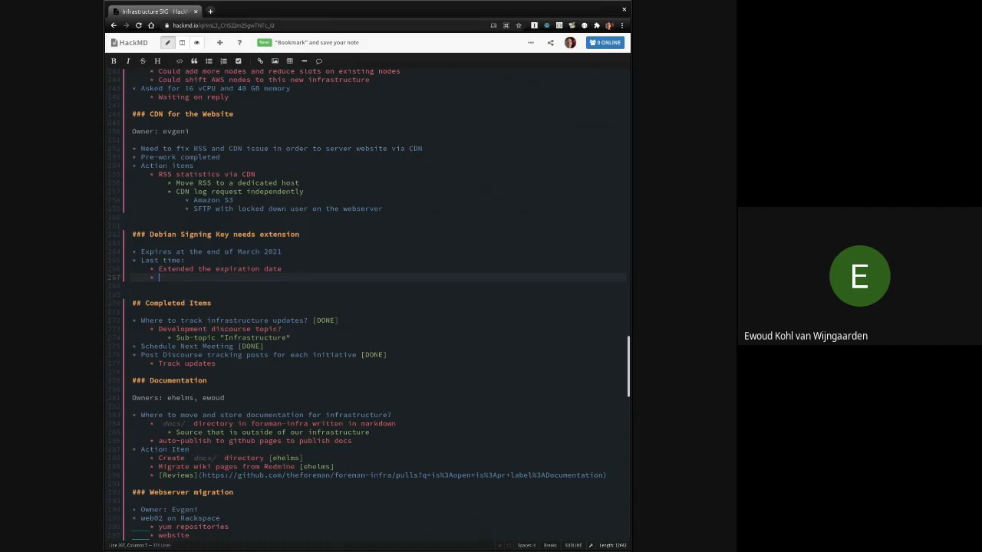
{"action": "type", "text": "Action Items"}
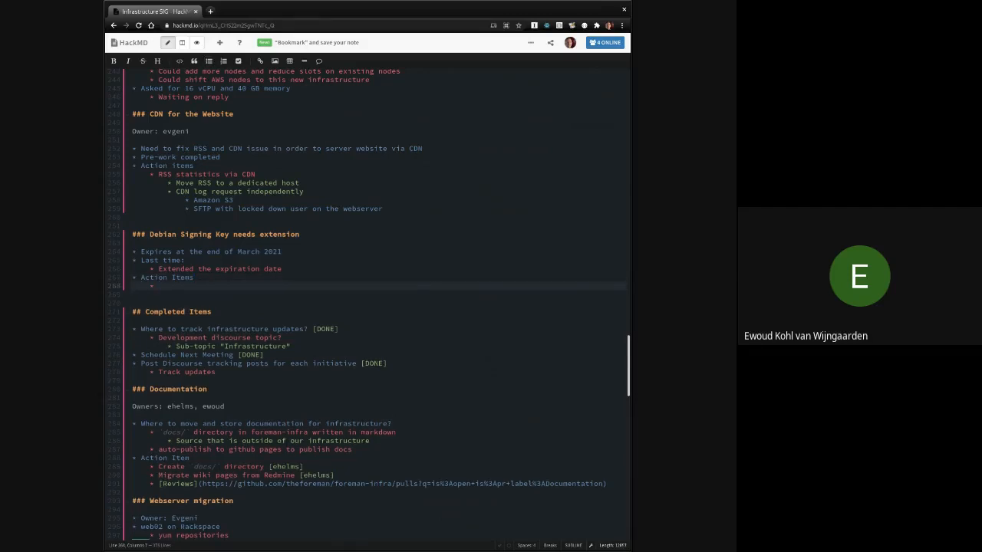
Step: List 'Extend the key for 2.4' and 'Build a plan to rotate to a new key for nightly+'
{"action": "type", "text": "E"}
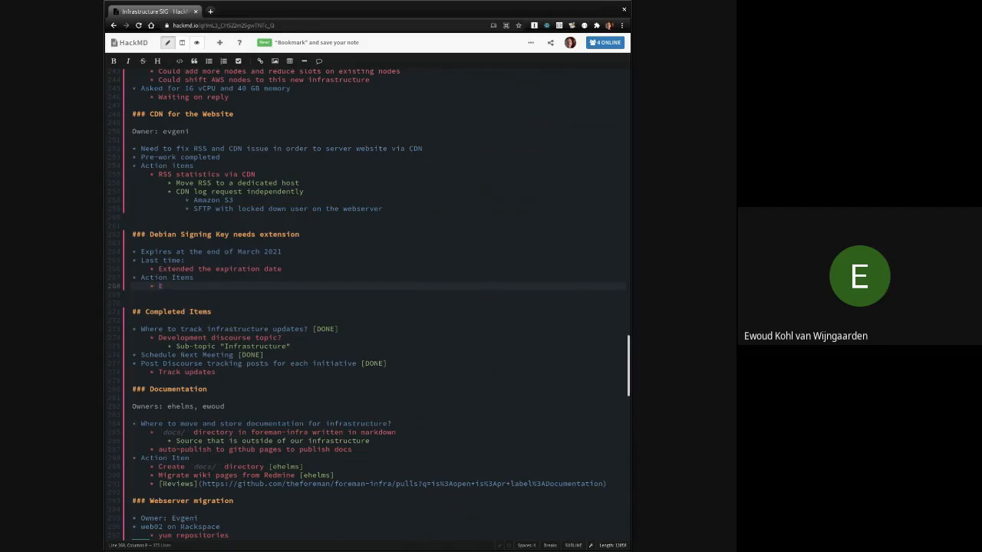
{"action": "type", "text": "x"}
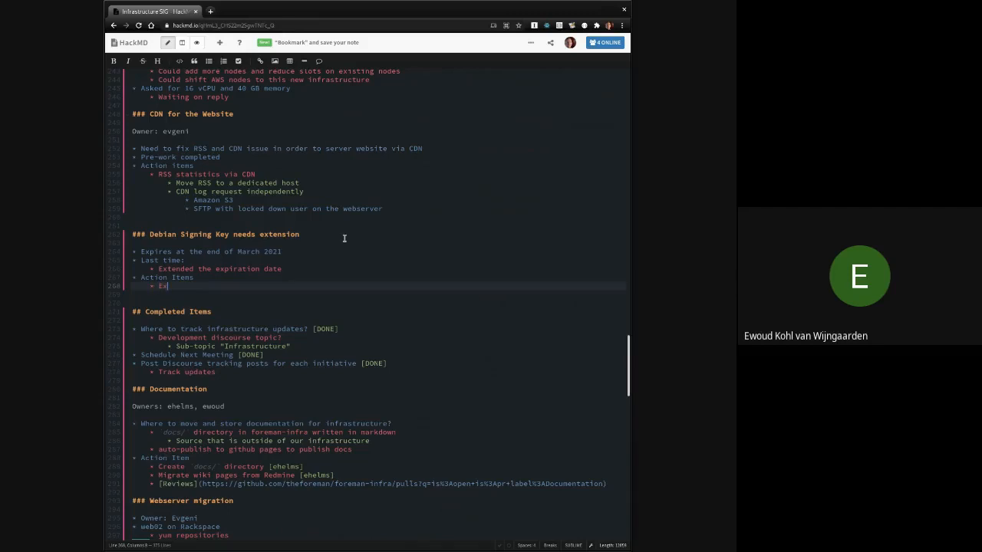
{"action": "type", "text": "xtend the"}
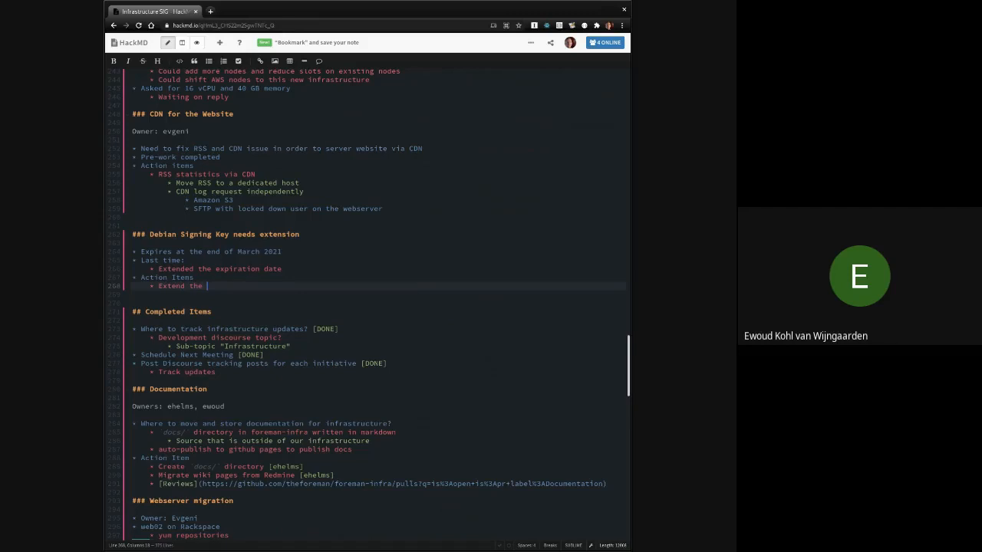
{"action": "type", "text": "key for"}
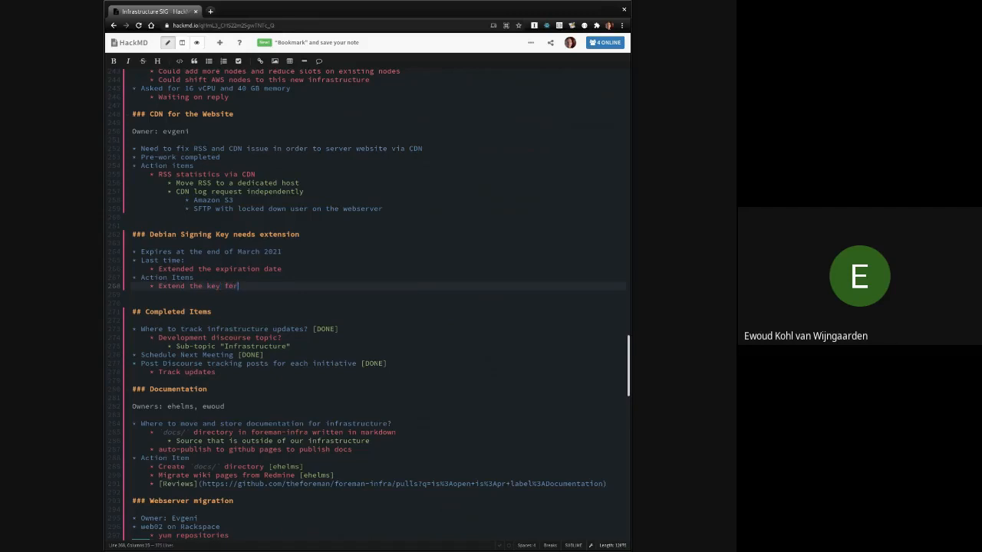
{"action": "type", "text": "2.4"}
{"action": "type", "text": "* Build a plan to rotate to a"}
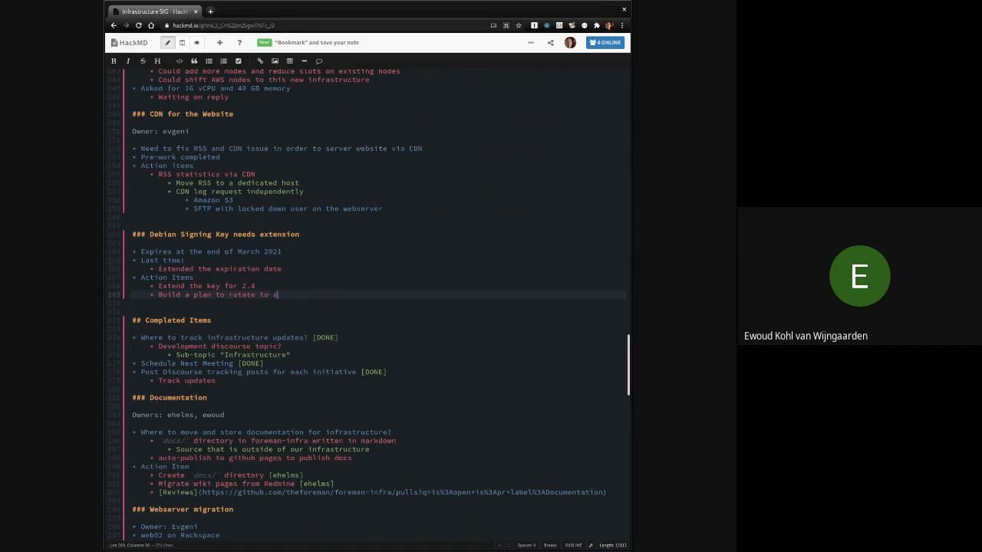
{"action": "type", "text": "new key for nightl"}
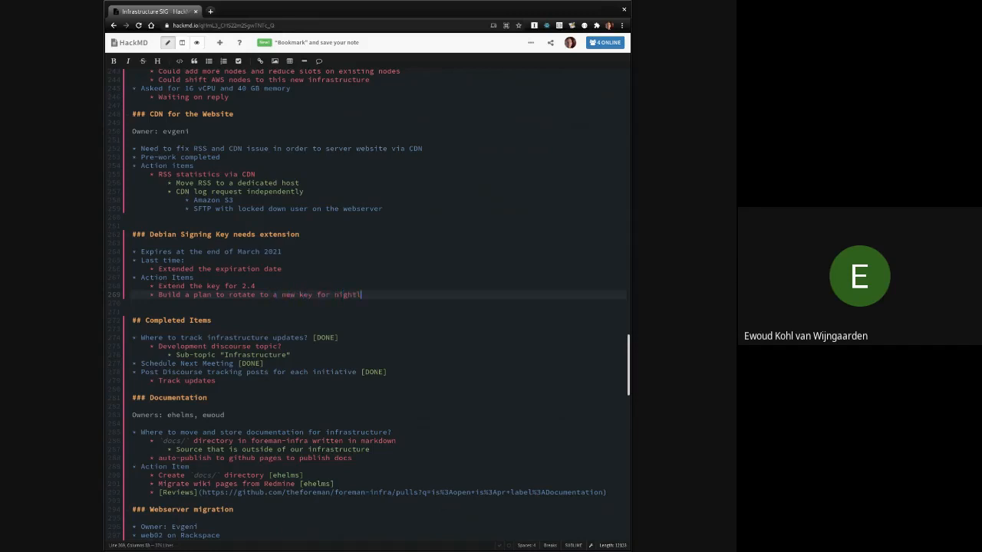
{"action": "type", "text": "ly"}
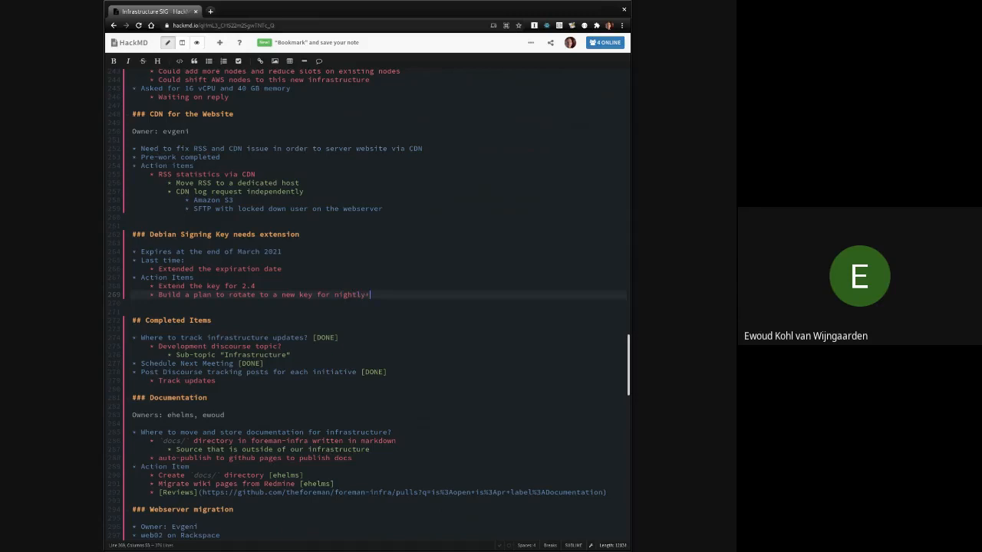
{"action": "mouse_move", "coordinate": [261, 229]}
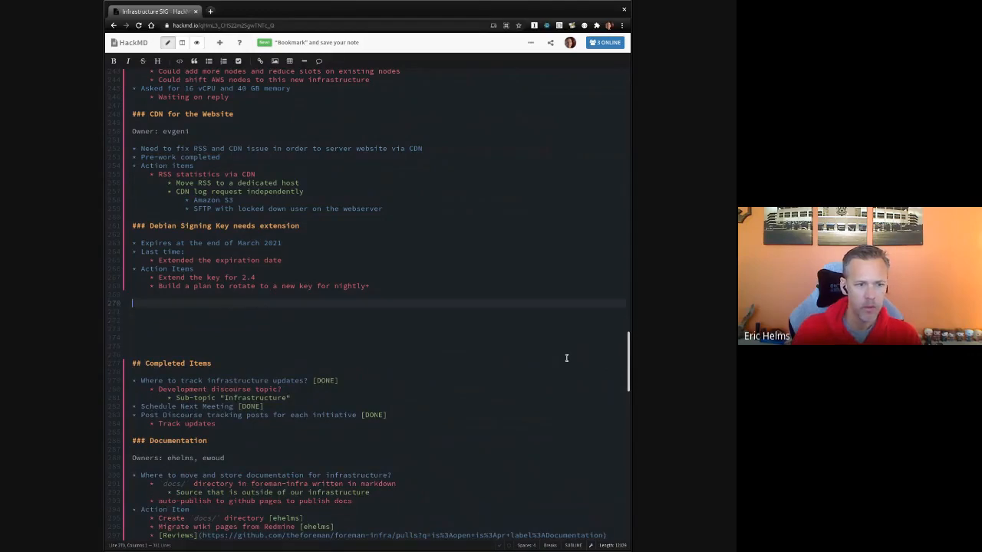
Step: Retitle the heading to '### RHEL for Open Source Infrastructure'
{"action": "type", "text": "###"}
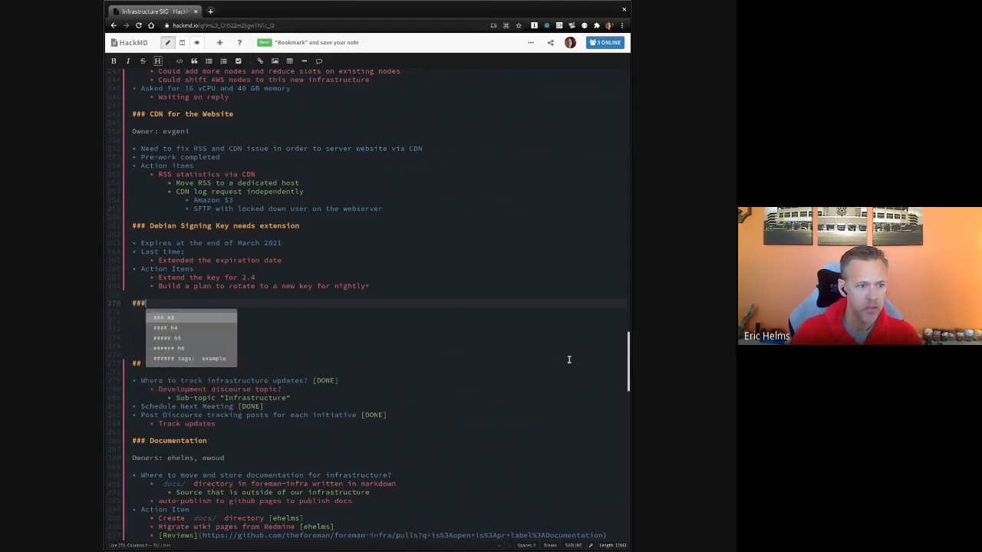
{"action": "type", "text": "RHEL"}
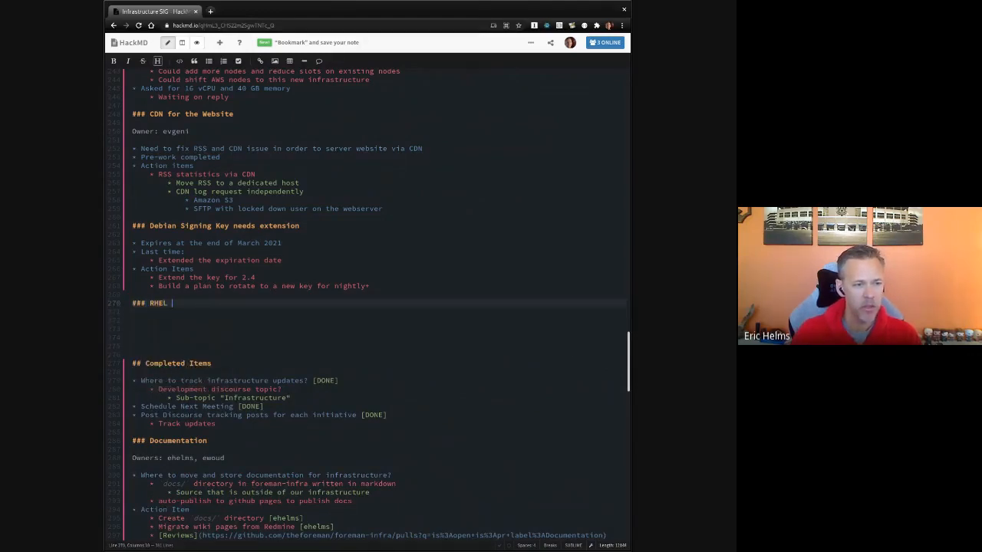
{"action": "type", "text": "ROSI"}
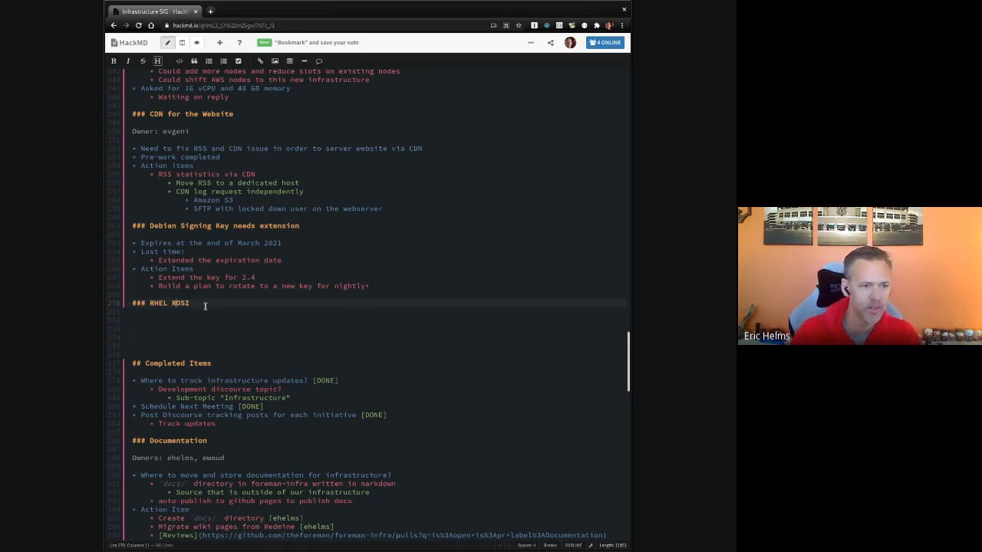
{"action": "key", "text": "Backspace"}
{"action": "type", "text": "for Open Source Infrastructure"}
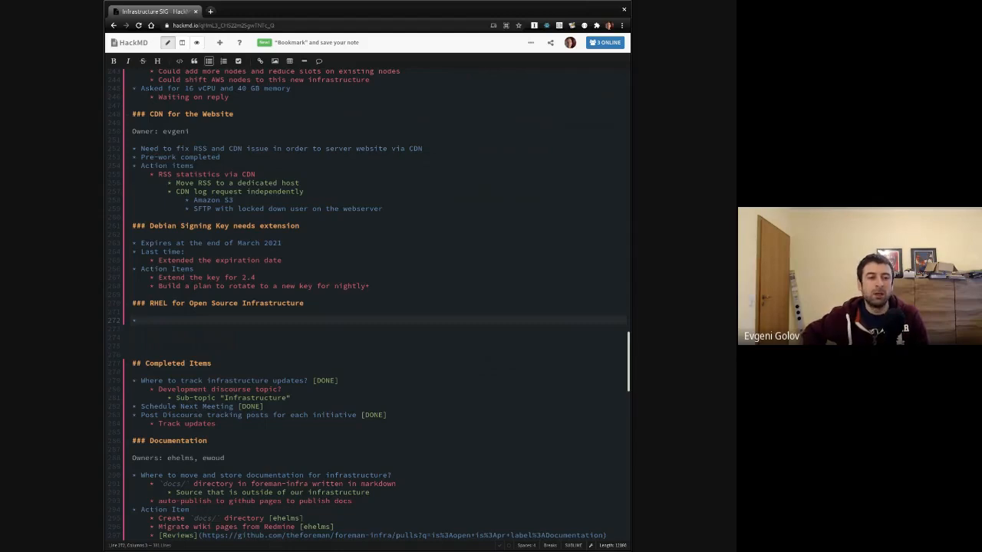
Step: Add the bullet '200 subscriptions by default, can be extended' and start a new bullet
{"action": "type", "text": "200 subscriptions by default"}
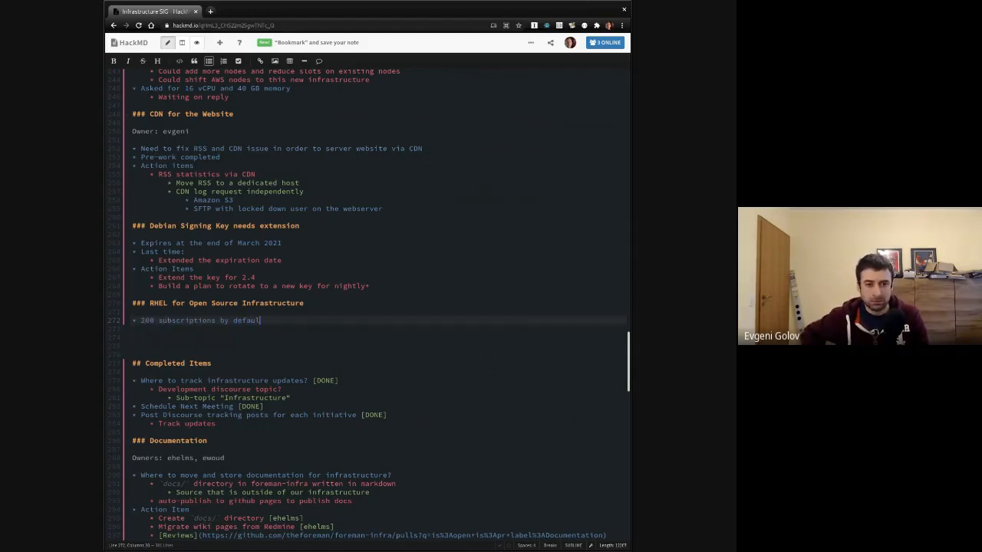
{"action": "type", "text": ", can be ext"}
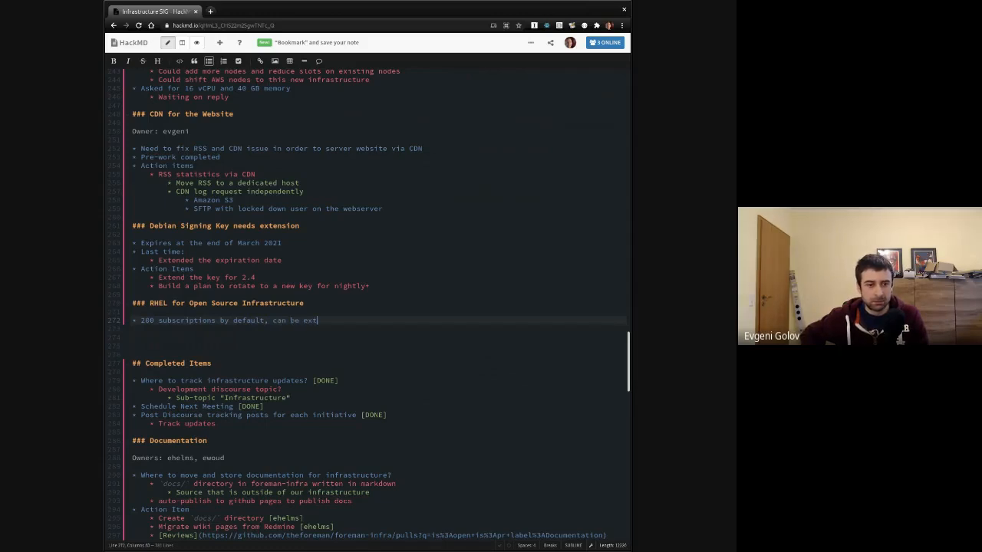
{"action": "type", "text": "ended"}
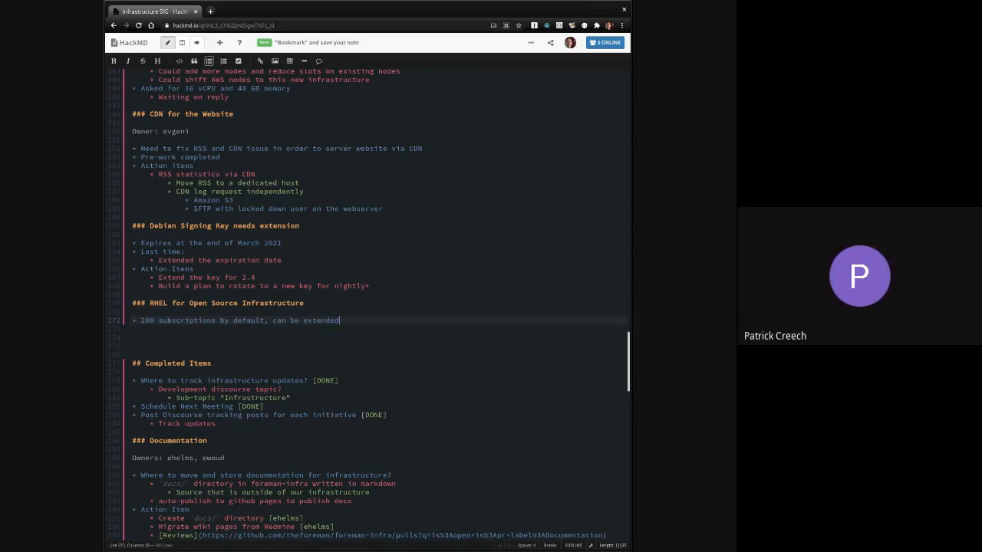
{"action": "key", "text": "enter"}
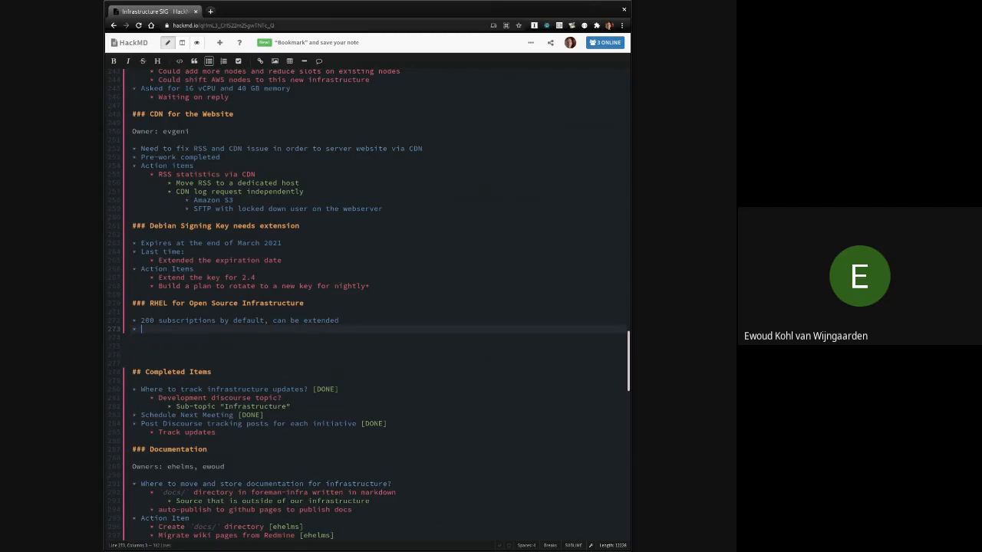
Step: Write 'Three parts:' listing CI testing, running Foreman infrastructure on RHEL, and Koji builds against RHEL
{"action": "type", "text": "Two parts:"}
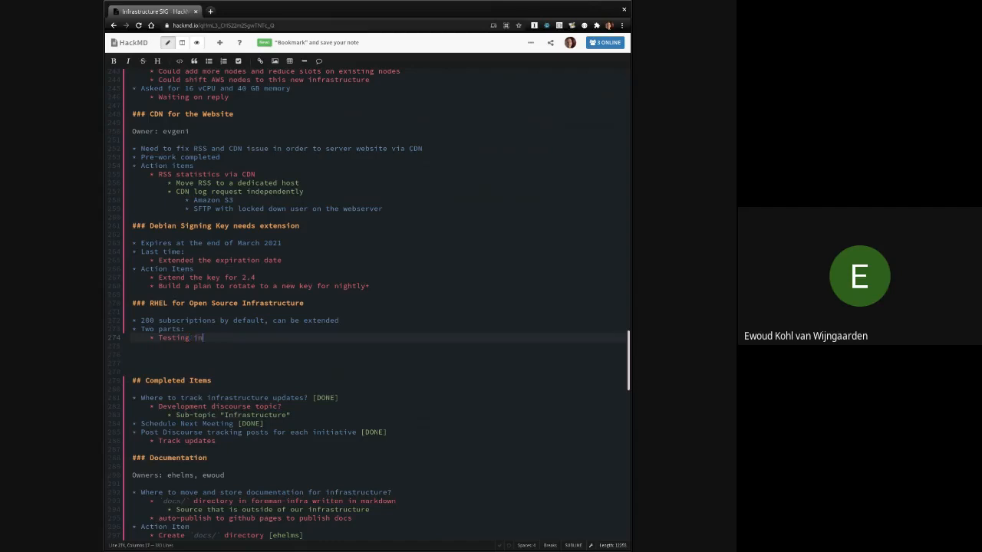
{"action": "type", "text": "CI for user suppo"}
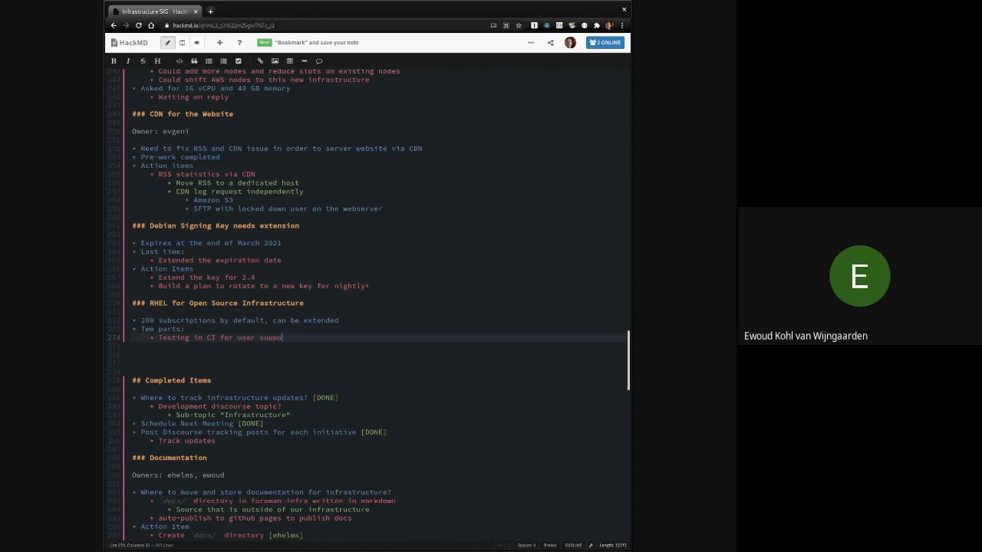
{"action": "type", "text": "rt"}
{"action": "left_click", "coordinate": [159, 329]}
{"action": "type", "text": "hree"}
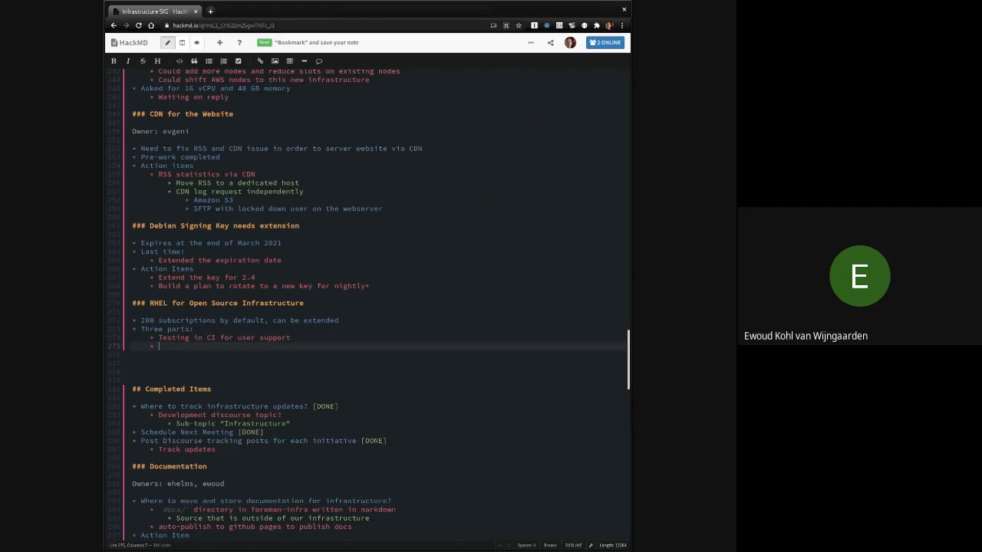
{"action": "type", "text": "Running Foreman infrastructure"}
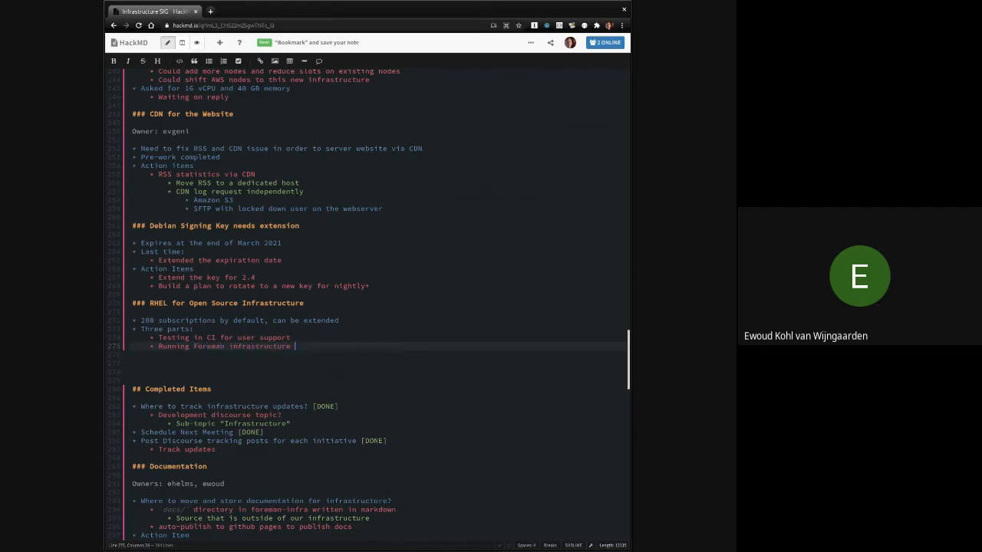
{"action": "type", "text": "on"}
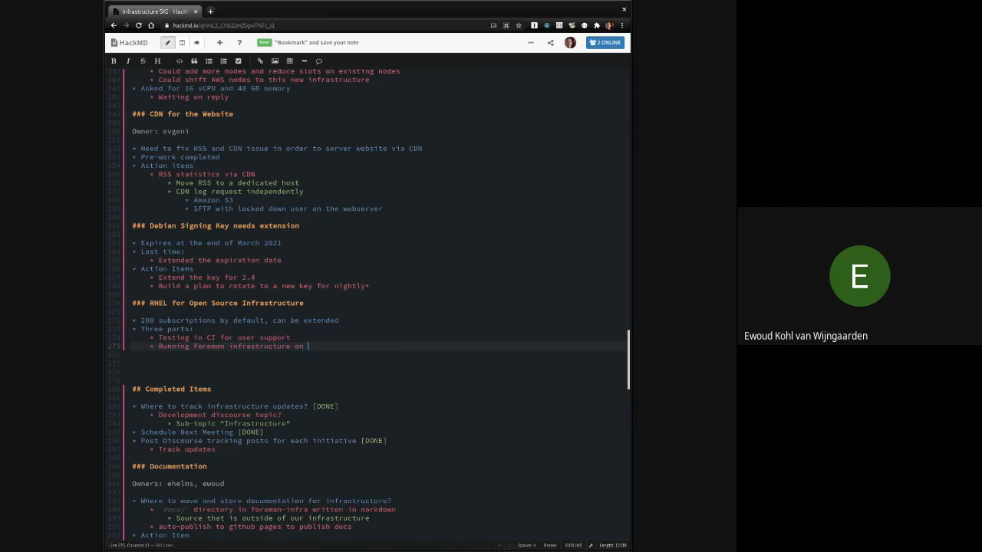
{"action": "type", "text": "RHEL"}
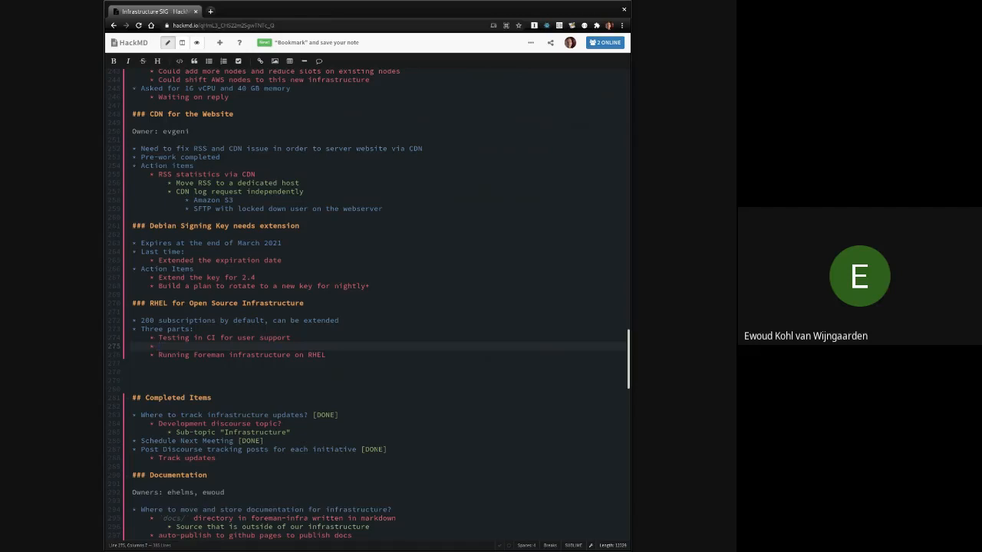
{"action": "type", "text": "Building in Koji"}
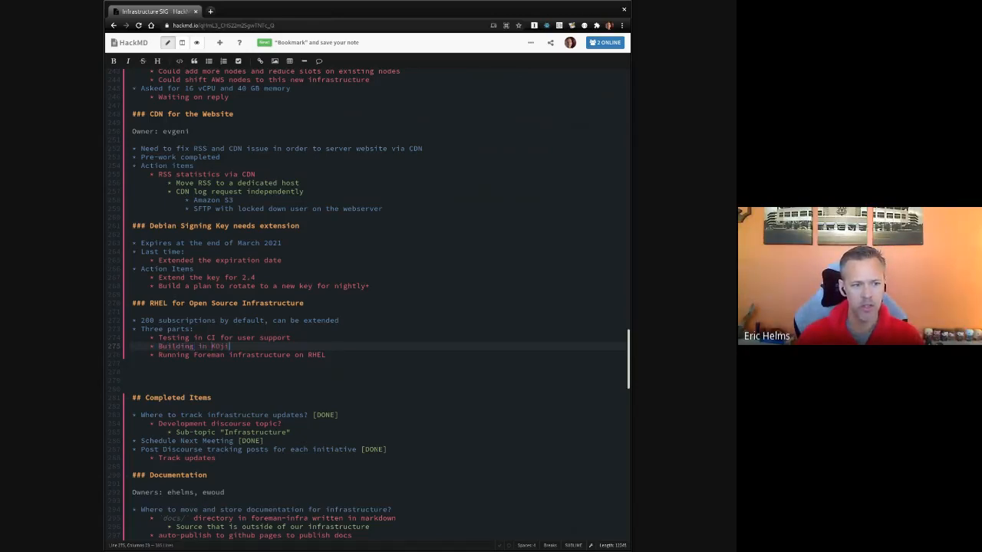
{"action": "type", "text": "against"}
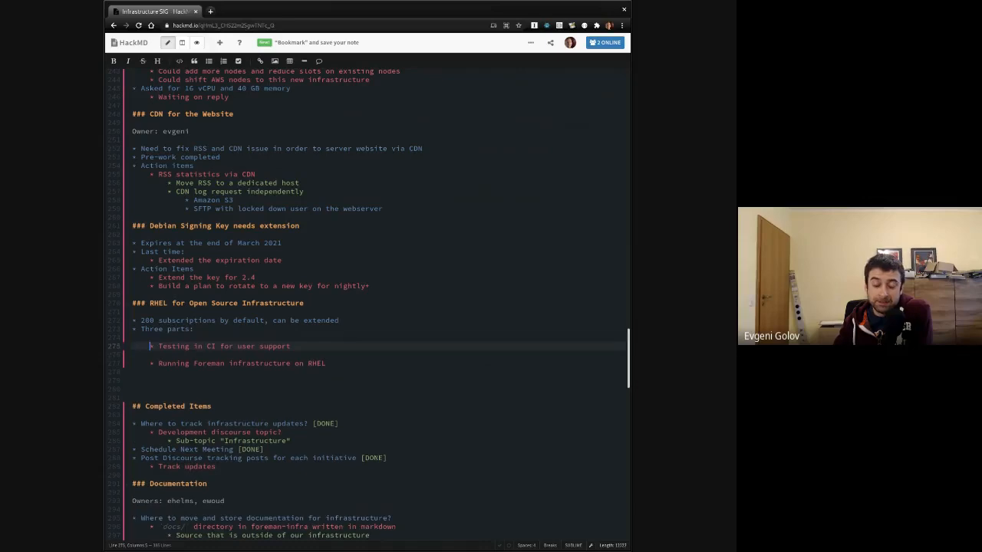
Step: Put 'Building in Koji against RHEL' first and add '(are we allowed to host the RHEL repos'
{"action": "type", "text": "Building in Koji against RHEL"}
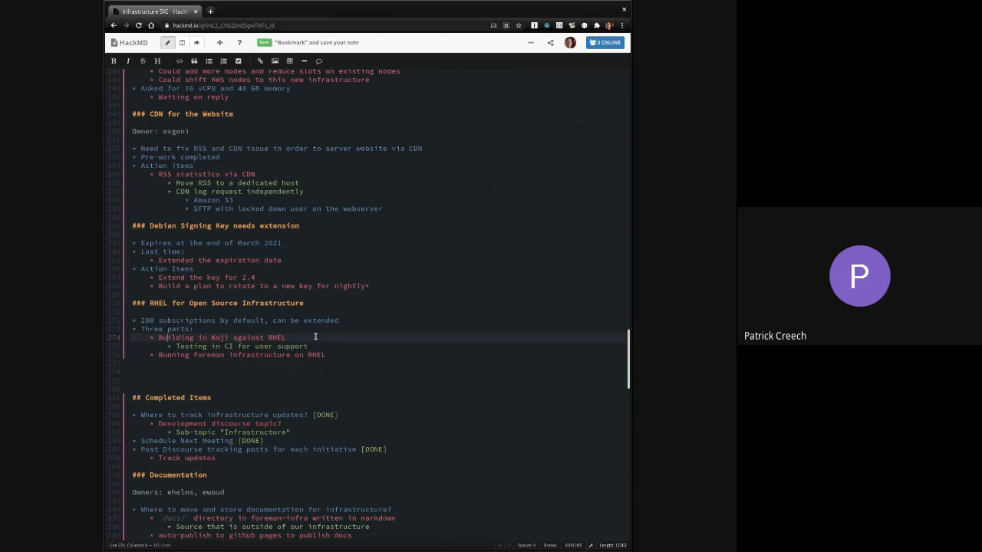
{"action": "mouse_move", "coordinate": [402, 390]}
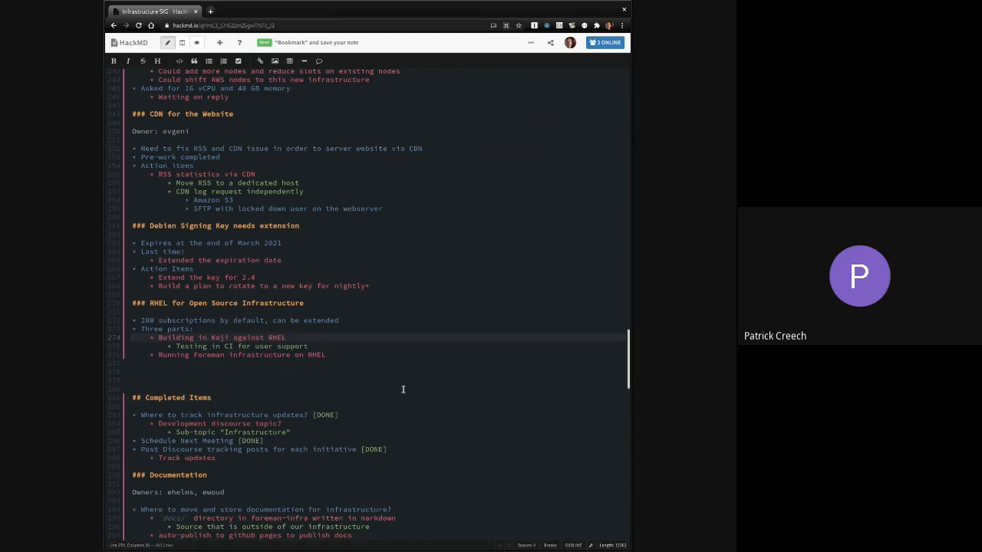
{"action": "left_click", "coordinate": [288, 337]}
{"action": "type", "text": " (are we al"}
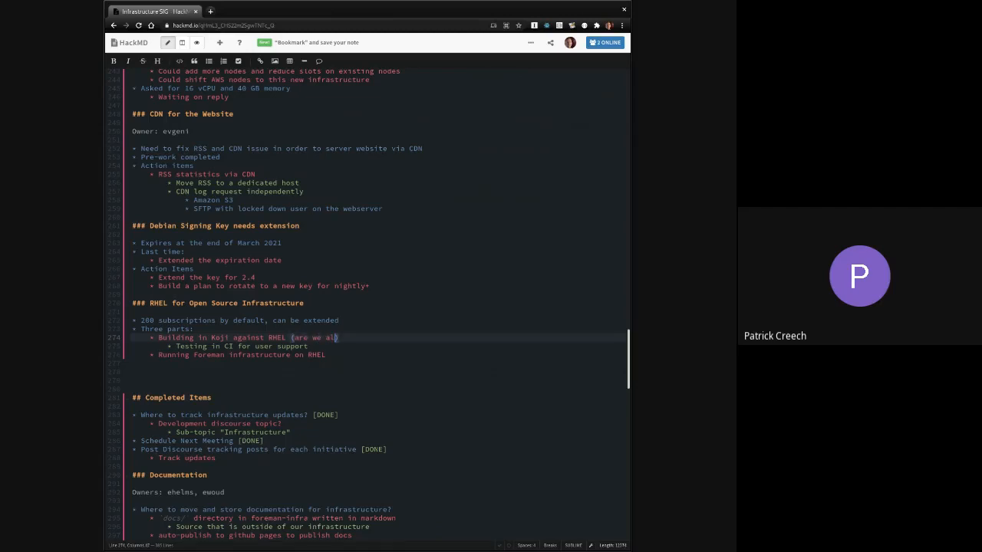
{"action": "type", "text": "lowed to host"}
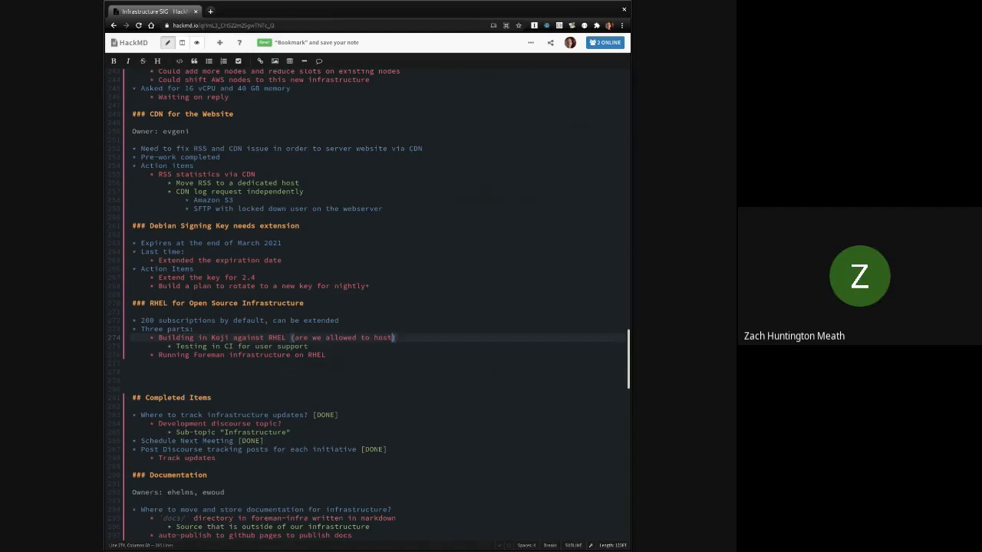
{"action": "type", "text": "the RHEl repos under ROSI?"}
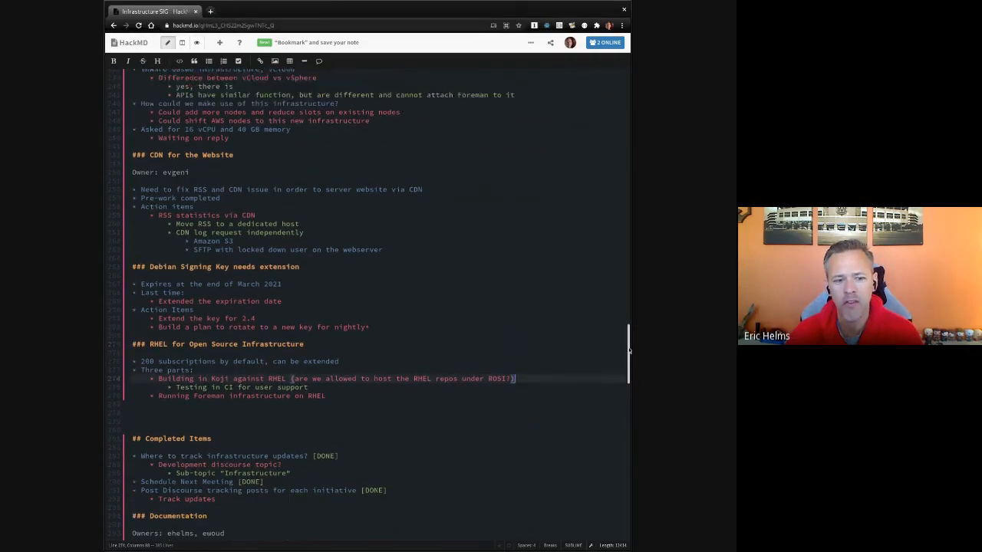
Step: Scroll down through the RHEL for Open Source Infrastructure section
{"action": "scroll", "scroll_direction": "down", "scroll_amount": 3}
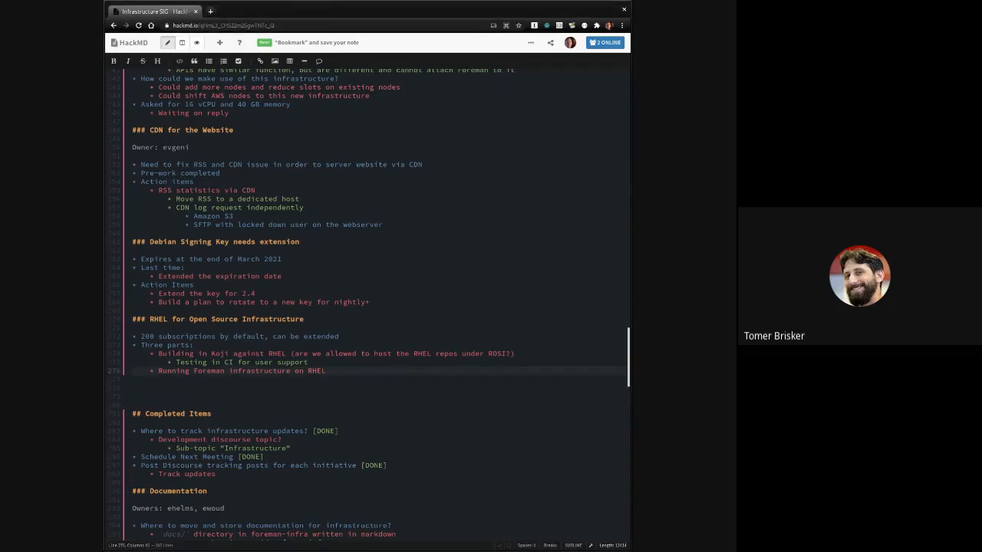
Step: Add a 'Long Term Goal:' bullet with sub-points Build on RHEL8, Test against CentOS, RHEL clones
{"action": "key", "text": "Enter"}
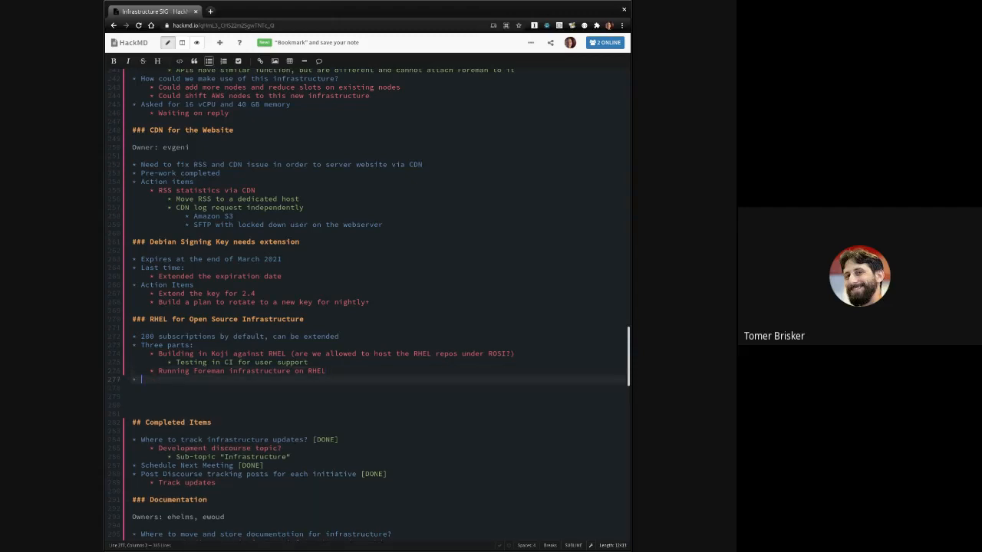
{"action": "type", "text": "Long Term Goal:"}
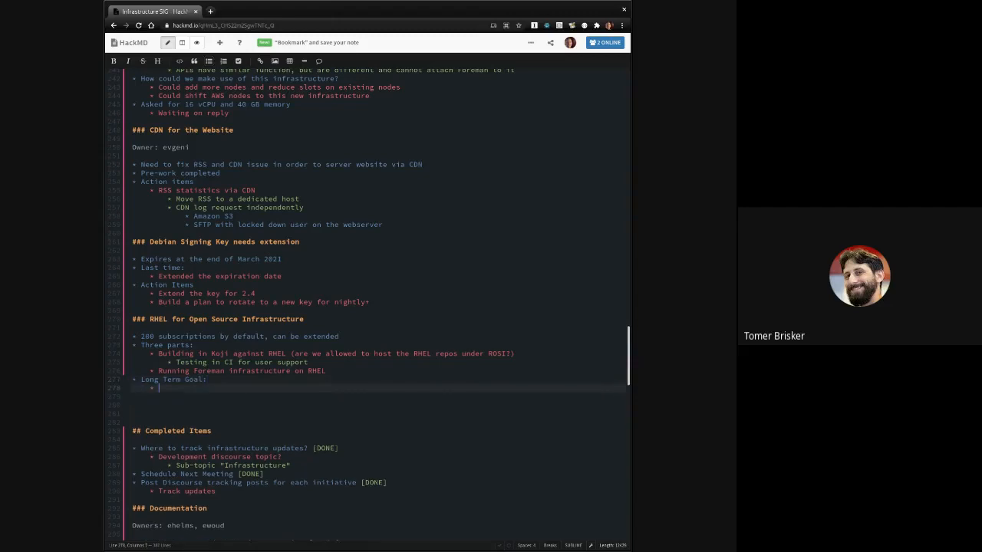
{"action": "type", "text": "Build on RHE"}
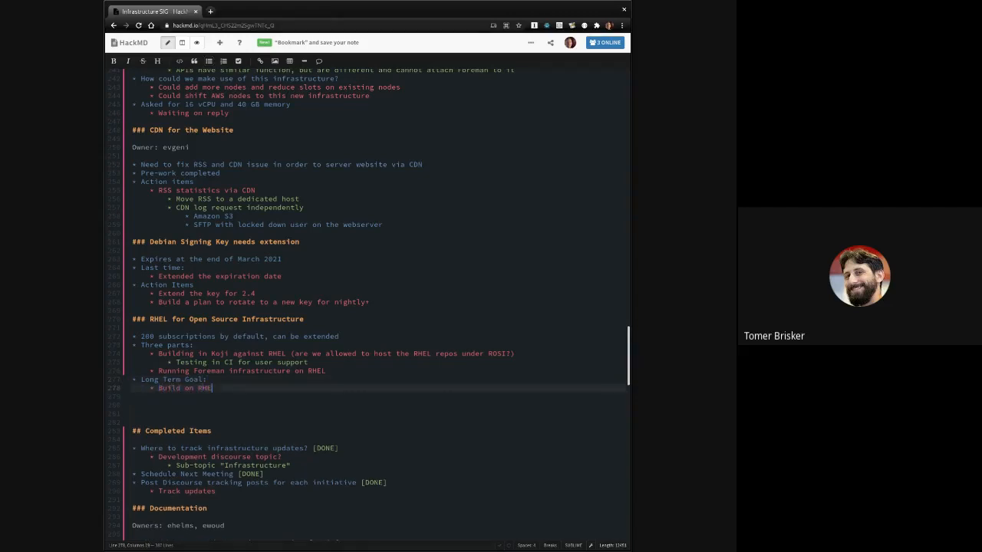
{"action": "type", "text": "L8"}
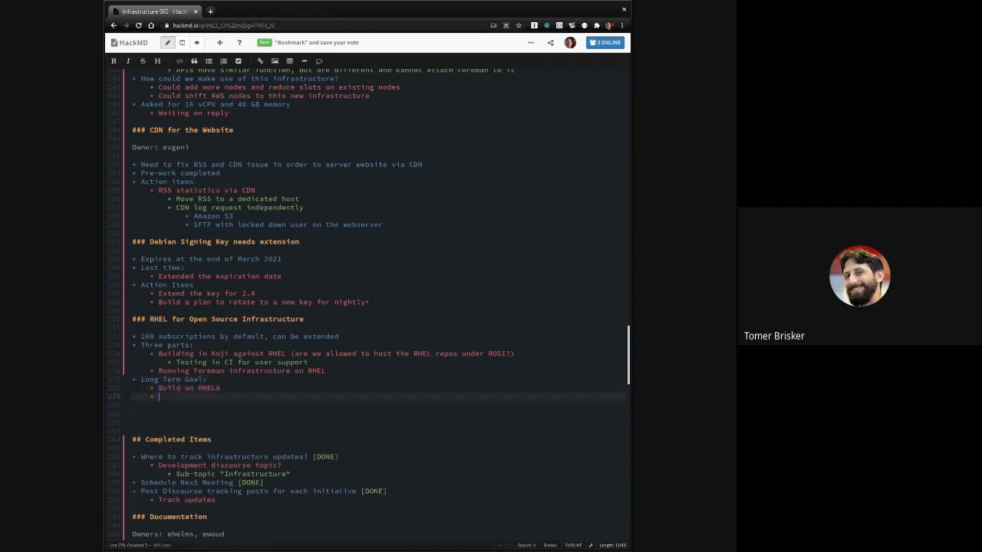
{"action": "type", "text": "Test against"}
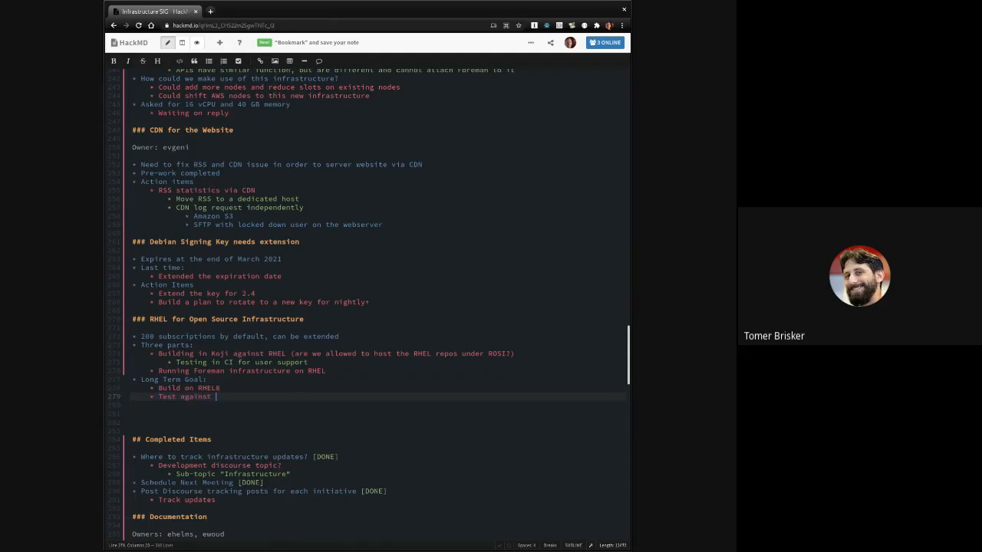
{"action": "type", "text": "CentOS 8"}
{"action": "type", "text": "* Support implicitly"}
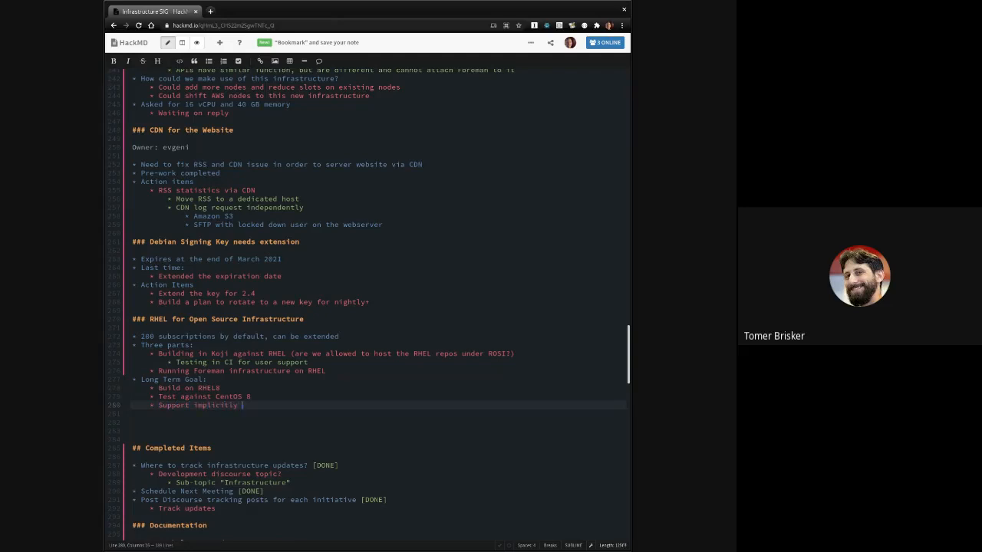
{"action": "type", "text": "RHEL clones"}
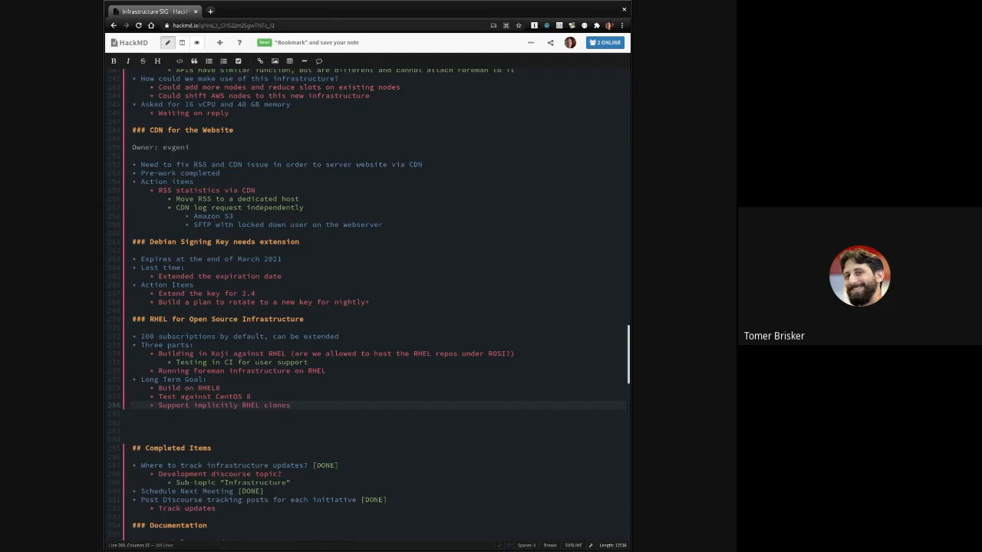
Step: Refine the test sub-point to testing against CentOS 8 Stream and RHEL 8
{"action": "type", "text": "Stream"}
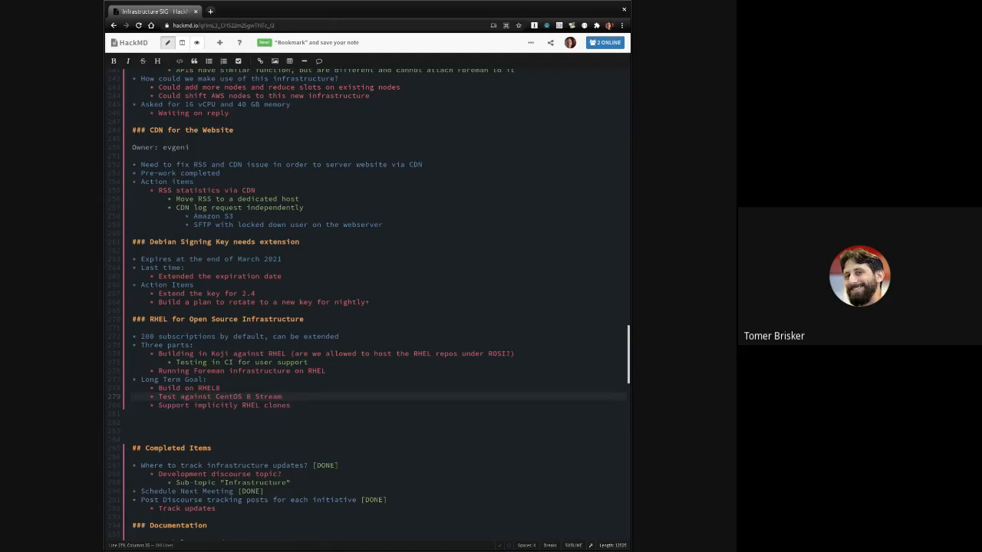
{"action": "type", "text": "and"}
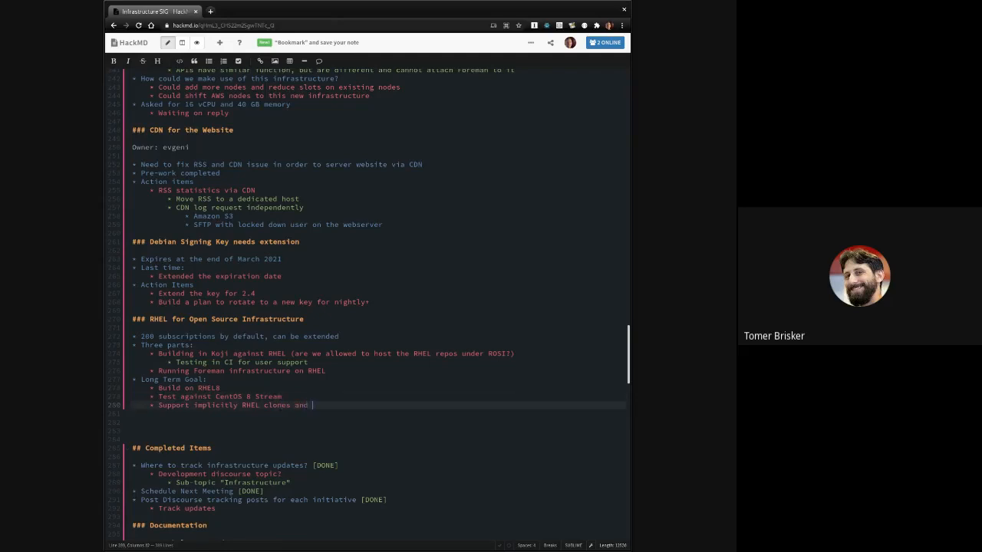
{"action": "type", "text": "RHEL"}
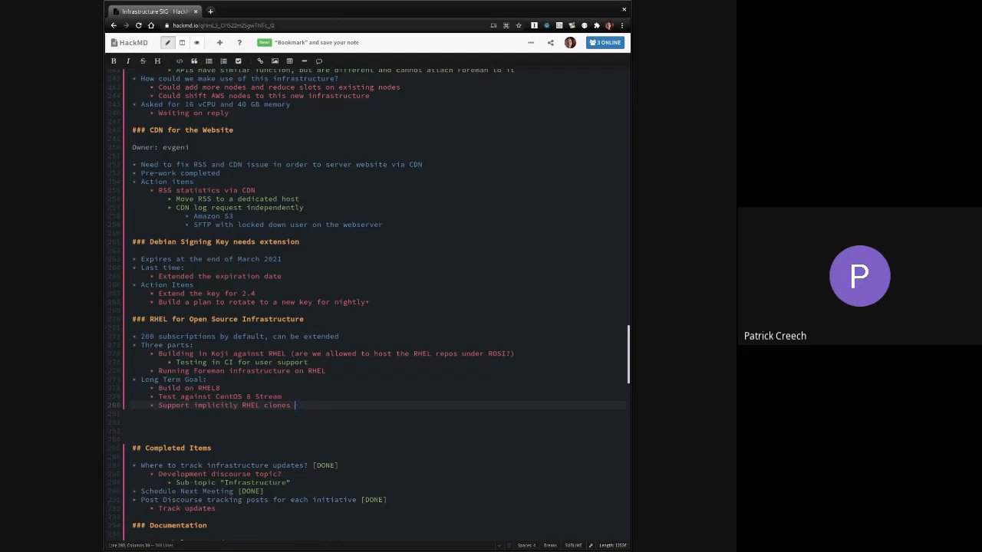
{"action": "type", "text": "Test on RHEL"}
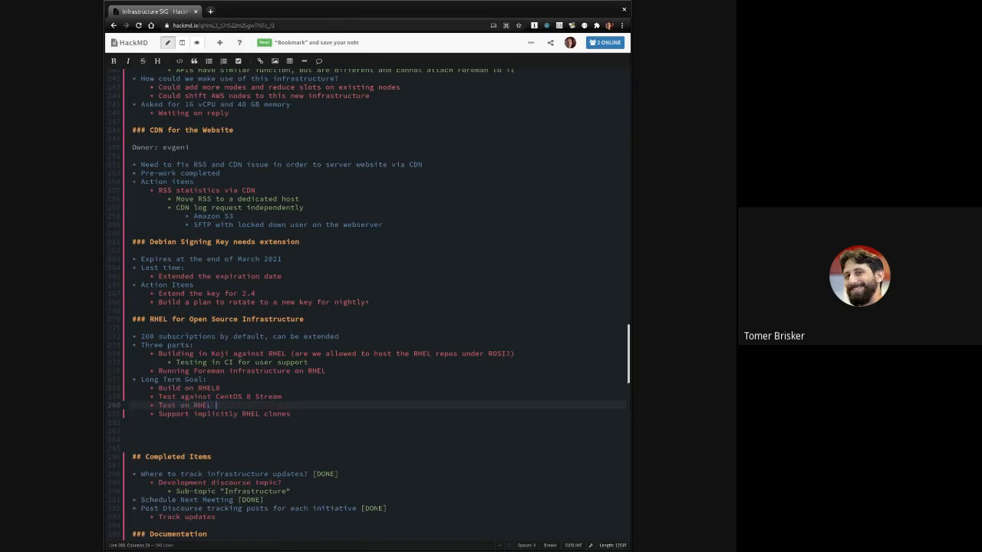
{"action": "type", "text": "8"}
{"action": "left_click", "coordinate": [375, 430]}
{"action": "type", "text": "###"}
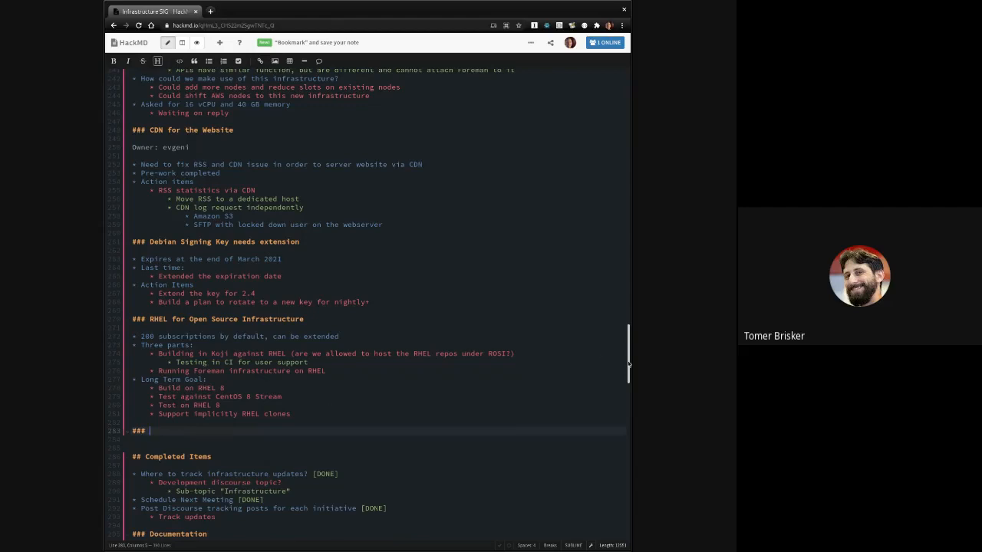
{"action": "mouse_move", "coordinate": [575, 399]}
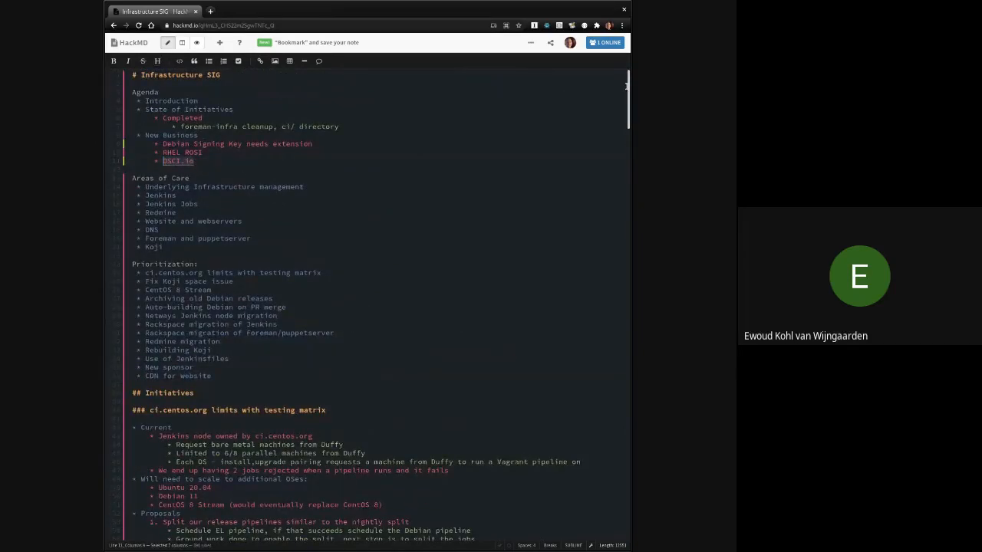
Step: Title the new heading after the RHEL section 'OSCI.io', matching the agenda item
{"action": "scroll", "scroll_direction": "down", "scroll_amount": 3}
{"action": "type", "text": "###"}
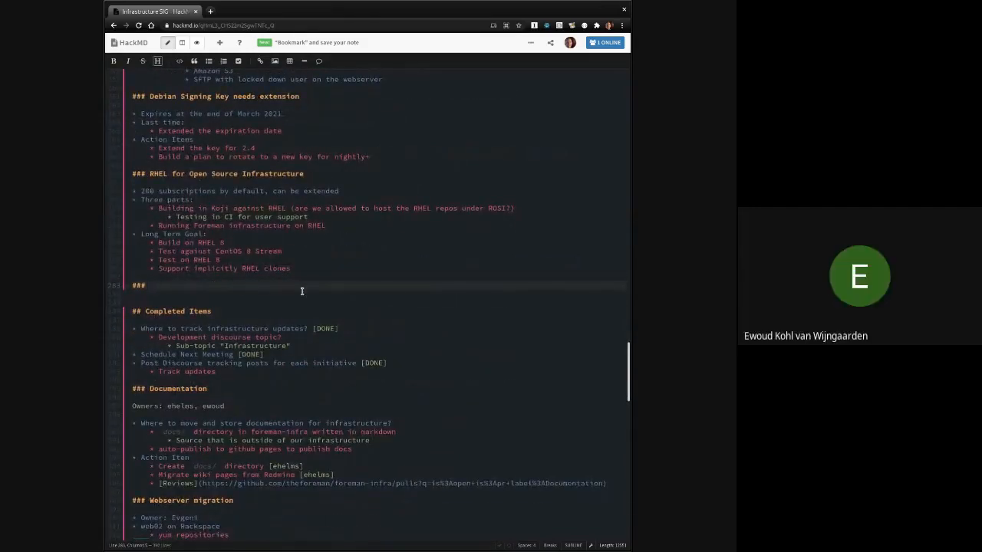
{"action": "type", "text": "OSCI.io"}
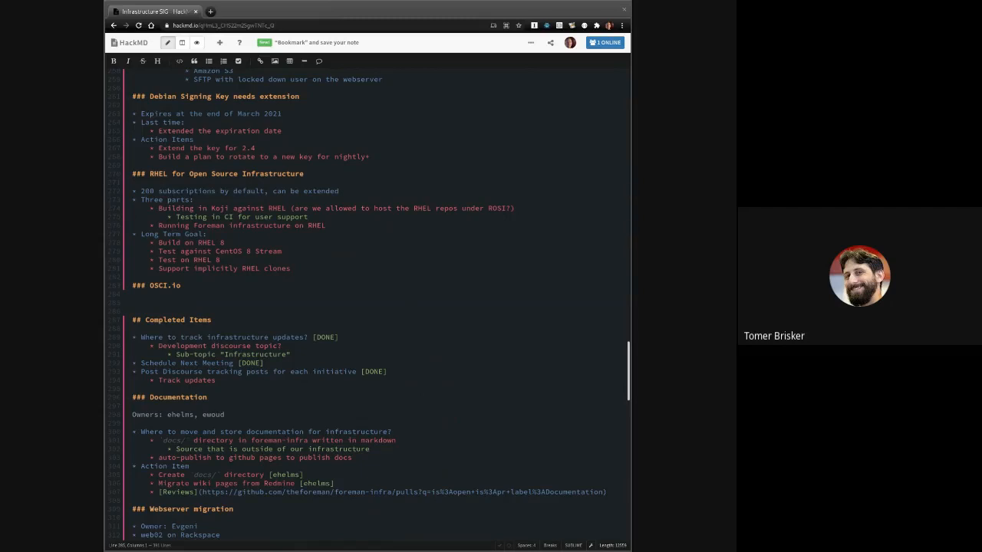
{"action": "mouse_move", "coordinate": [526, 300]}
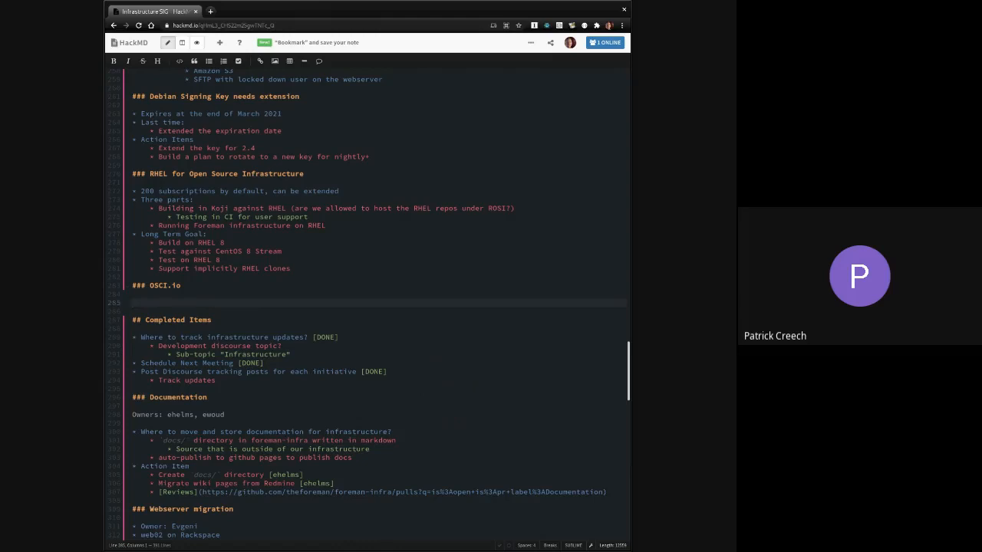
Step: Place the cursor on the empty line beneath the ### OSCI.io heading
{"action": "left_click", "coordinate": [133, 303]}
{"action": "type", "text": "* Provides"}
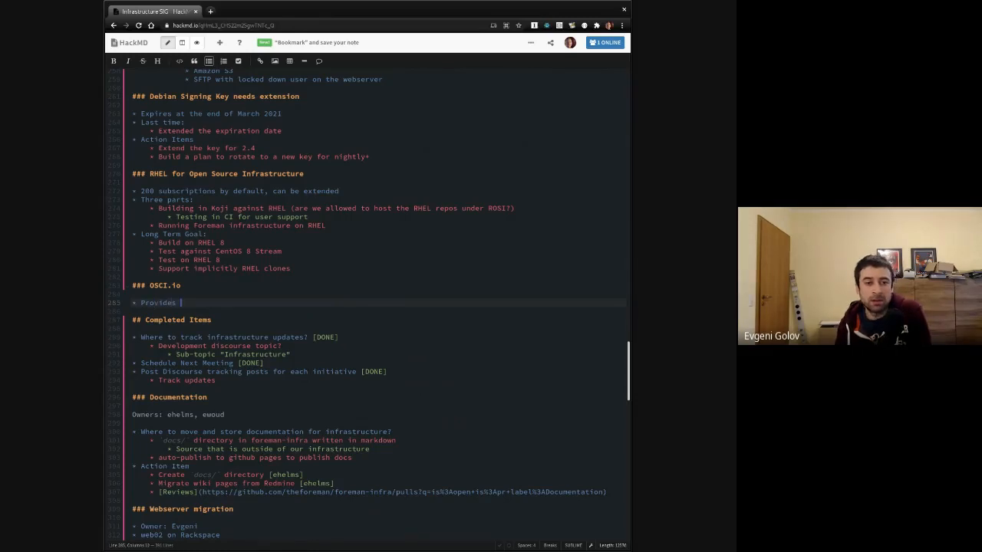
{"action": "type", "text": "community hosting resources,"}
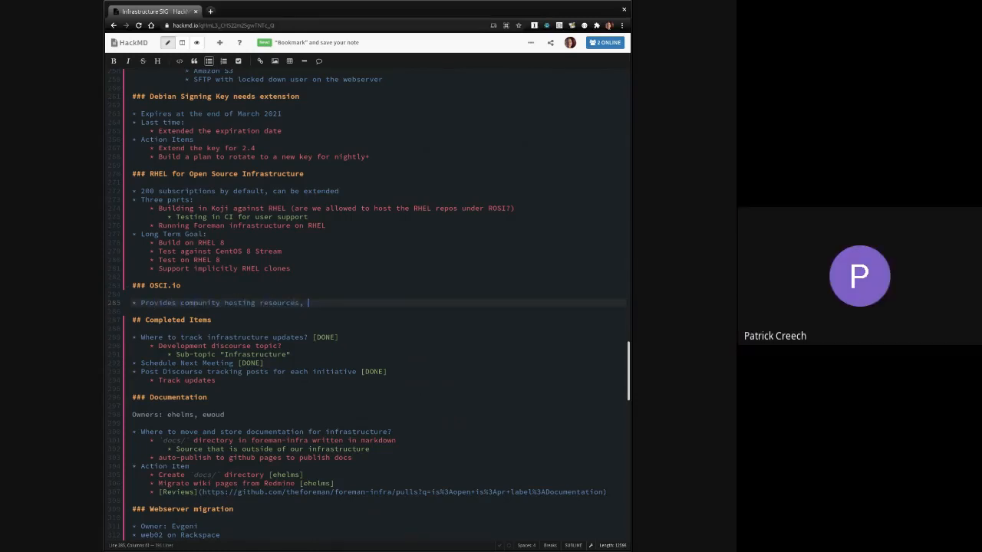
{"action": "type", "text": "openshift"}
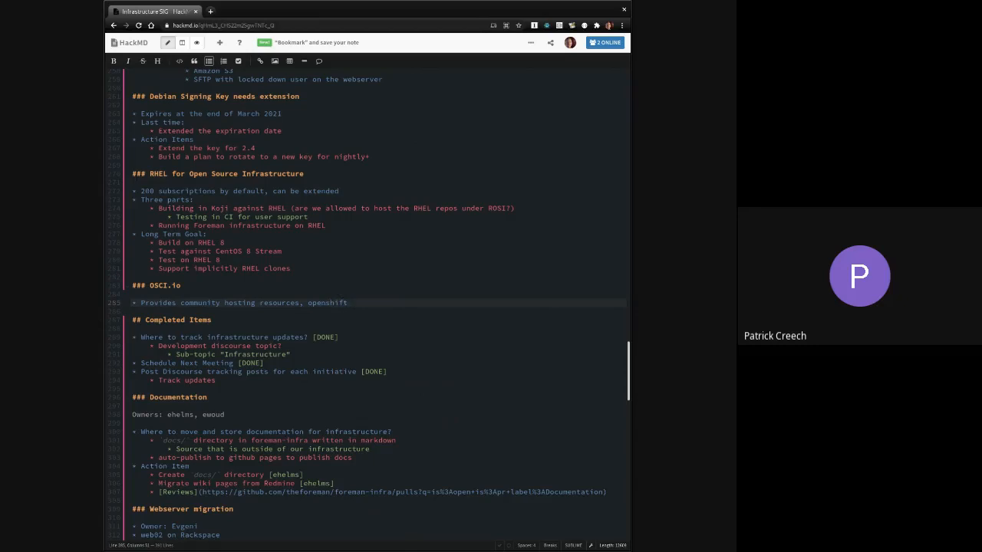
{"action": "type", "text": "containe"}
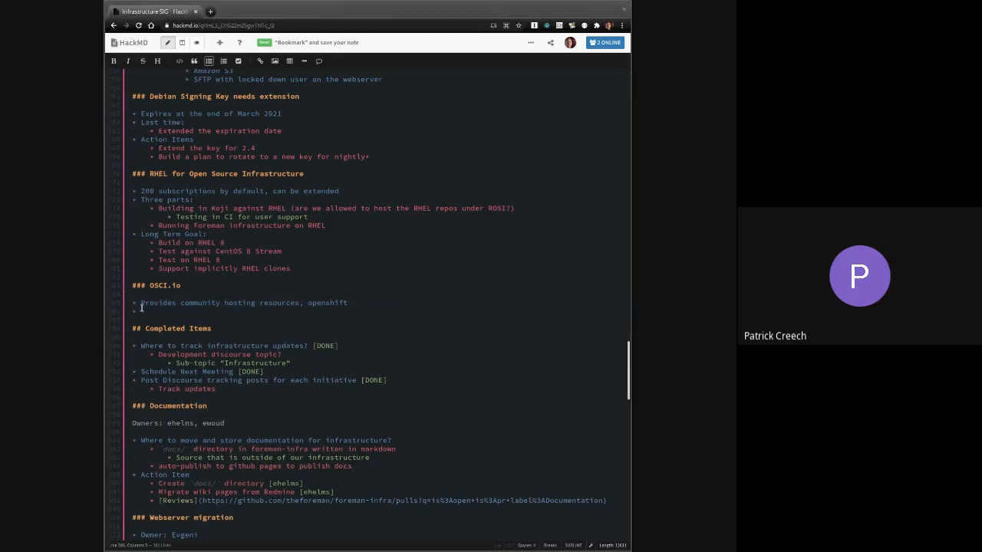
{"action": "type", "text": "https://osci.io/"}
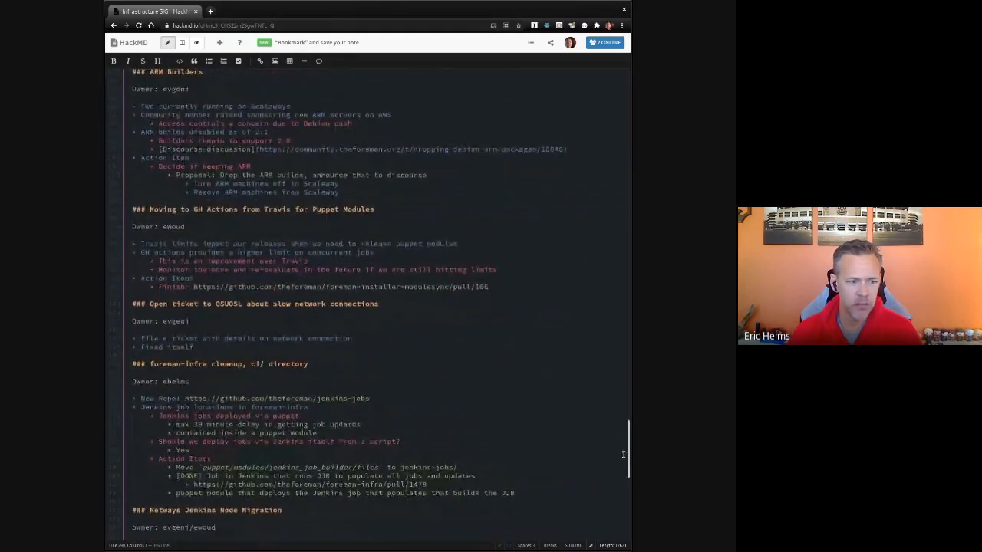
Step: Review the Debian archiving, Rackspace, Redmine and Koji sections, ending in the top agenda
{"action": "scroll", "scroll_direction": "up", "scroll_amount": 3}
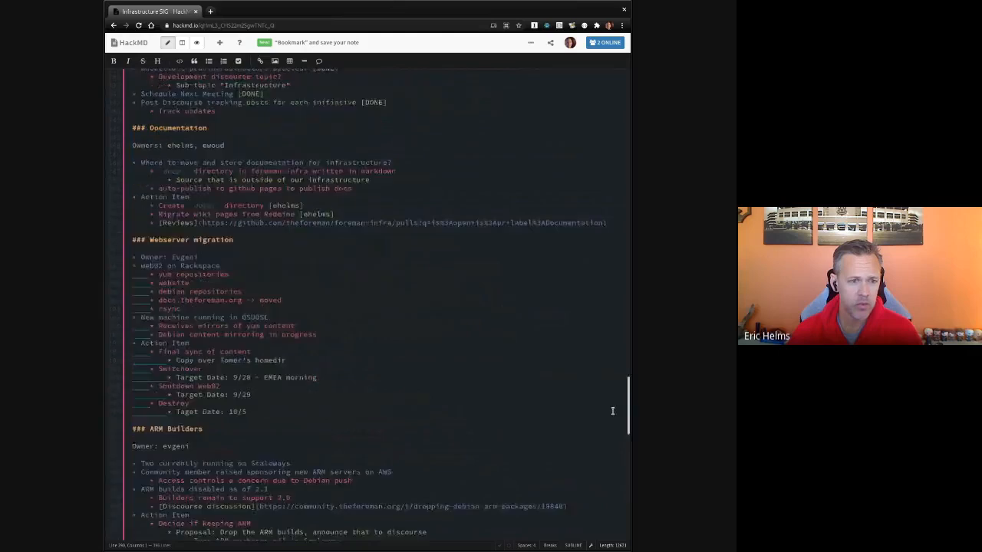
{"action": "scroll", "scroll_direction": "down", "scroll_amount": 3}
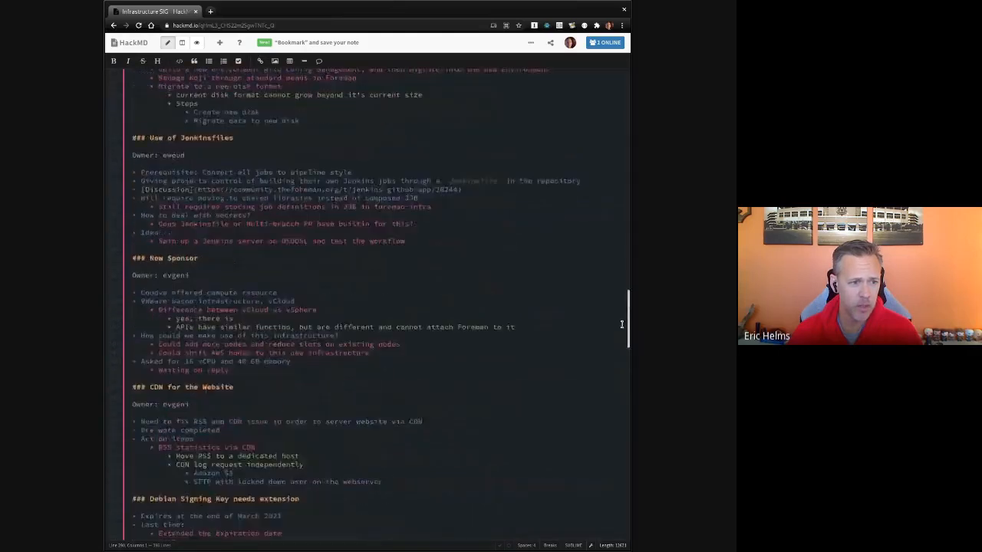
{"action": "scroll", "scroll_direction": "down", "scroll_amount": 3}
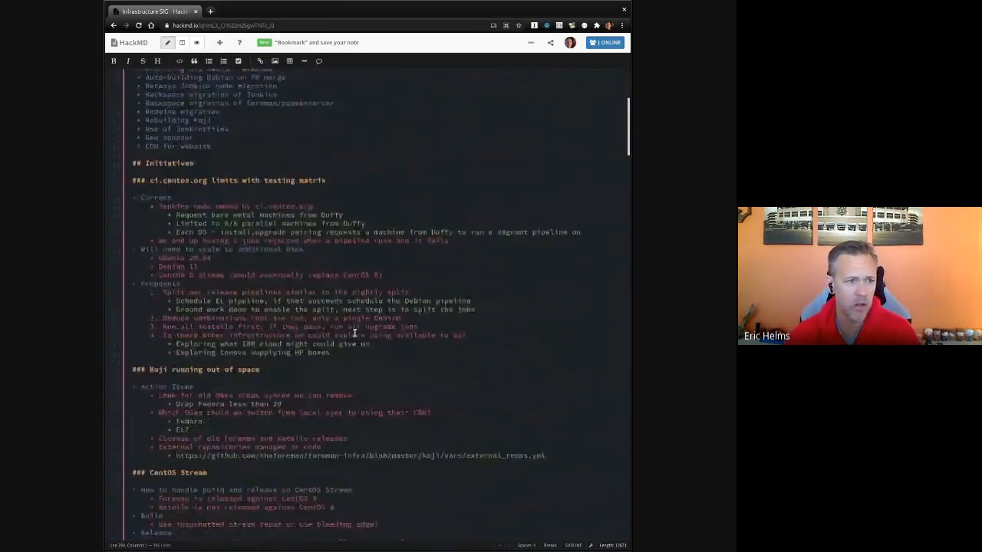
{"action": "scroll", "scroll_direction": "down", "scroll_amount": 3}
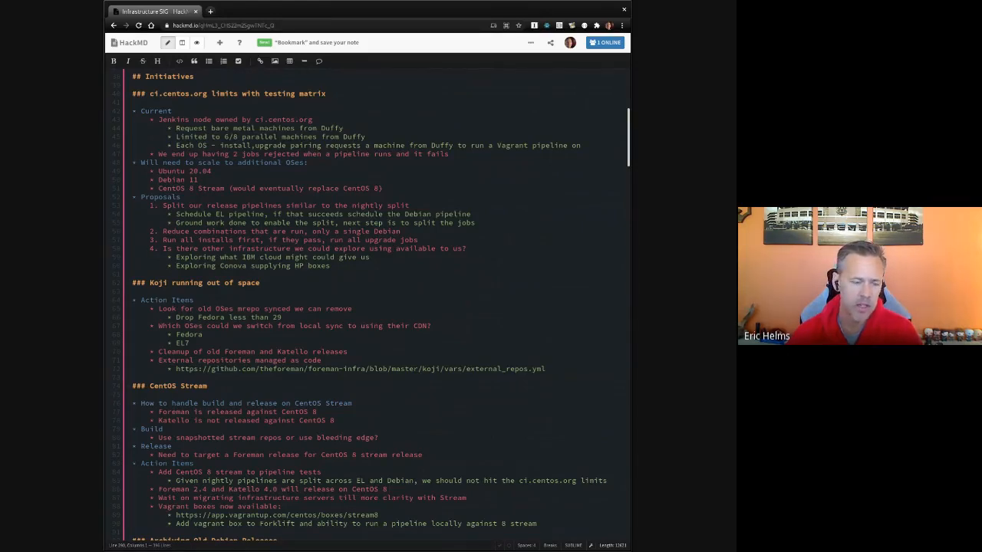
{"action": "scroll", "scroll_direction": "down", "scroll_amount": 3}
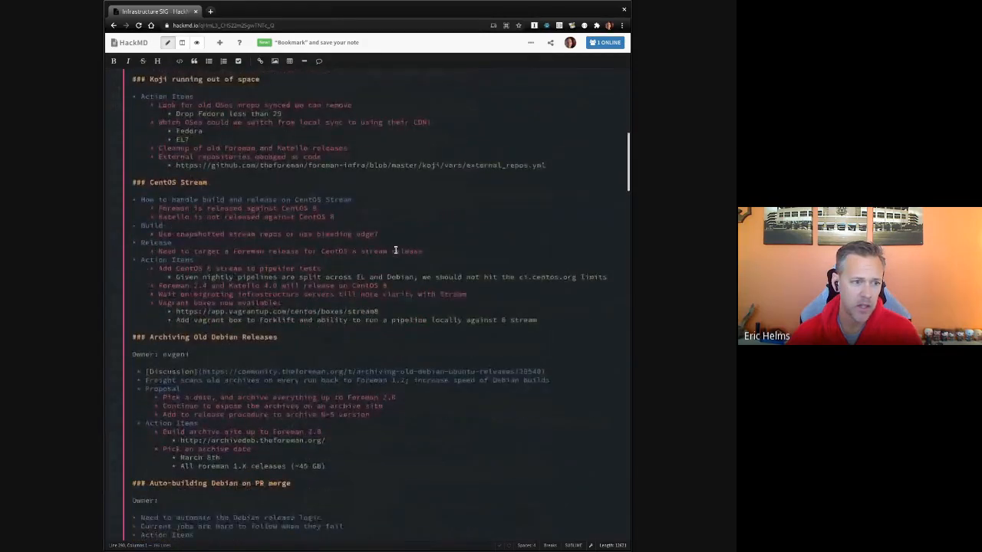
{"action": "scroll", "scroll_direction": "down", "scroll_amount": 3}
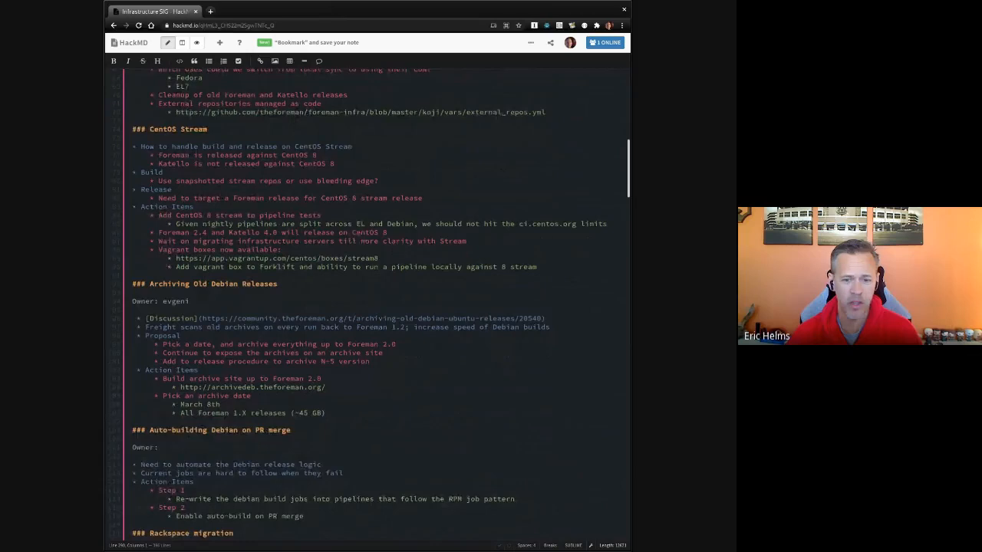
{"action": "scroll", "scroll_direction": "down", "scroll_amount": 3}
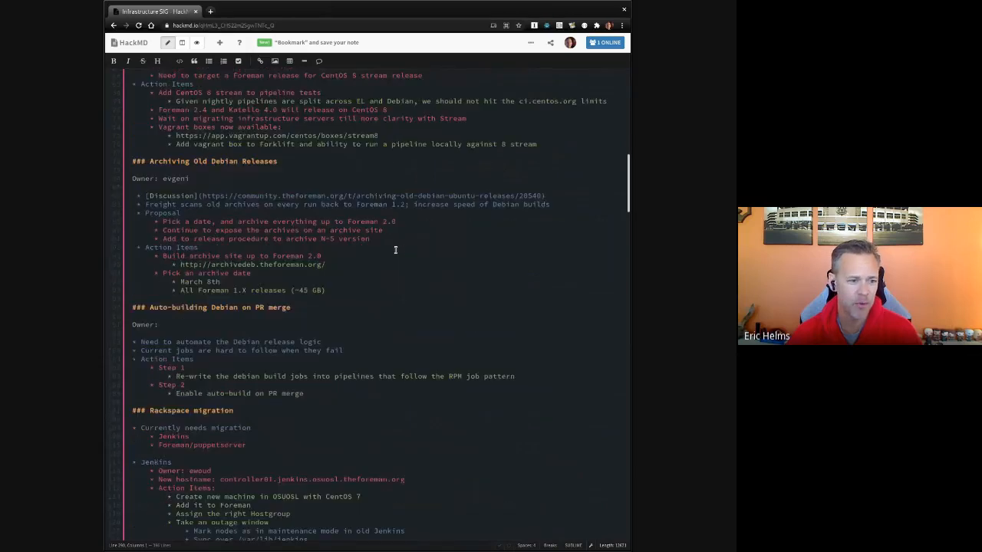
{"action": "scroll", "scroll_direction": "down", "scroll_amount": 3}
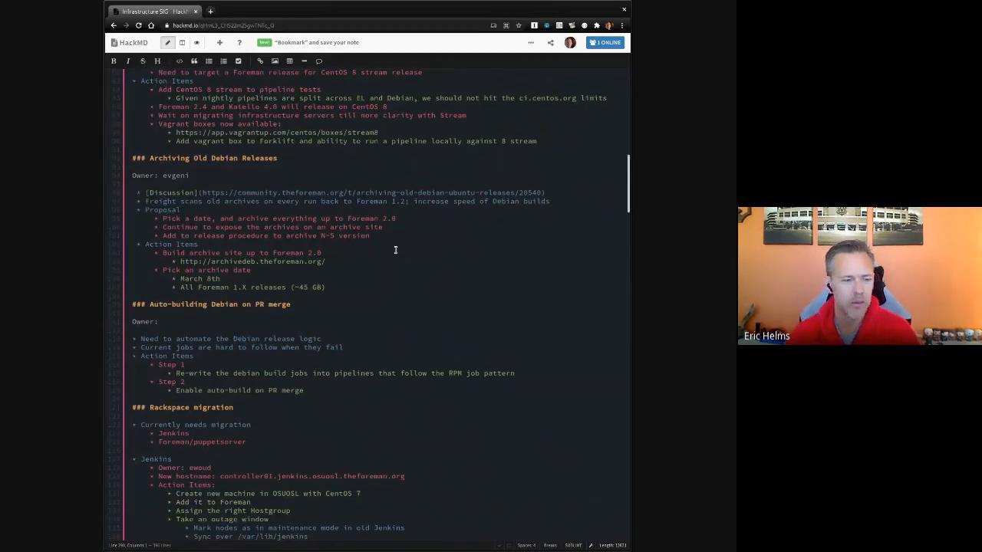
{"action": "scroll", "scroll_direction": "down", "scroll_amount": 3}
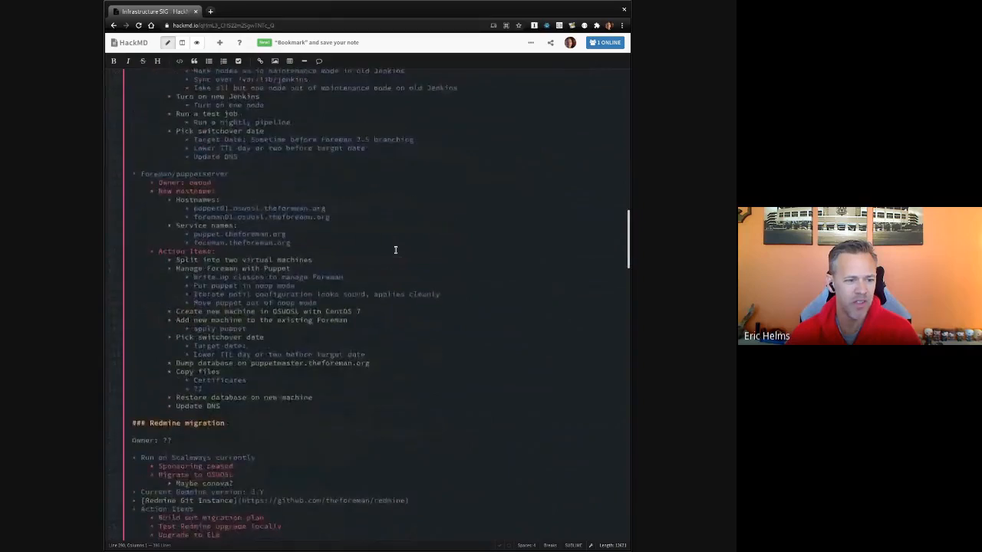
{"action": "scroll", "scroll_direction": "down", "scroll_amount": 3}
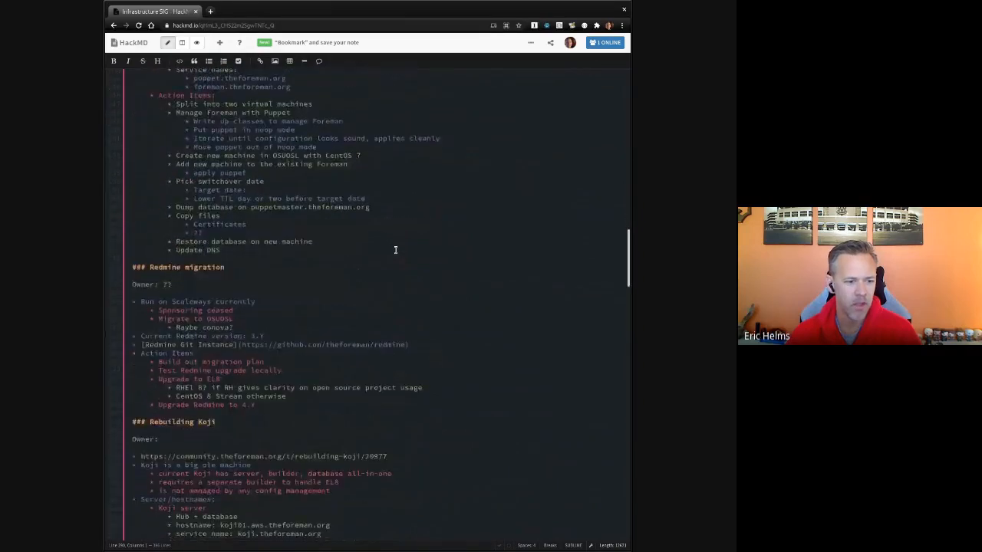
{"action": "scroll", "scroll_direction": "down", "scroll_amount": 3}
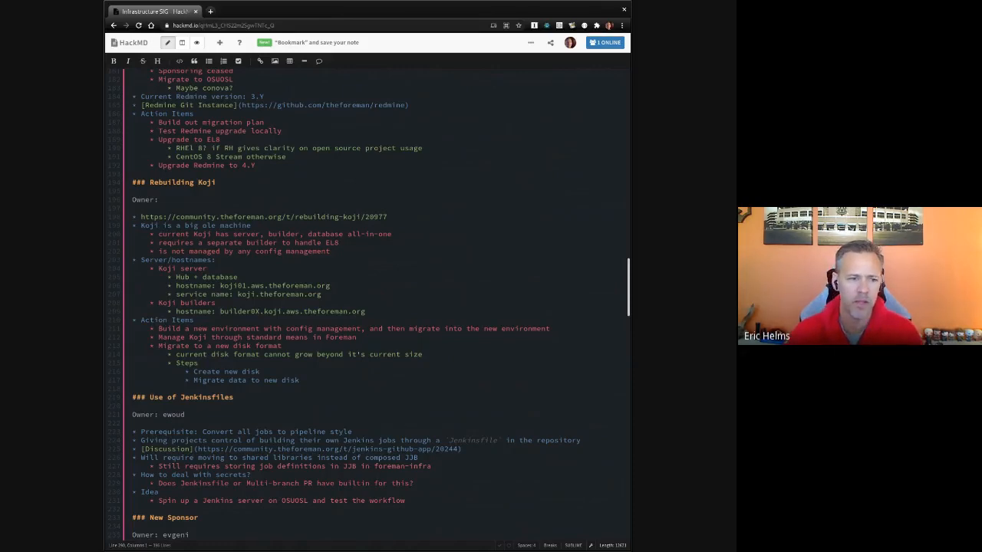
{"action": "scroll", "scroll_direction": "down", "scroll_amount": 3}
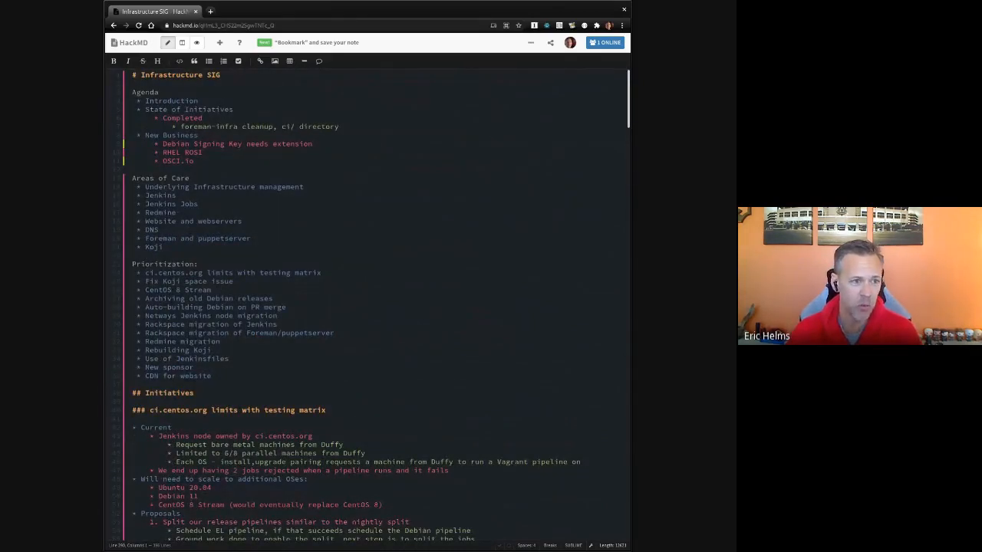
{"action": "left_click", "coordinate": [263, 163]}
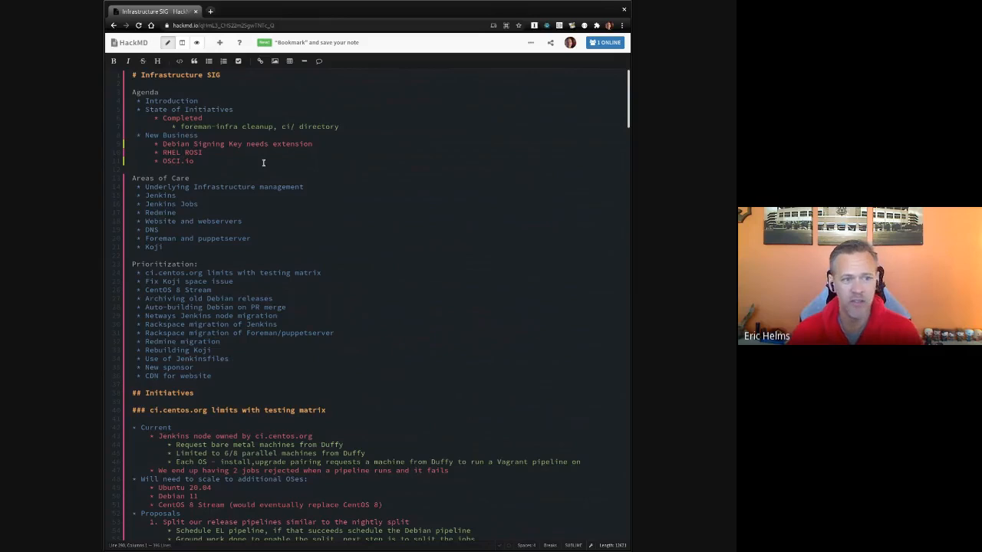
{"action": "mouse_move", "coordinate": [566, 401]}
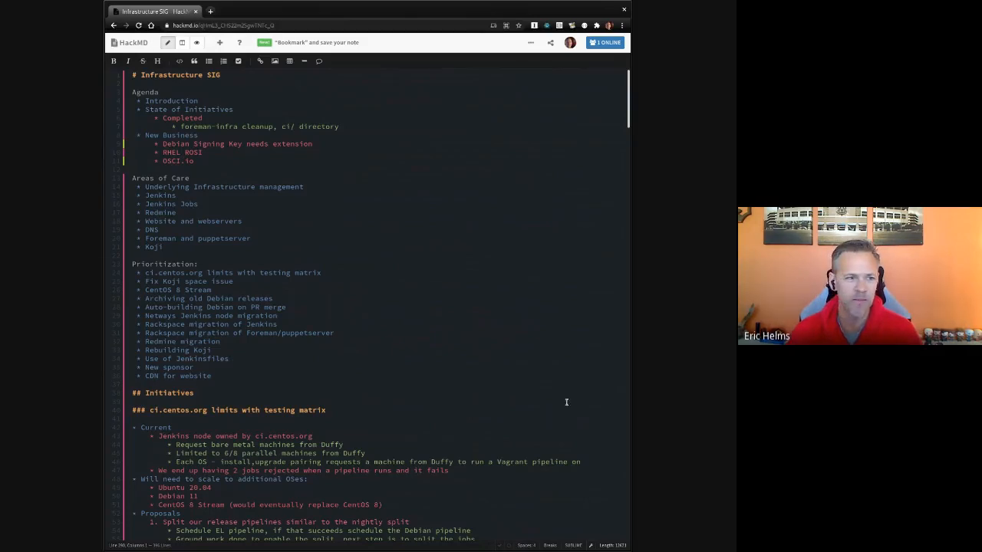